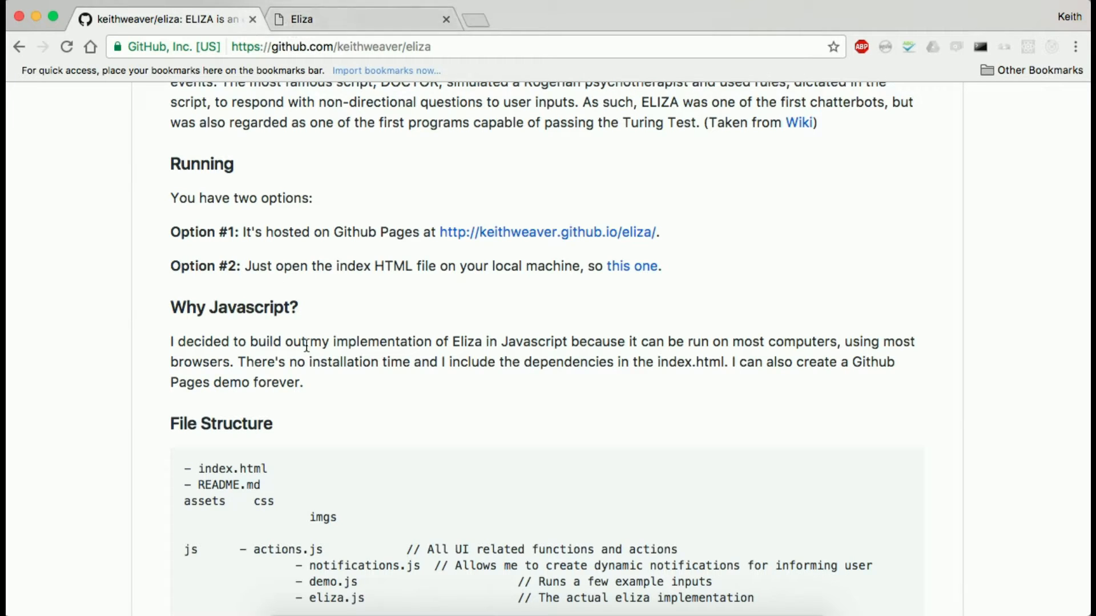
pyautogui.moveTo(416, 110)
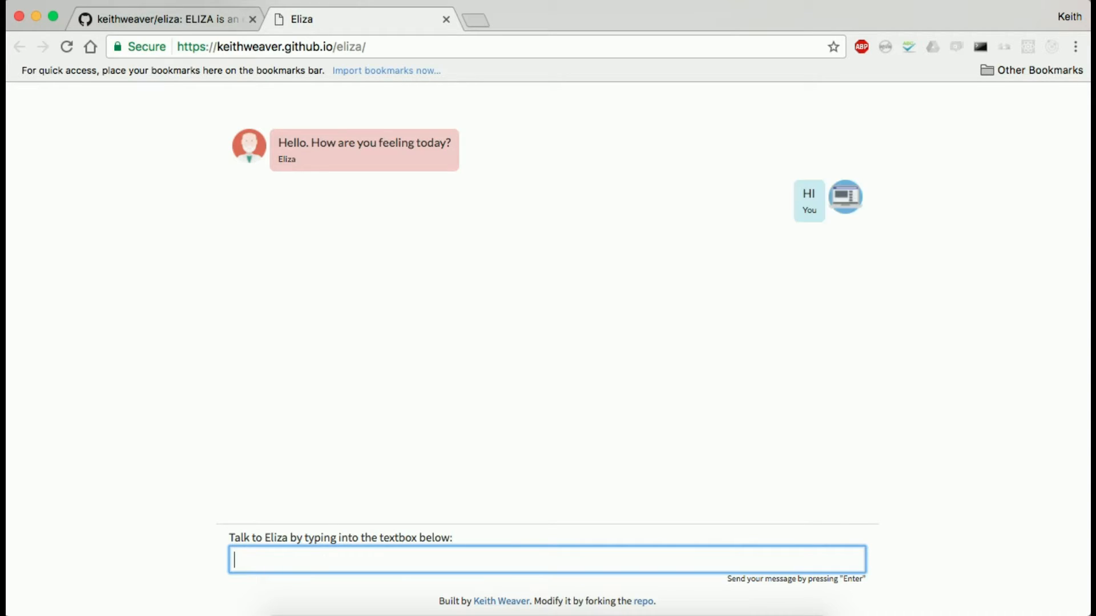
# Step: Send the 'HI' greeting to Eliza and get its reply
pyautogui.press('Enter')
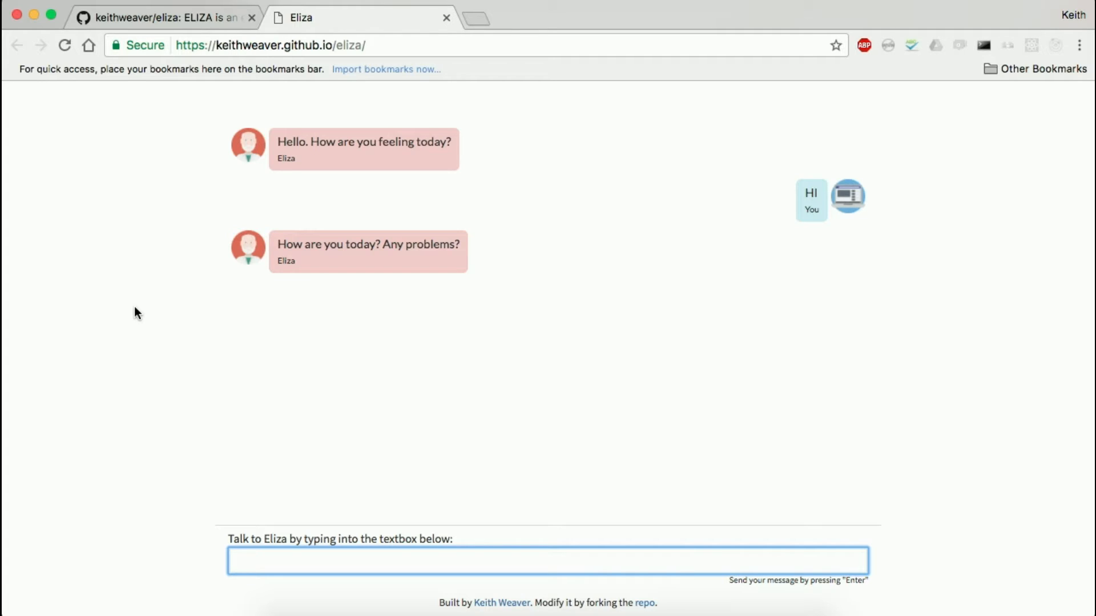
pyautogui.moveTo(627, 336)
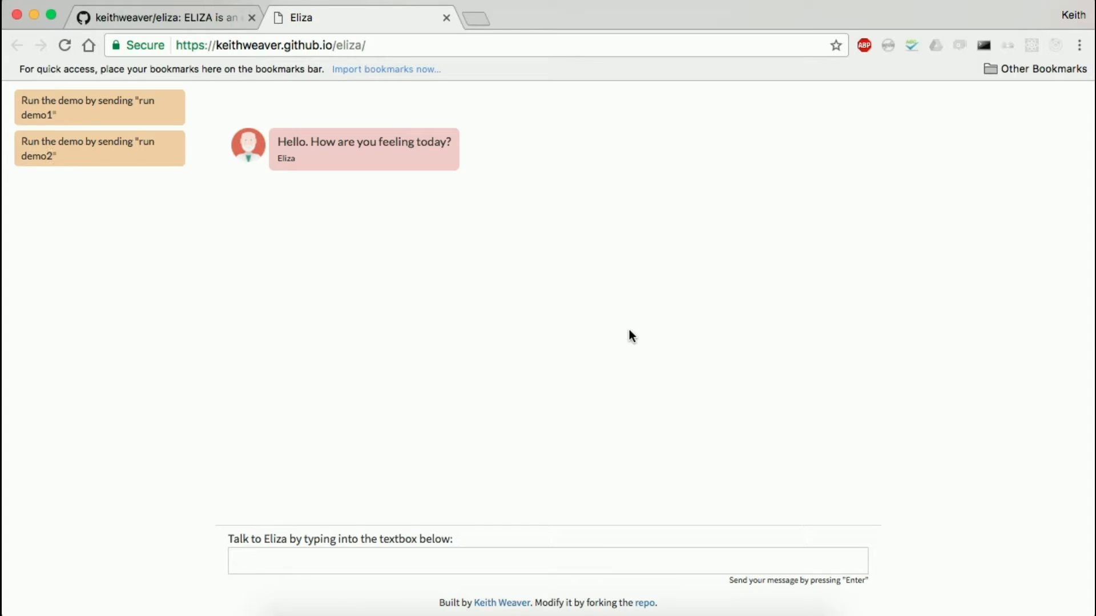
# Step: Start demo 1 with 'run demo1' and step through its scripted messages
pyautogui.write('run')
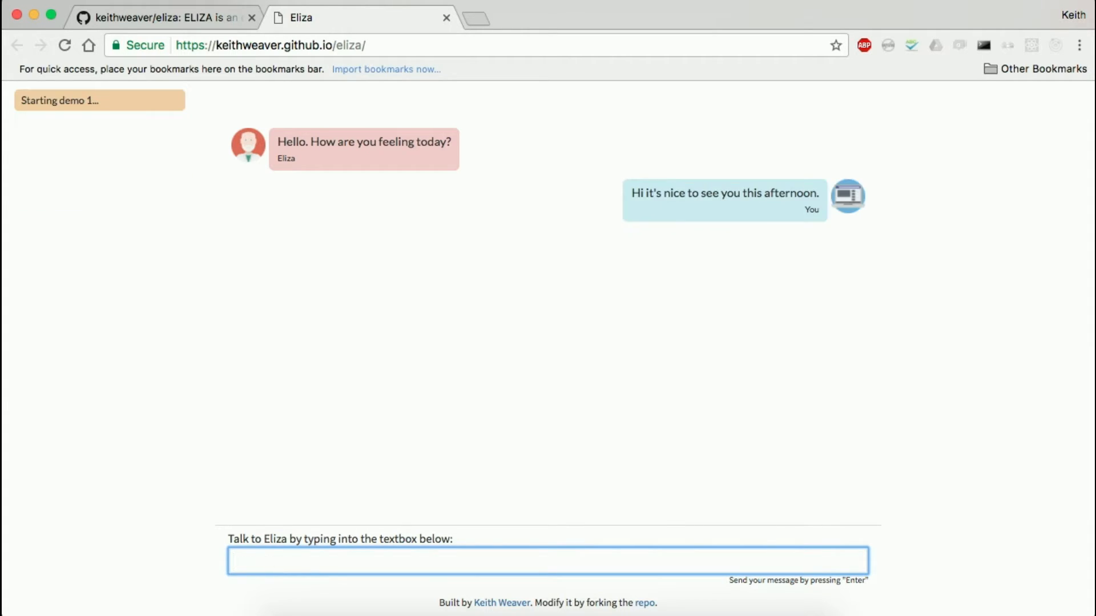
pyautogui.press('Enter')
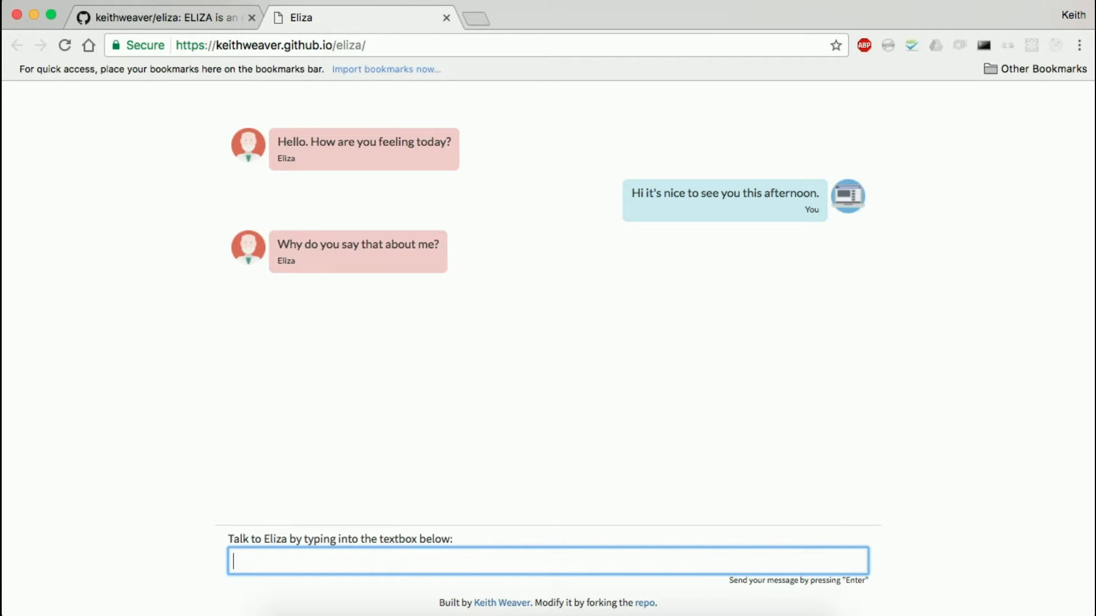
pyautogui.press('Enter')
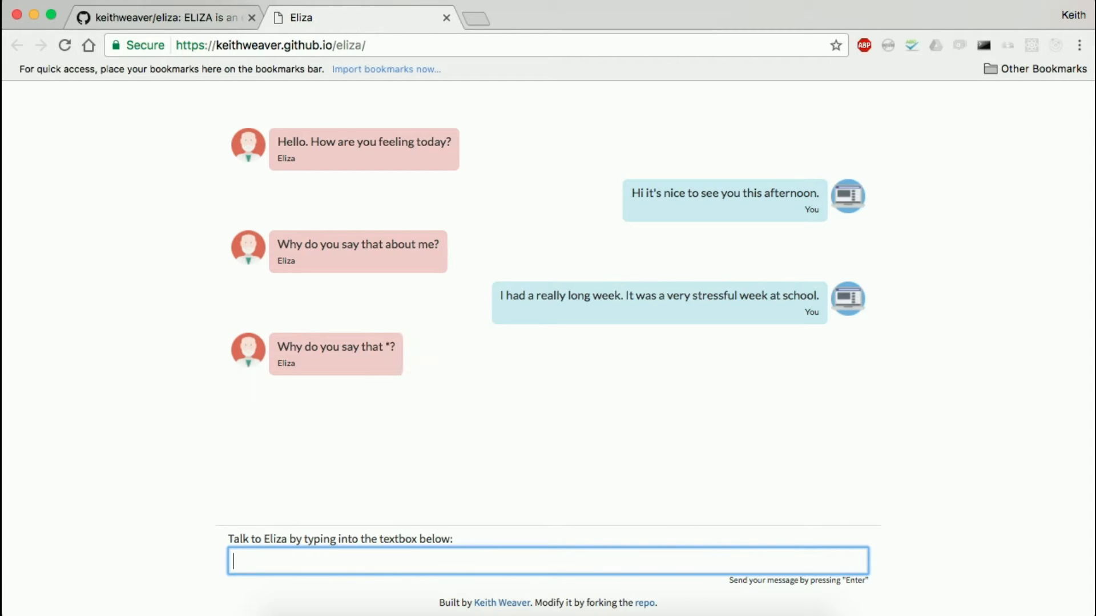
pyautogui.press('Enter')
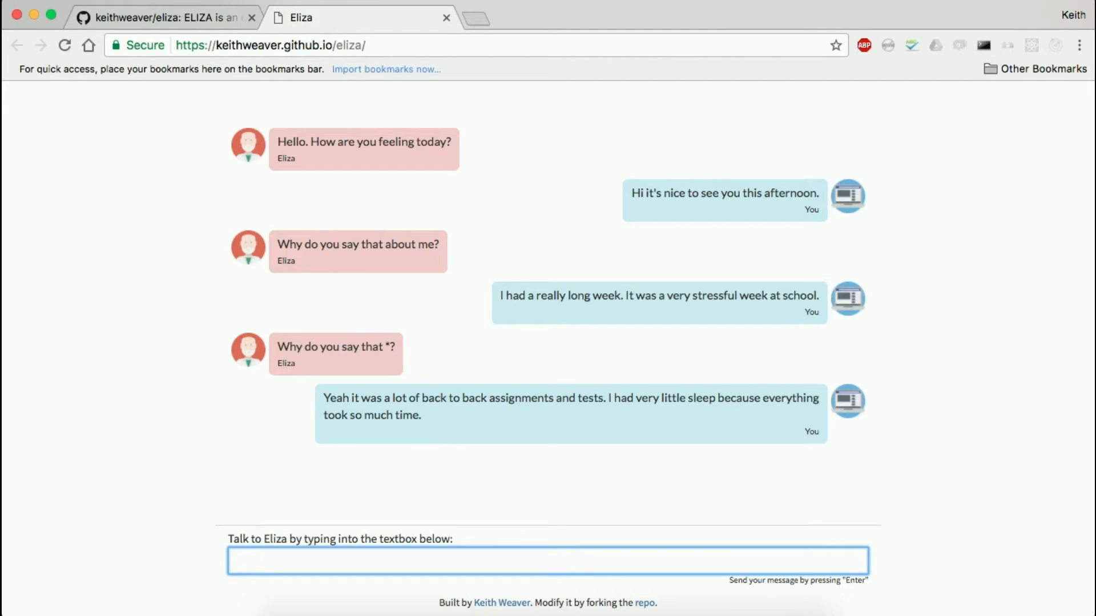
pyautogui.press('Enter')
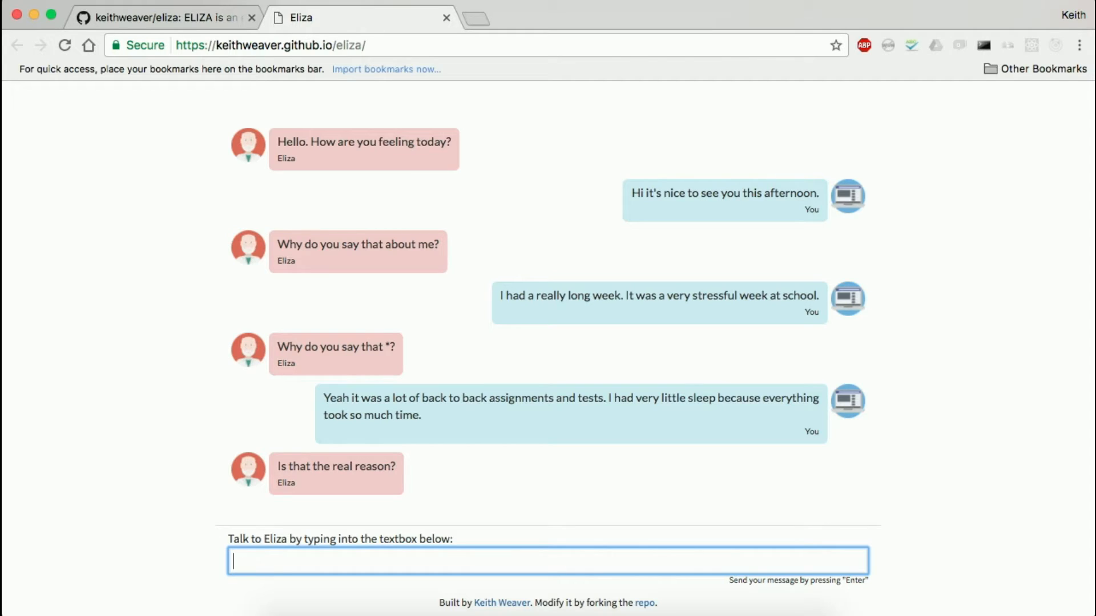
# Step: Reply 'No it's not' and 'Yes it because I love to dance' to Eliza
pyautogui.write('No it')
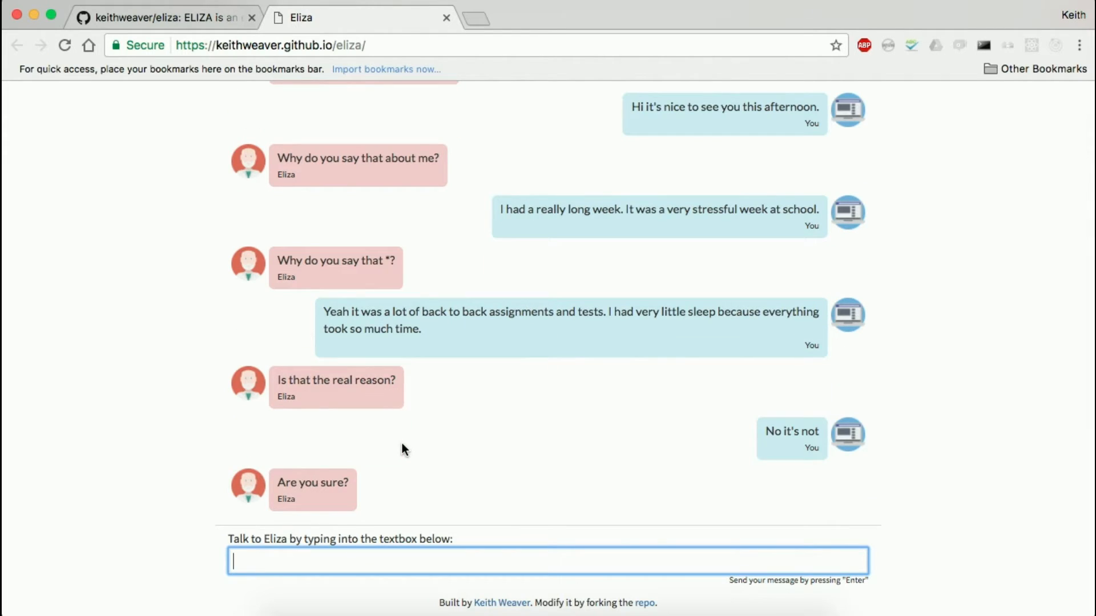
pyautogui.write('Yes it becau')
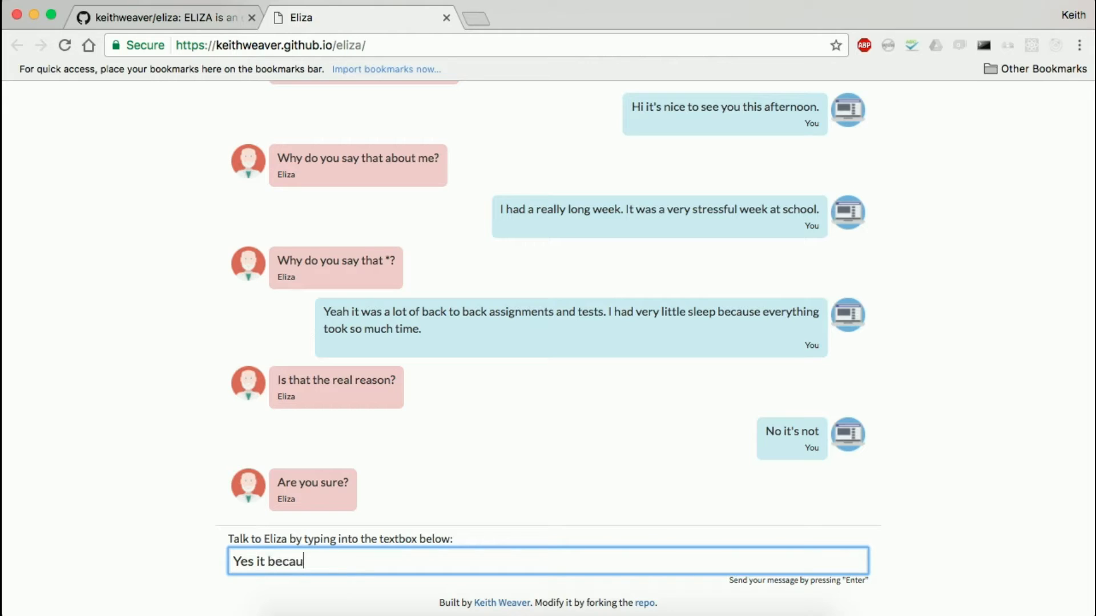
pyautogui.write('se I love to danc')
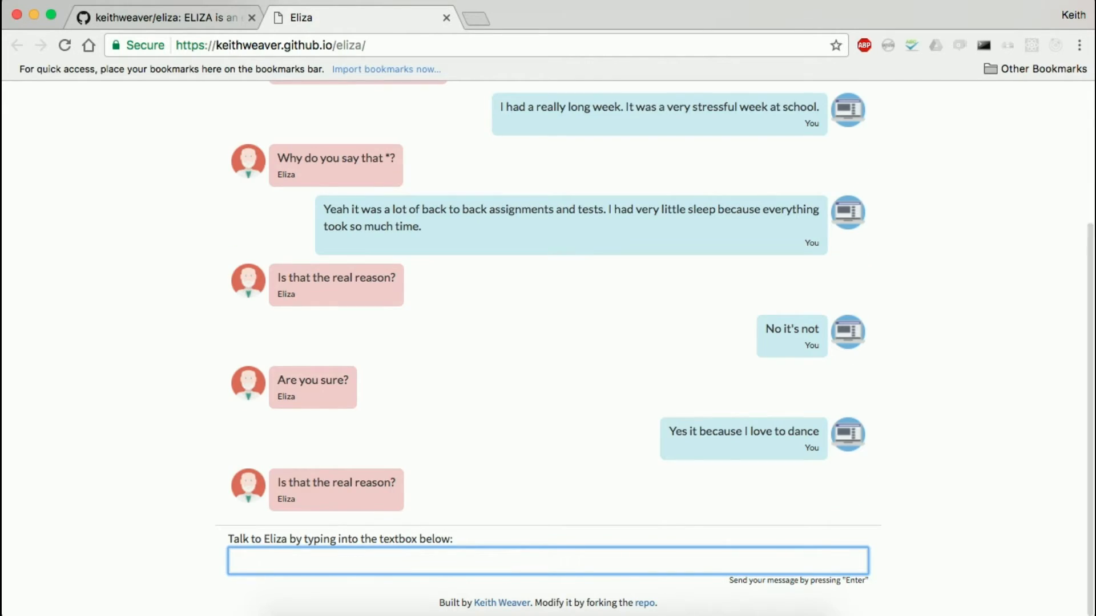
pyautogui.write('e')
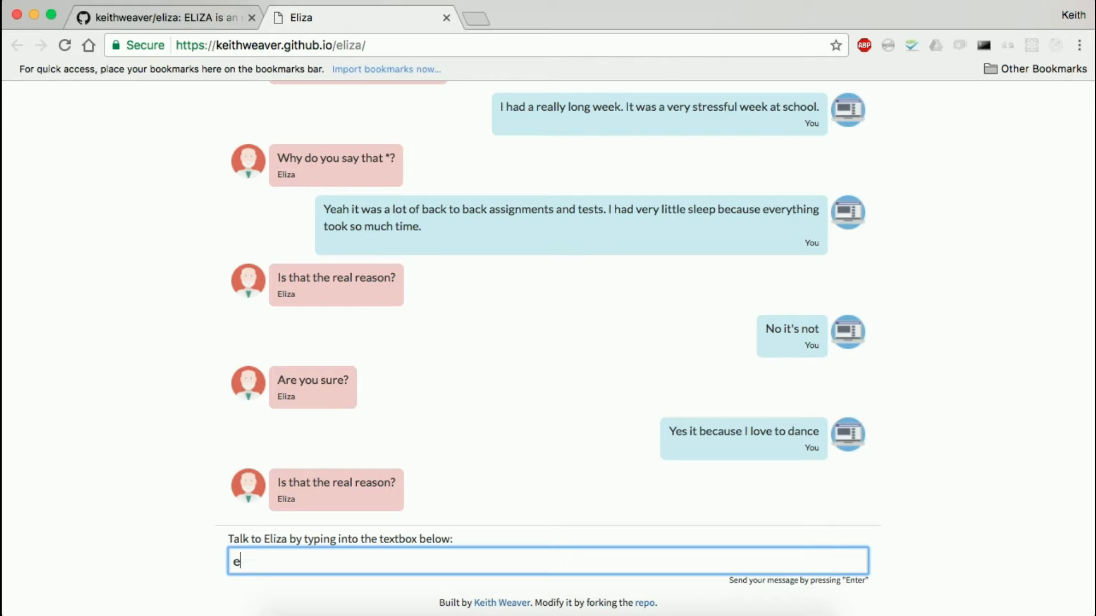
pyautogui.press('Backspace')
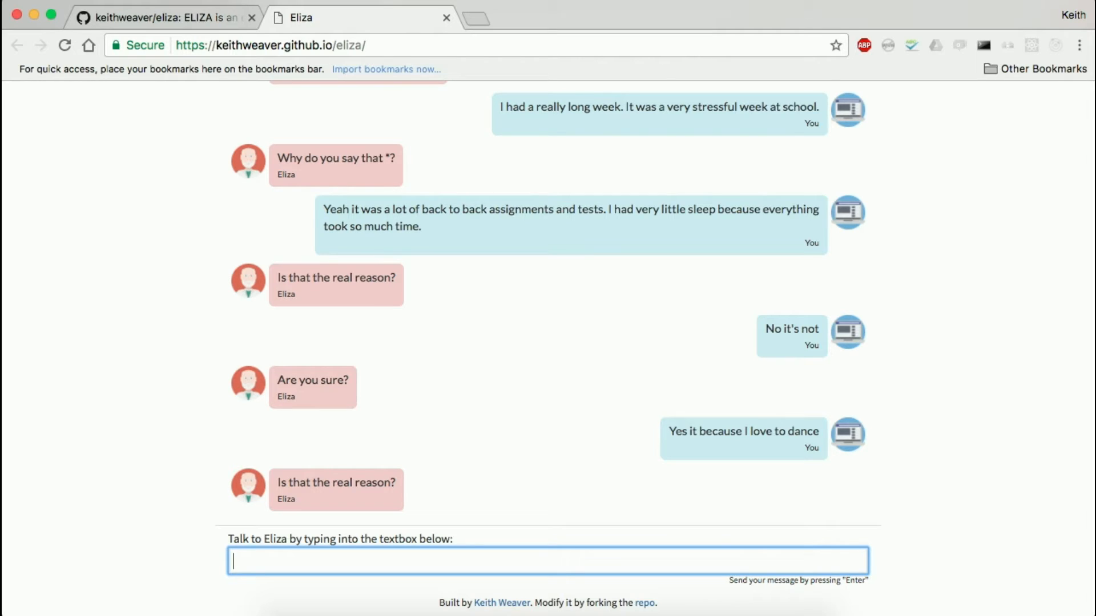
pyautogui.moveTo(516, 230)
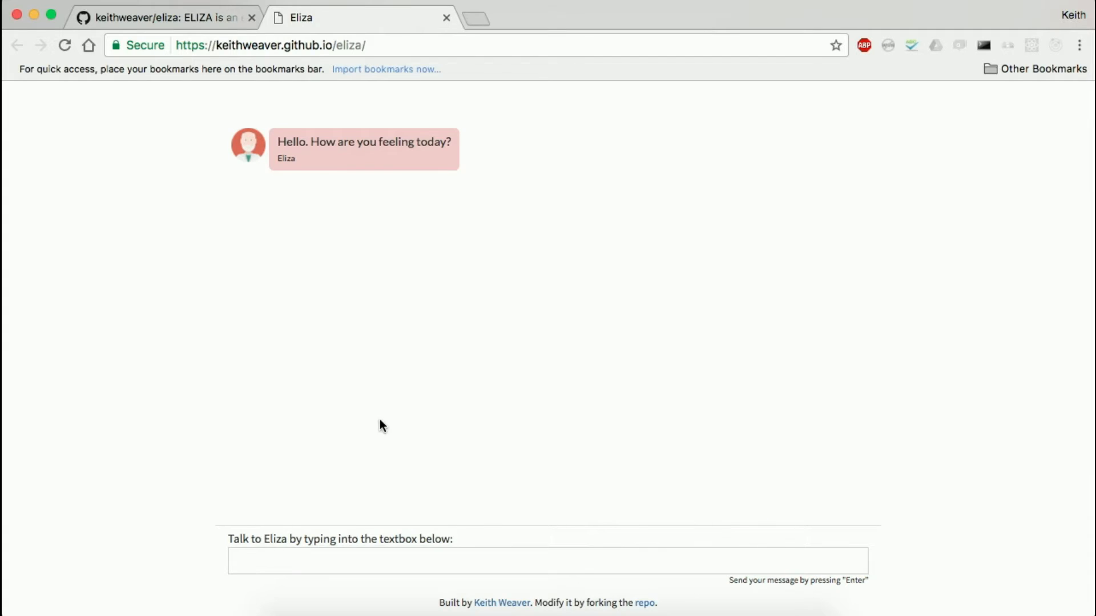
# Step: Run demo 2 about the dog dream and scroll through the conversation
pyautogui.write('run')
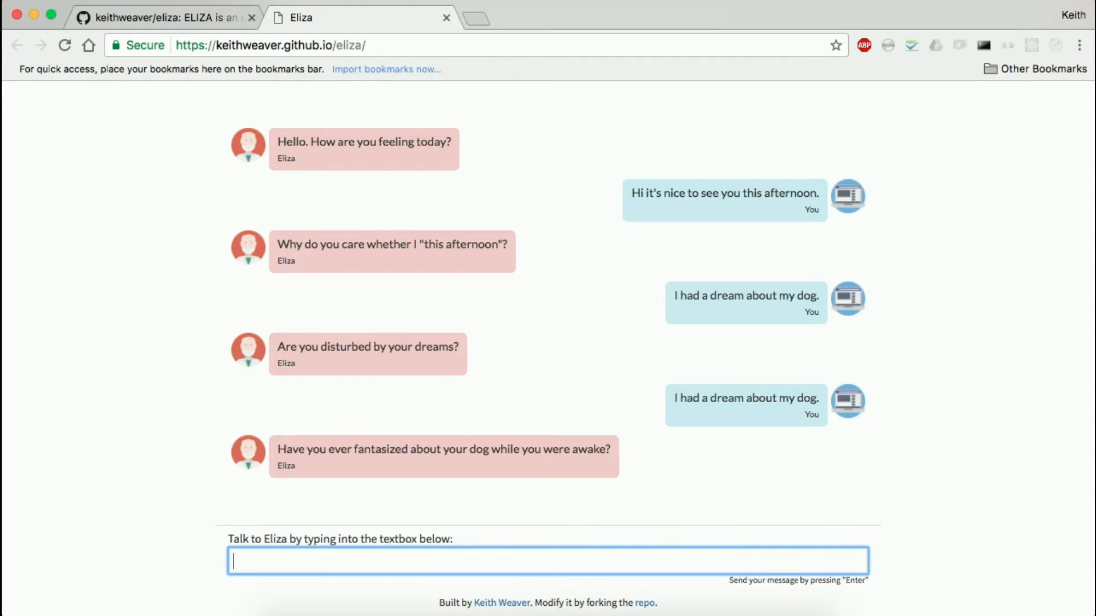
pyautogui.press('Enter')
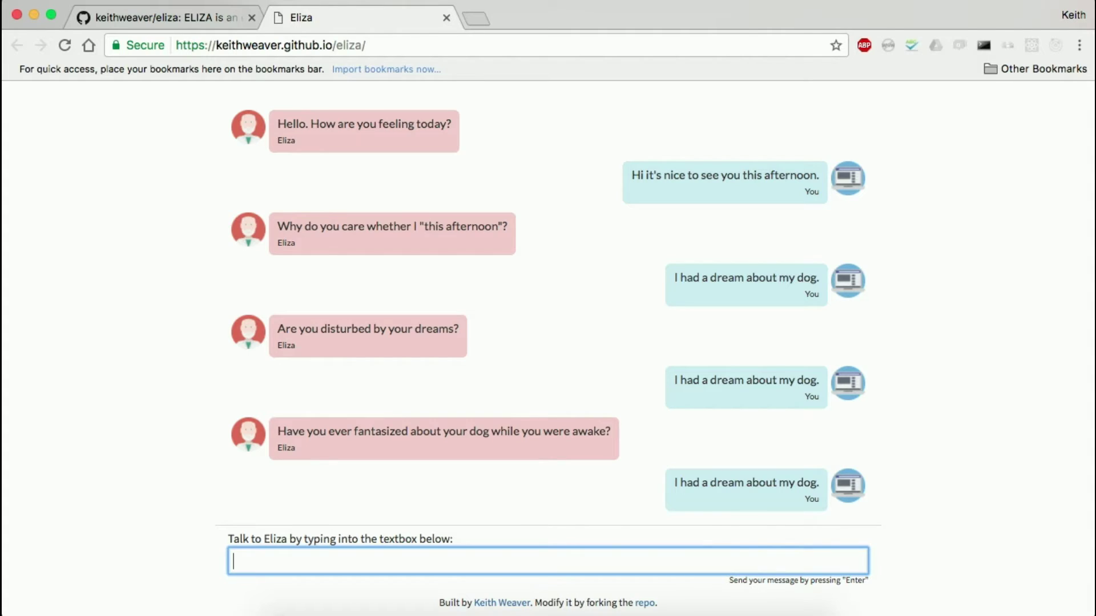
pyautogui.press('Enter')
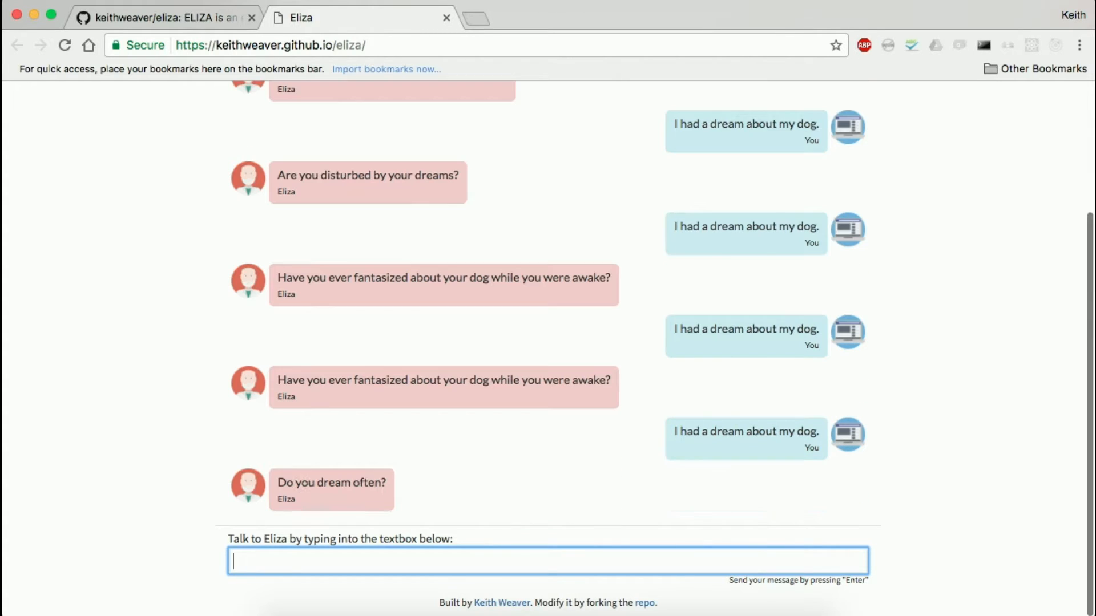
pyautogui.scroll(-3)
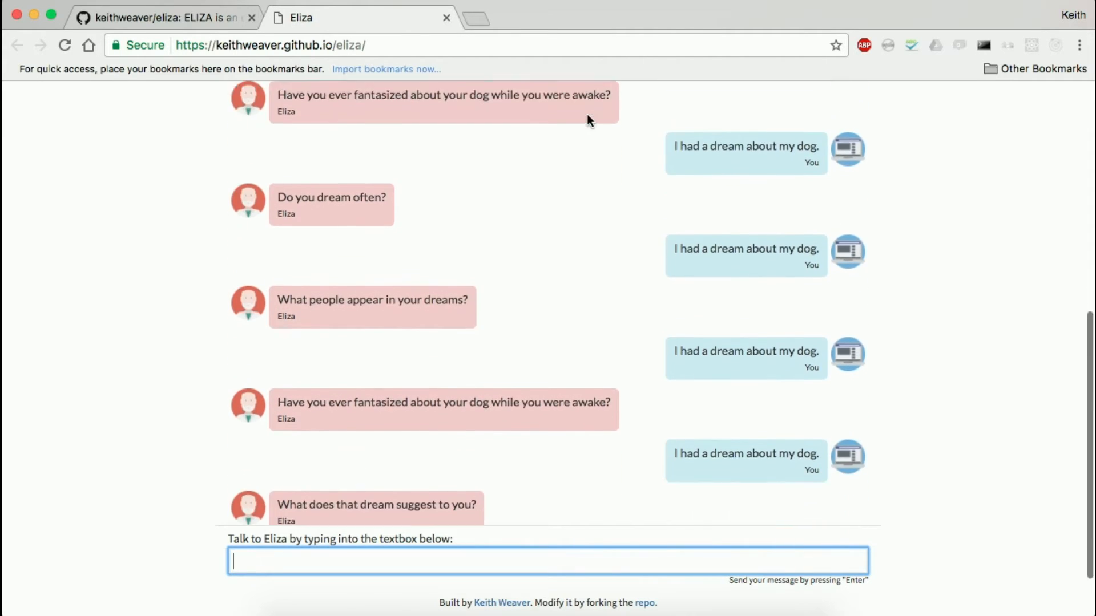
pyautogui.scroll(3)
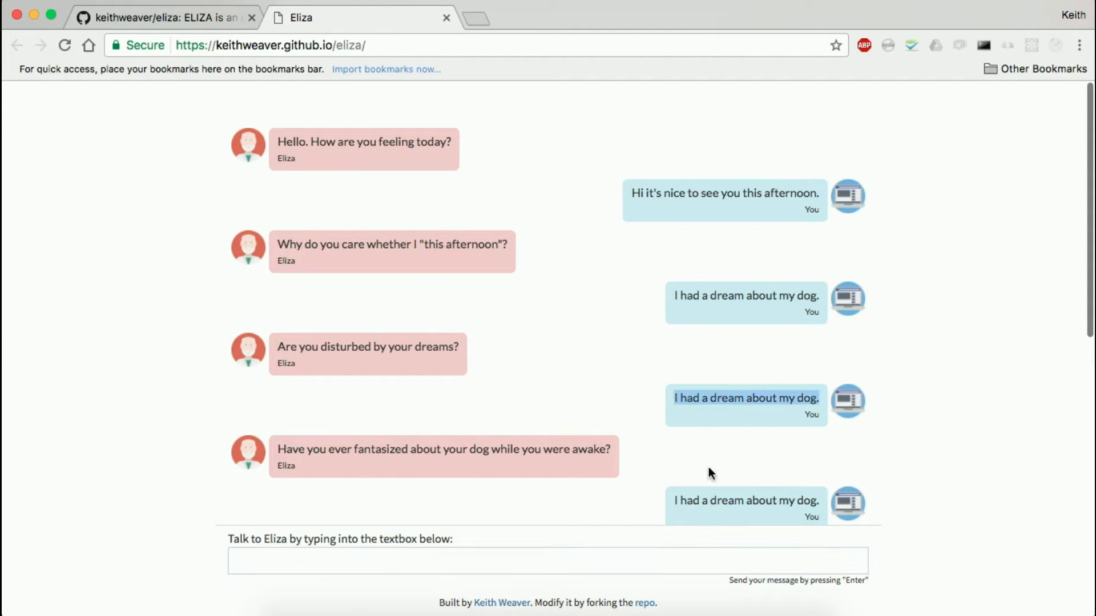
# Step: Send Eliza 'I had a dream about my cat.' more than once
pyautogui.write('I had a dream about my ca')
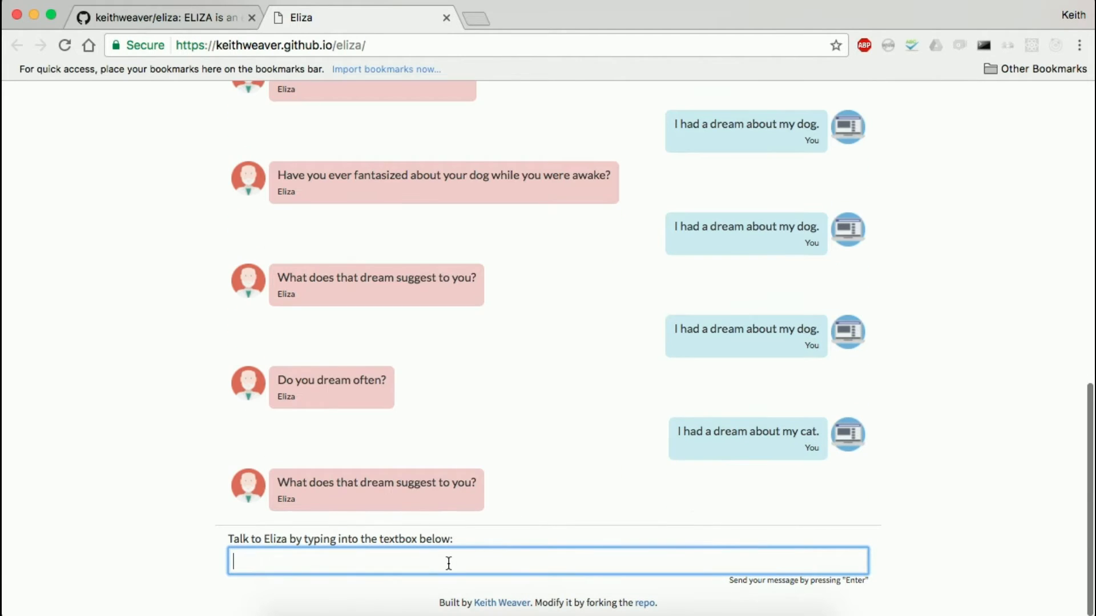
pyautogui.press('Enter')
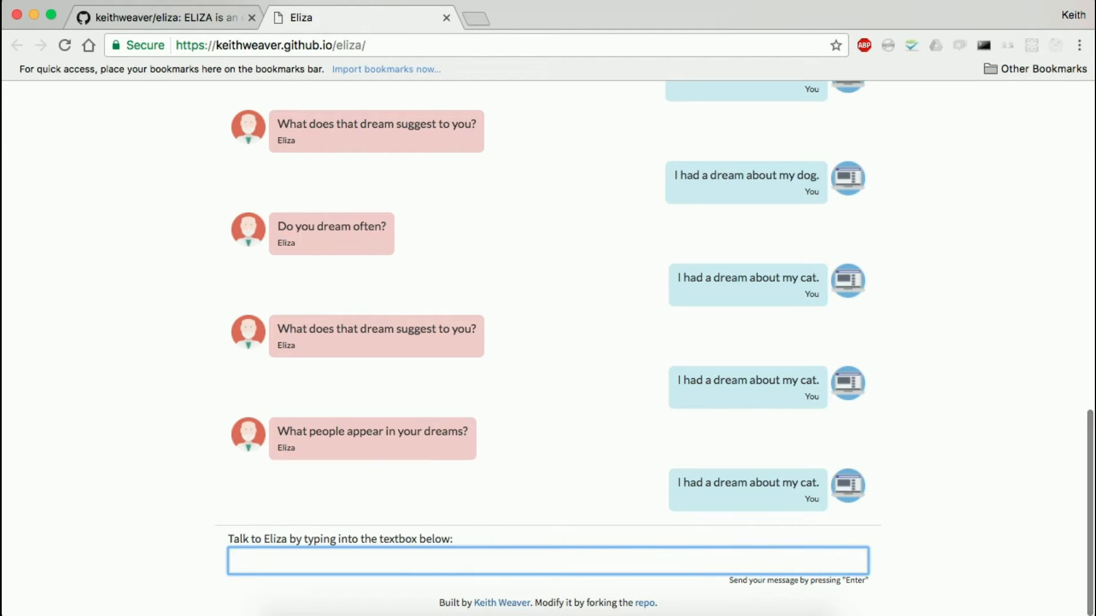
pyautogui.press('Enter')
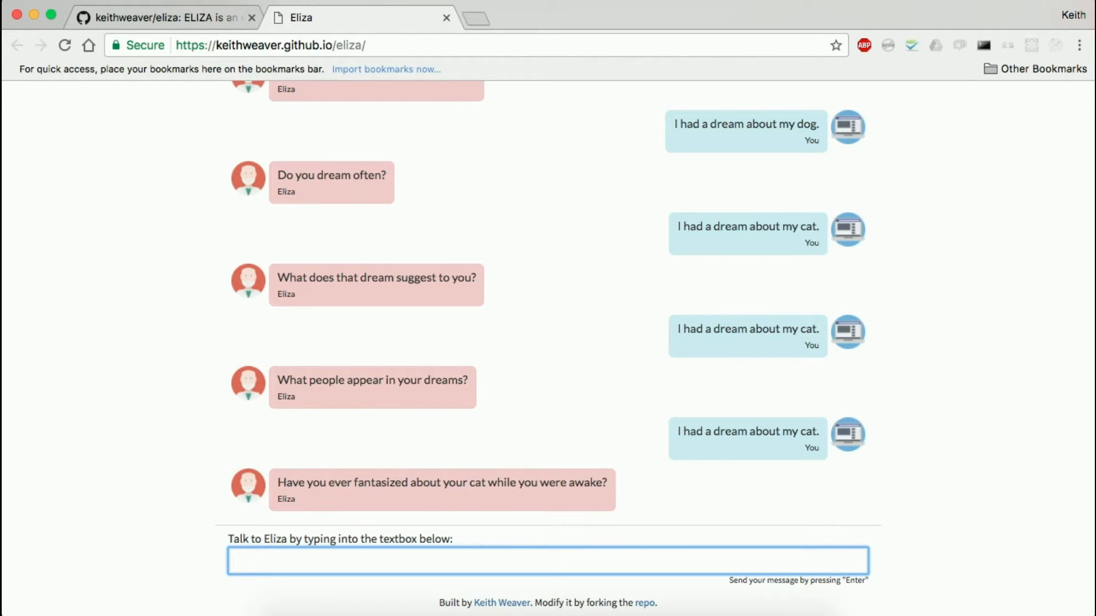
# Step: Read the README's message, analysis and response code walkthrough on the eliza repo page
pyautogui.click(166, 18)
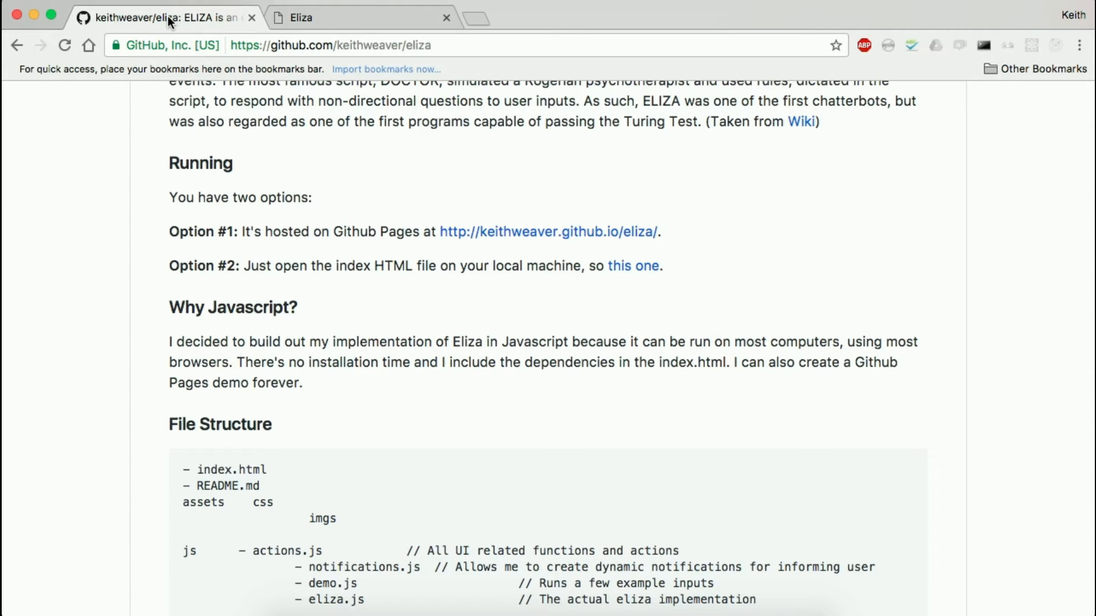
pyautogui.scroll(-3)
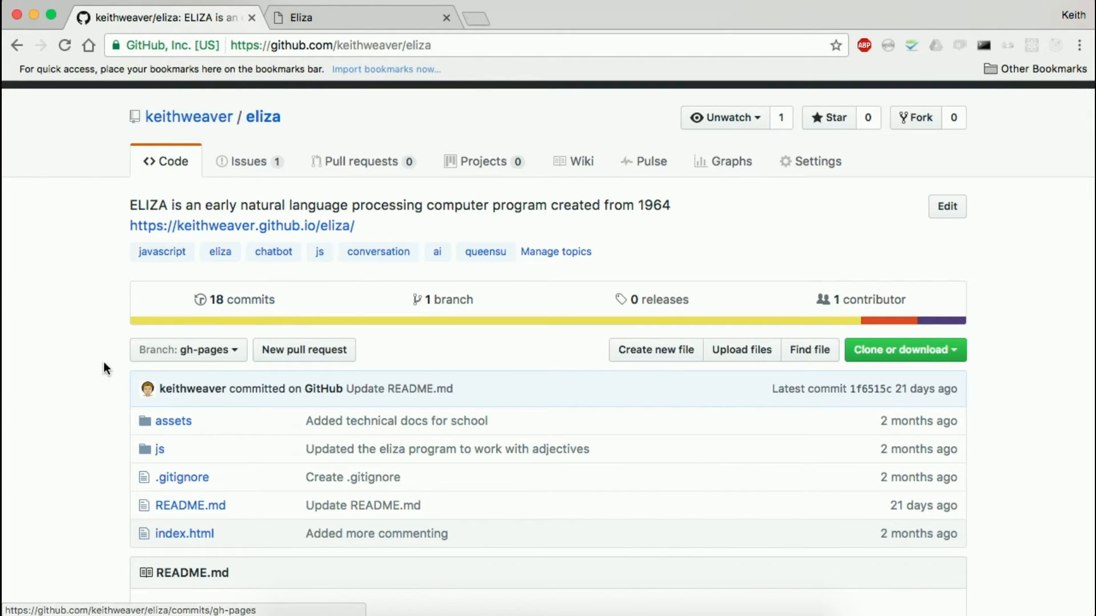
pyautogui.scroll(-3)
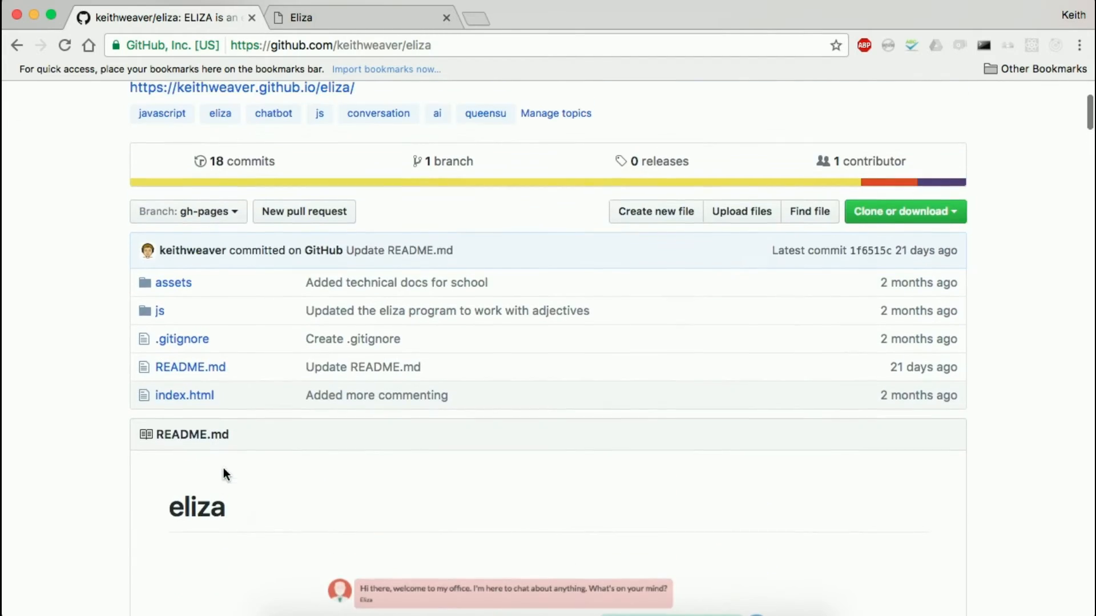
pyautogui.scroll(-3)
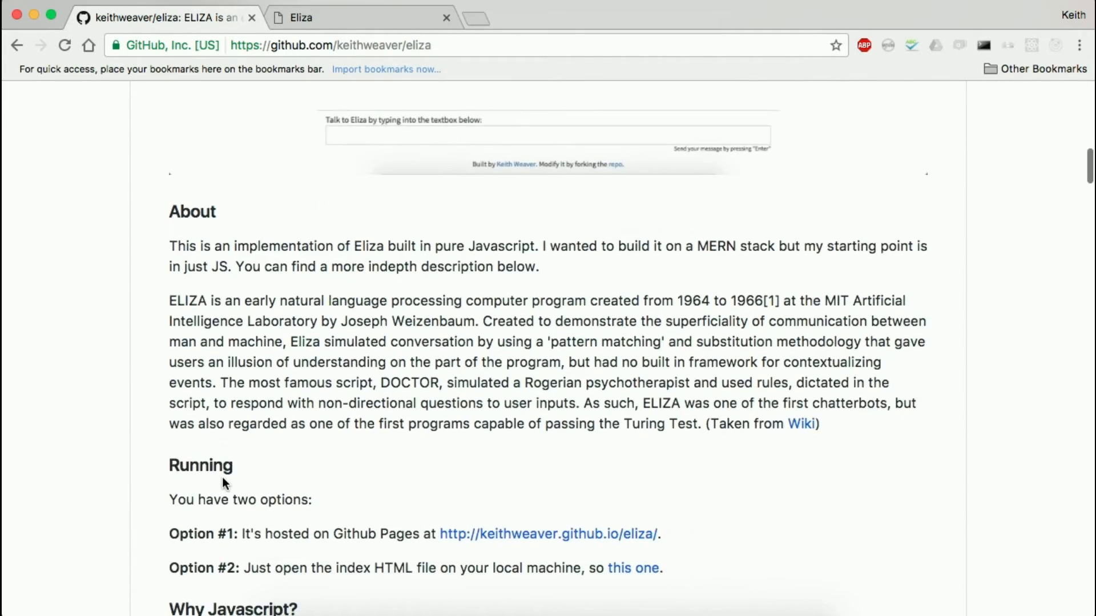
pyautogui.scroll(-3)
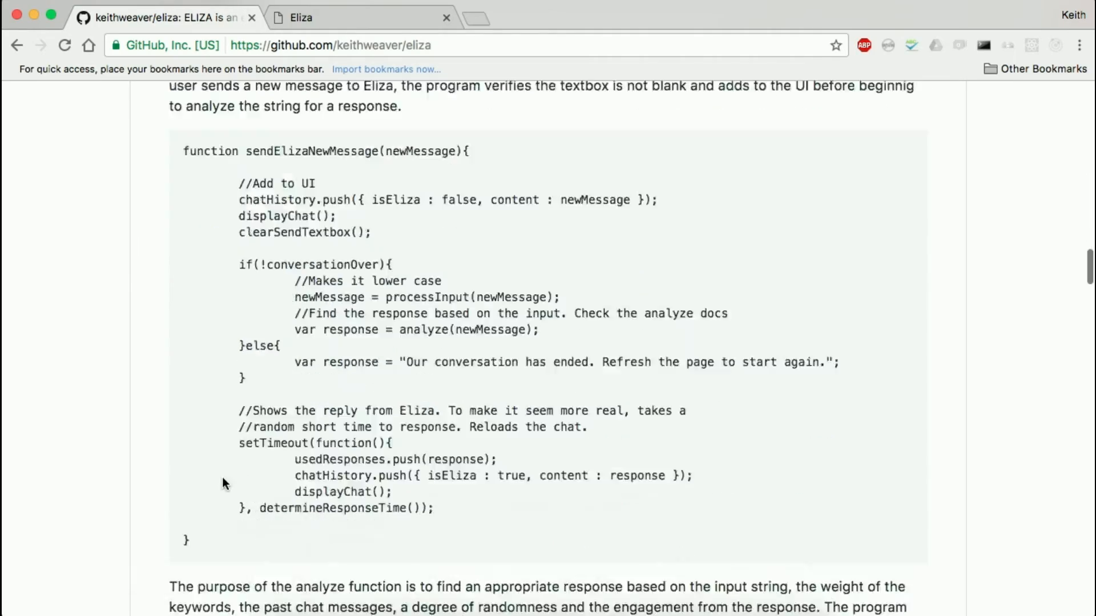
pyautogui.scroll(-3)
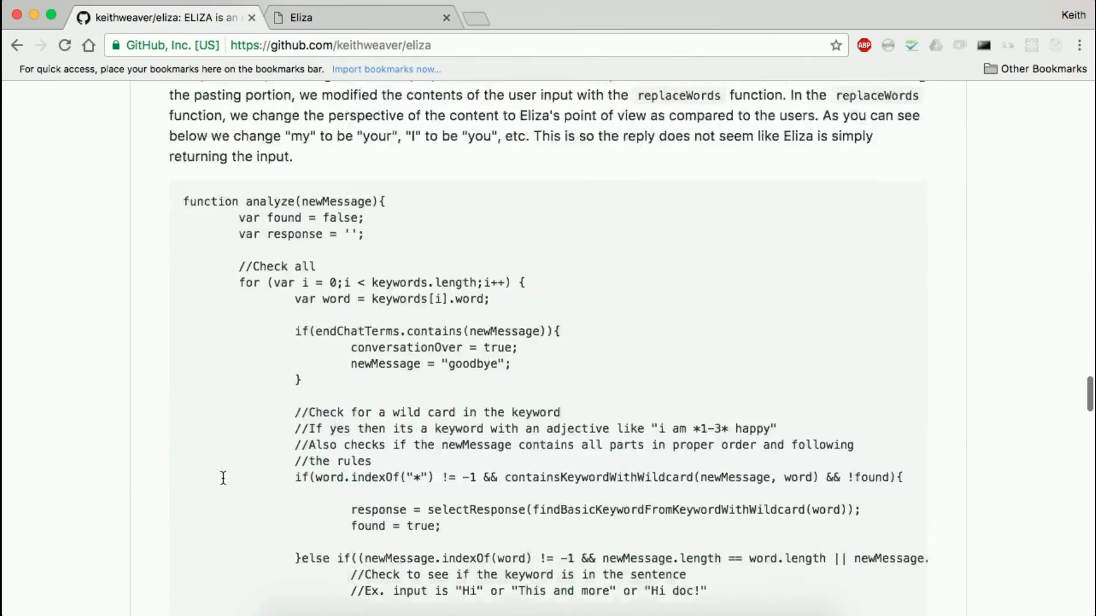
pyautogui.scroll(-3)
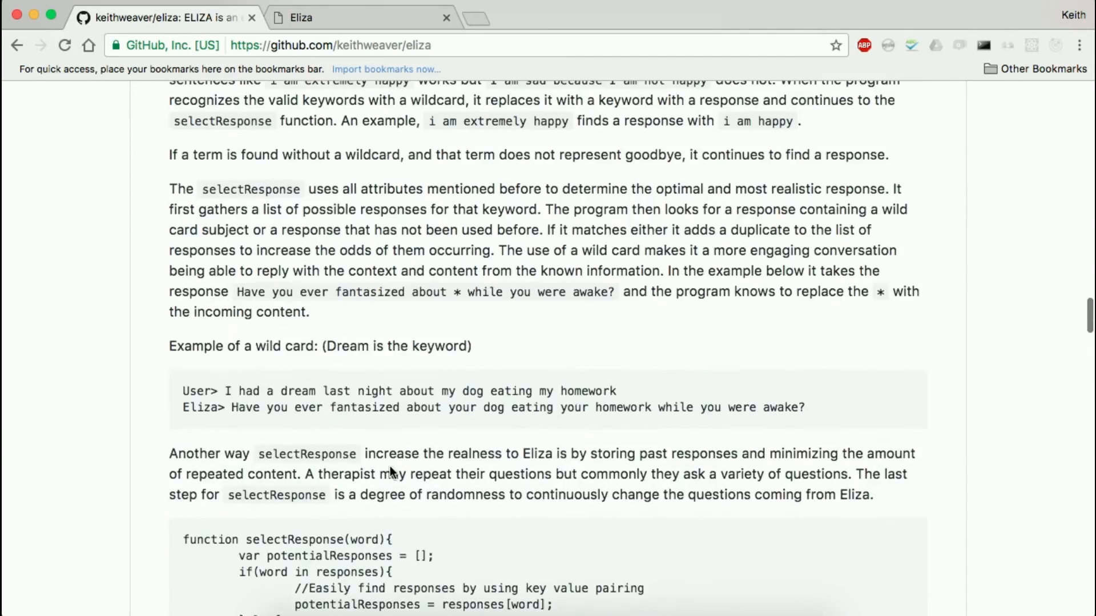
pyautogui.scroll(3)
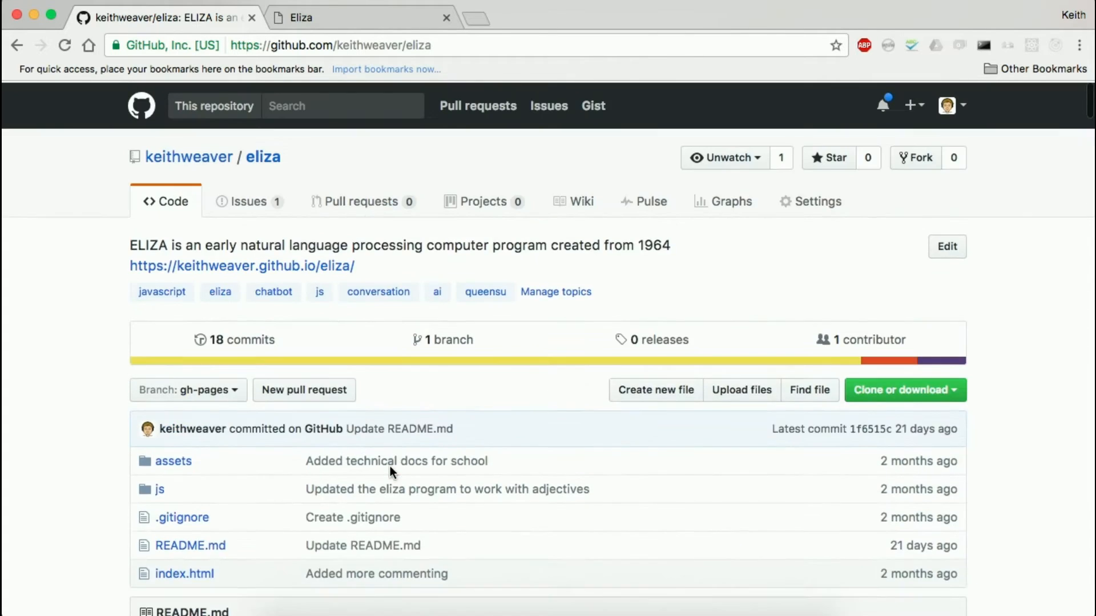
# Step: Look over index.html, then go into the repository's js folder
pyautogui.click(182, 572)
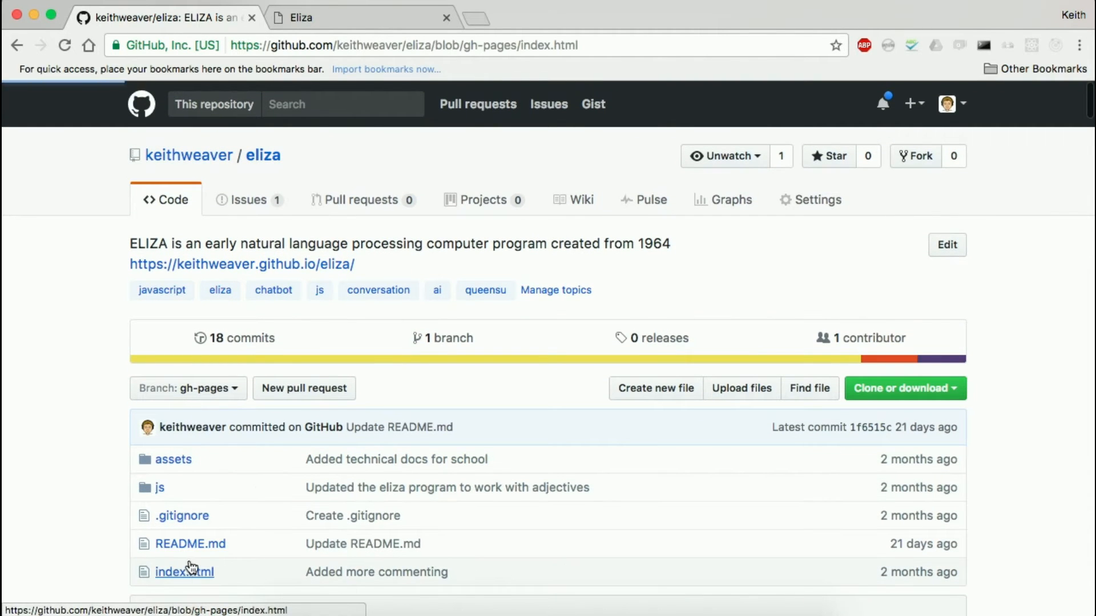
pyautogui.click(179, 572)
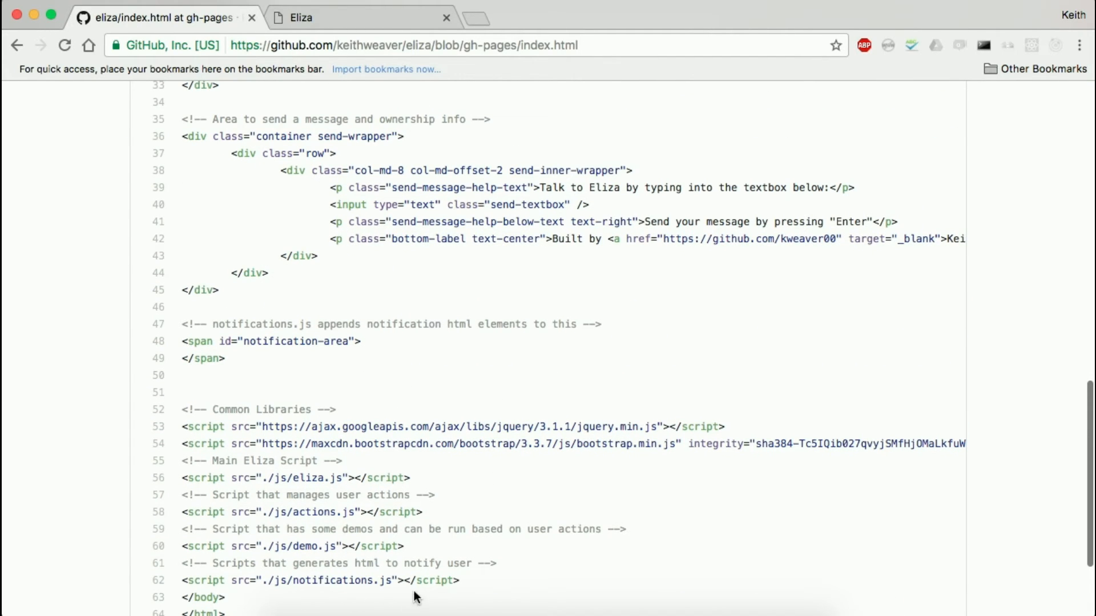
pyautogui.moveTo(180, 327)
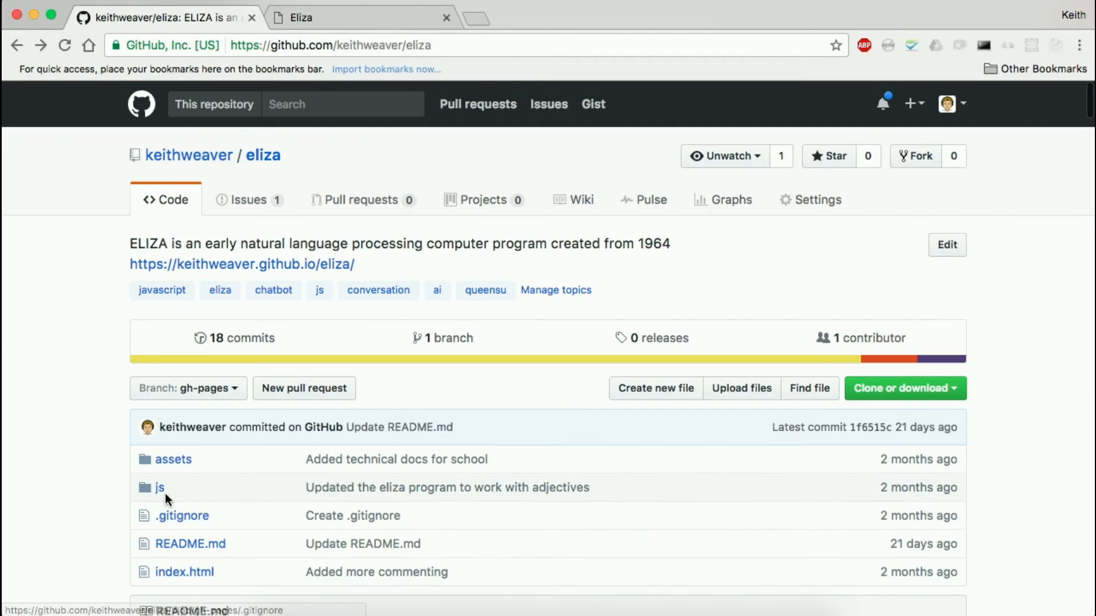
pyautogui.click(160, 487)
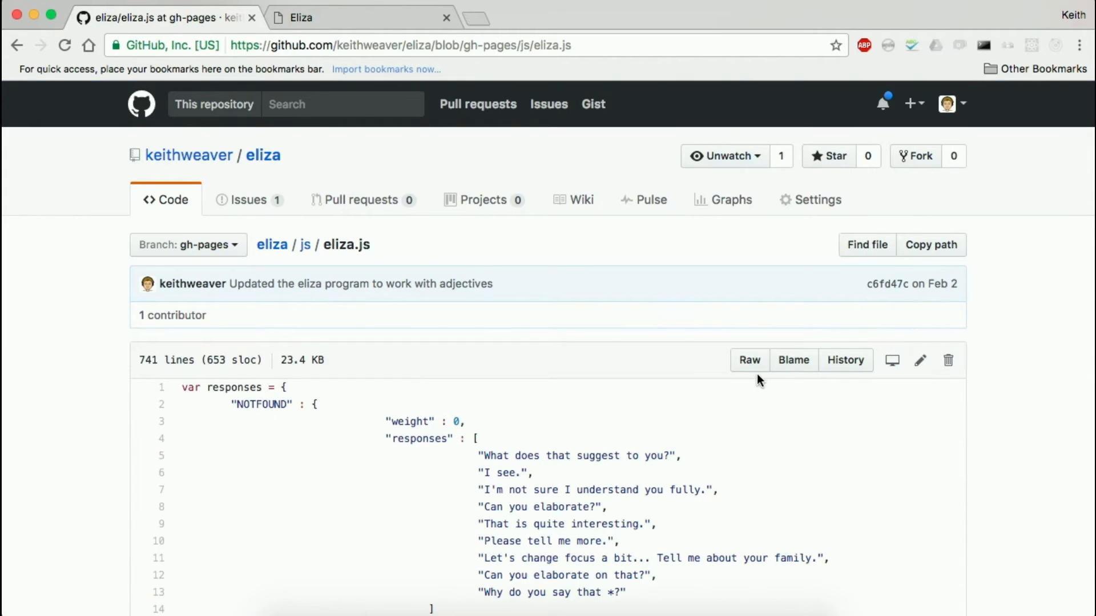
pyautogui.scroll(-3)
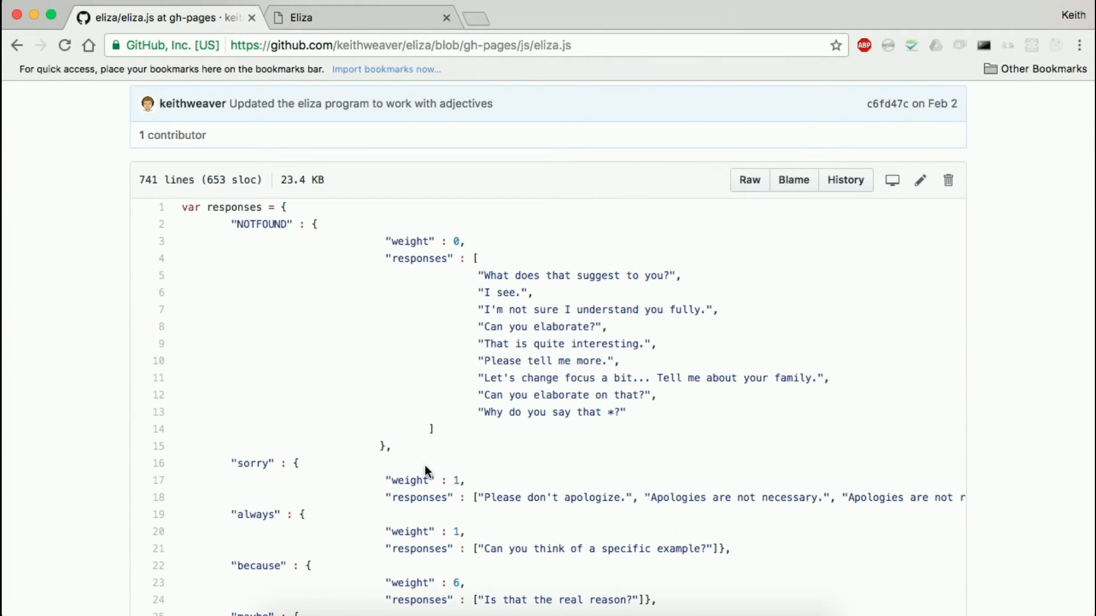
pyautogui.scroll(-3)
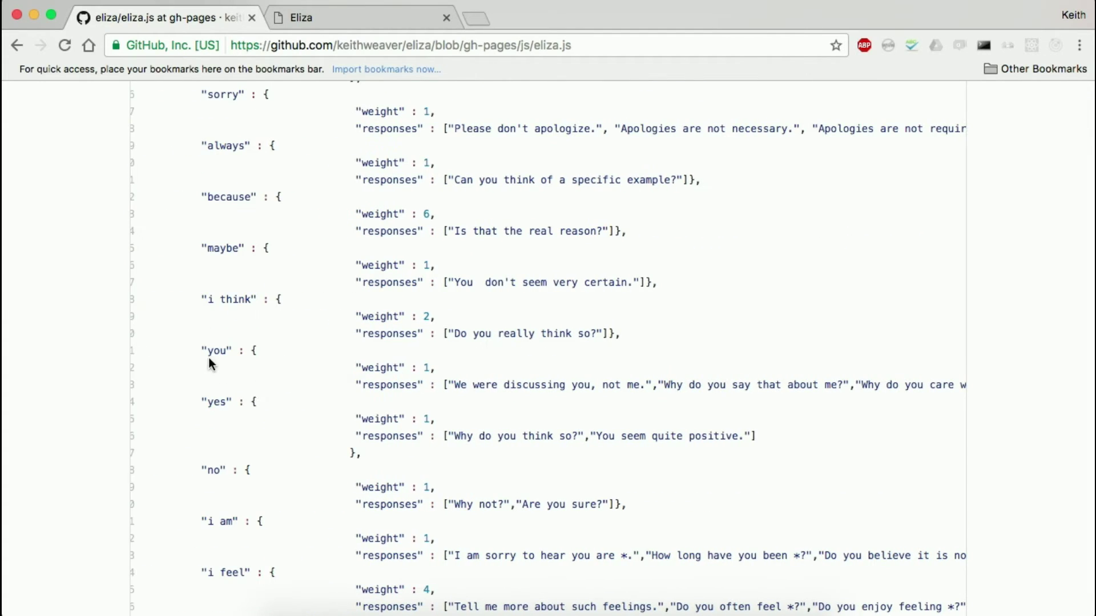
pyautogui.doubleClick(216, 351)
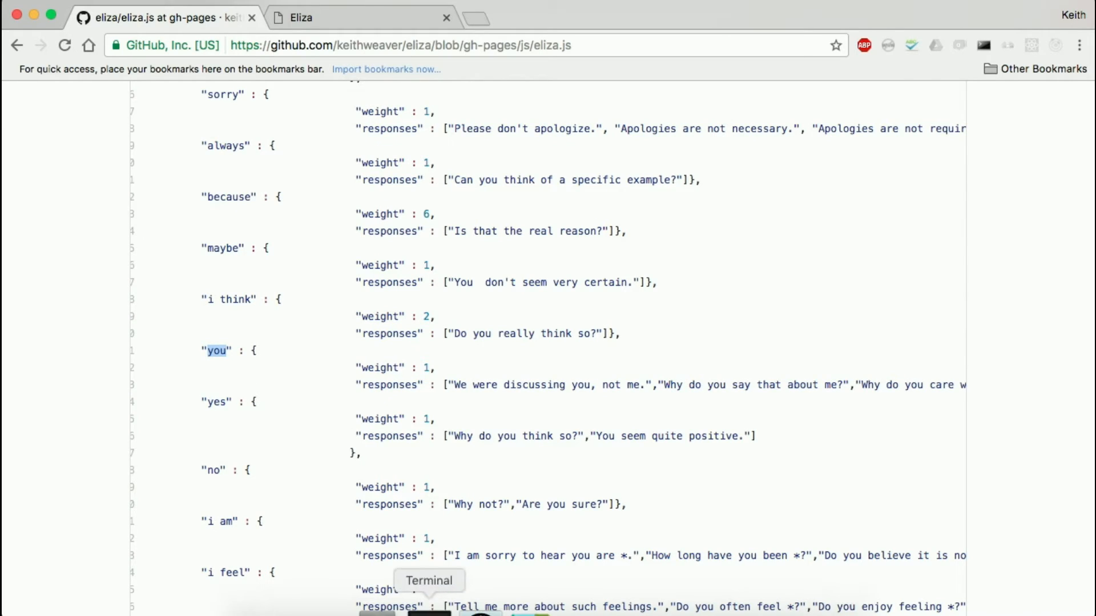
pyautogui.scroll(-3)
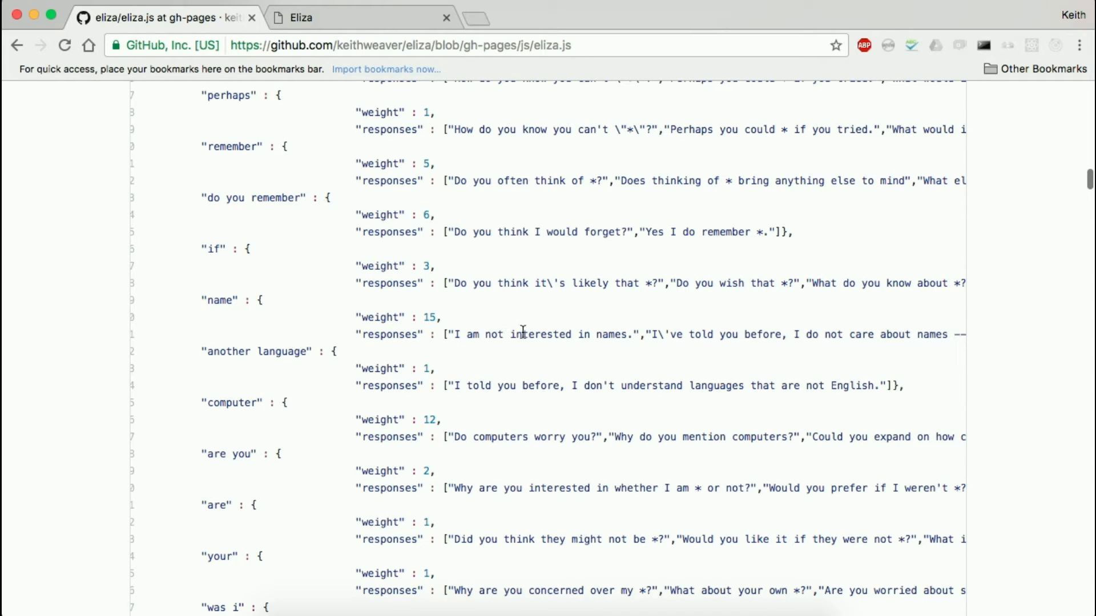
pyautogui.moveTo(413, 316)
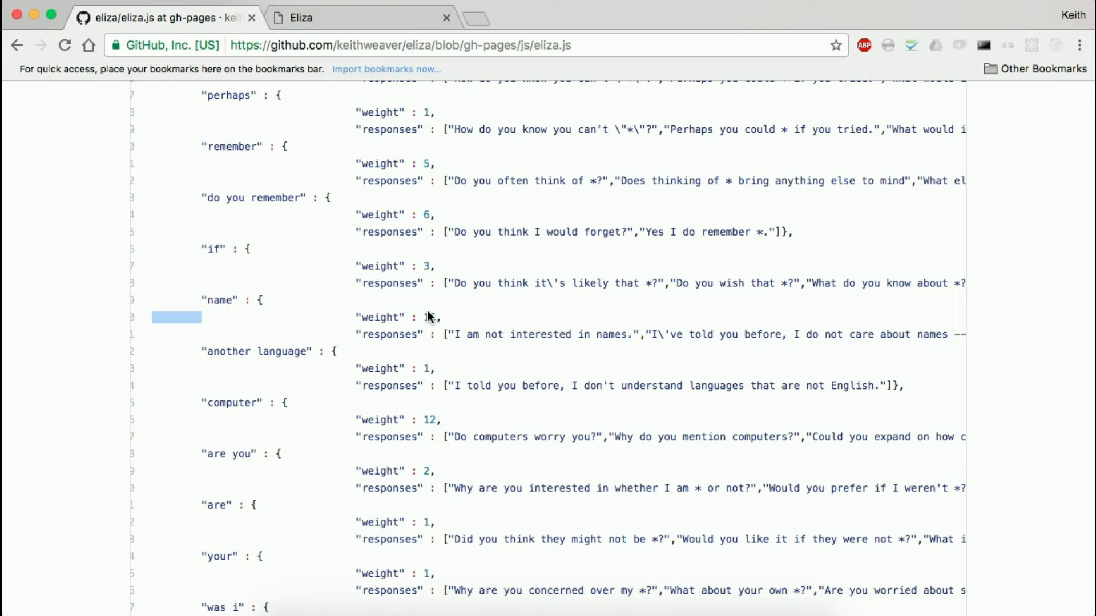
pyautogui.moveTo(454, 334); pyautogui.dragTo(639, 334)
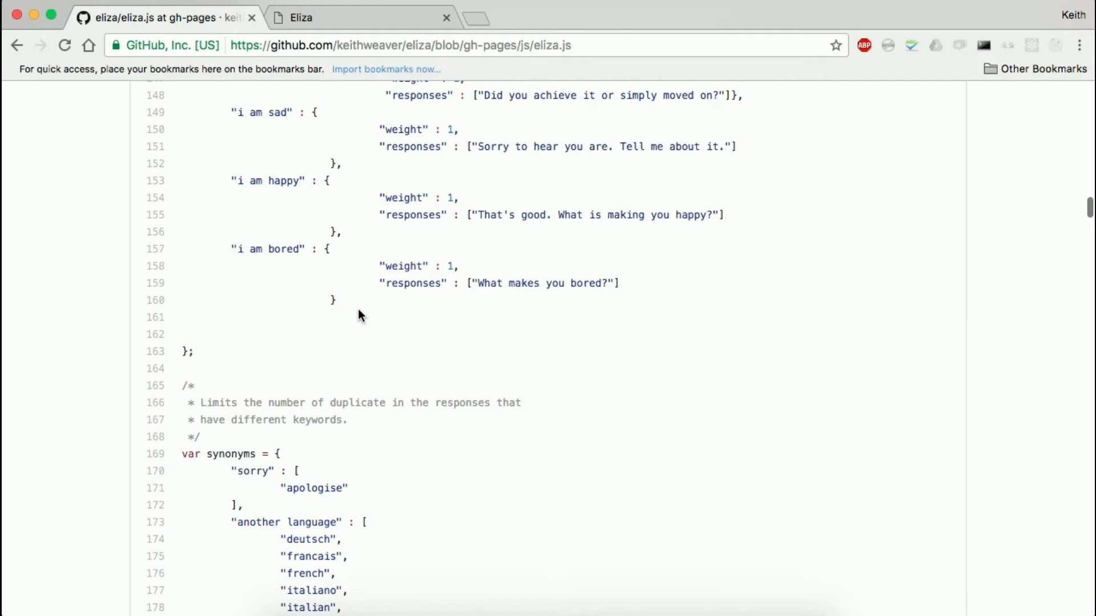
pyautogui.scroll(-3)
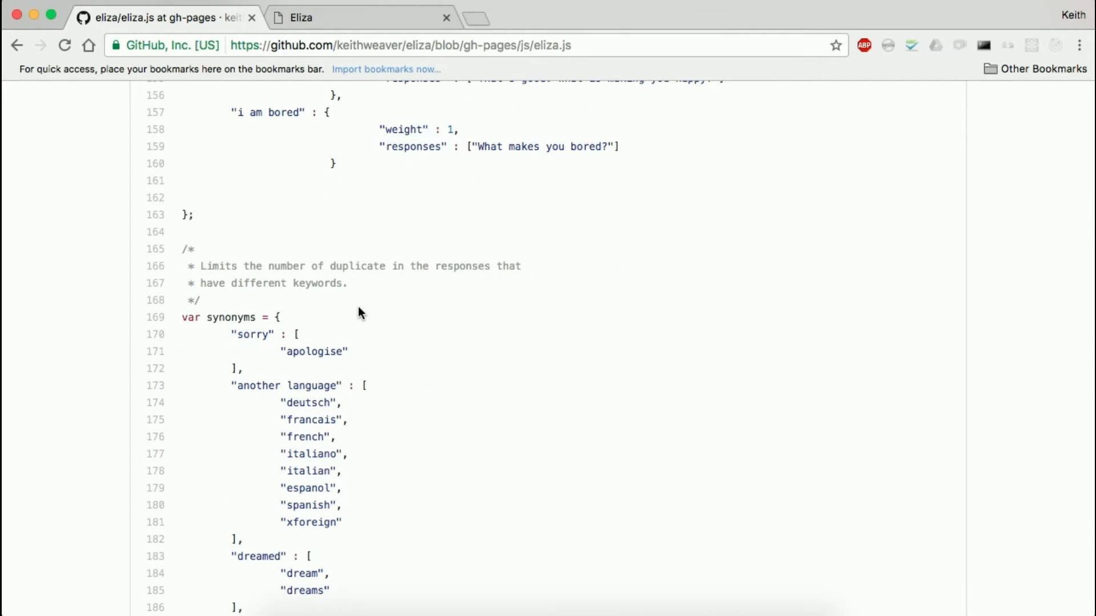
pyautogui.scroll(3)
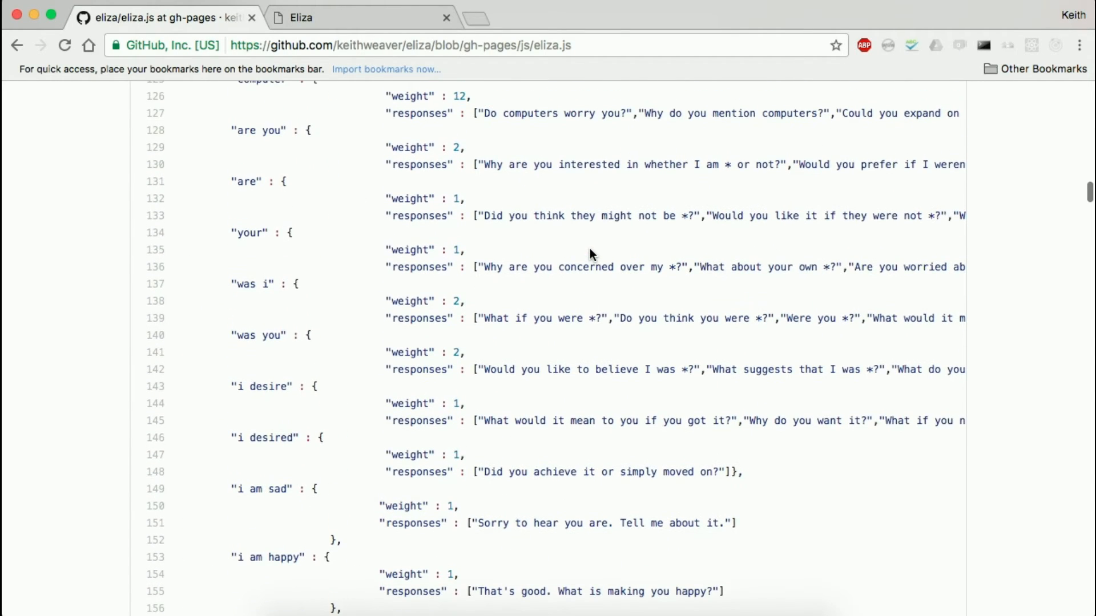
pyautogui.scroll(-3)
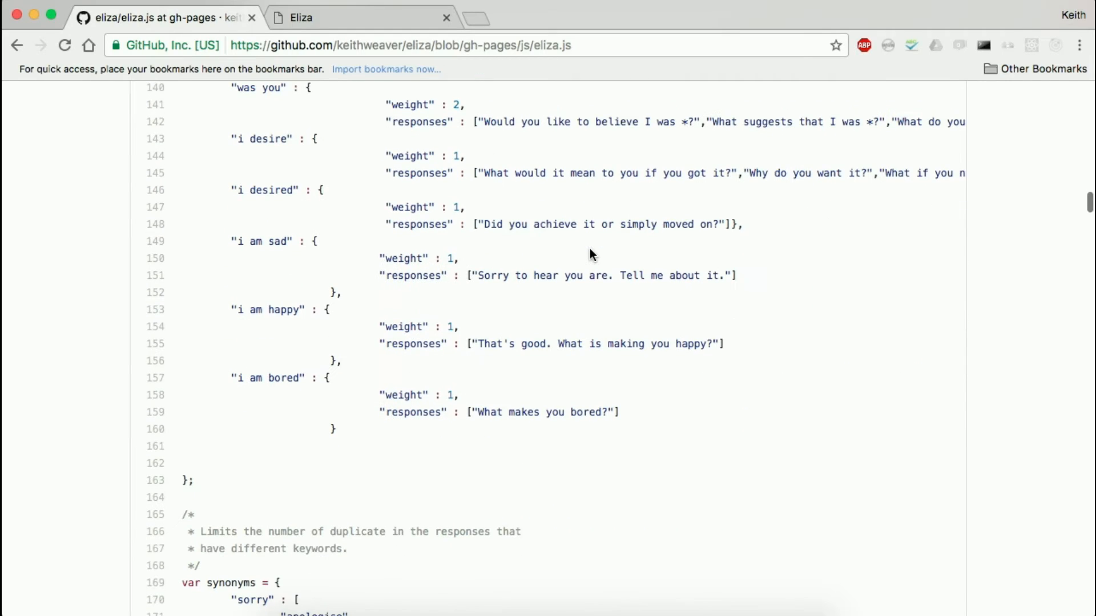
pyautogui.scroll(-3)
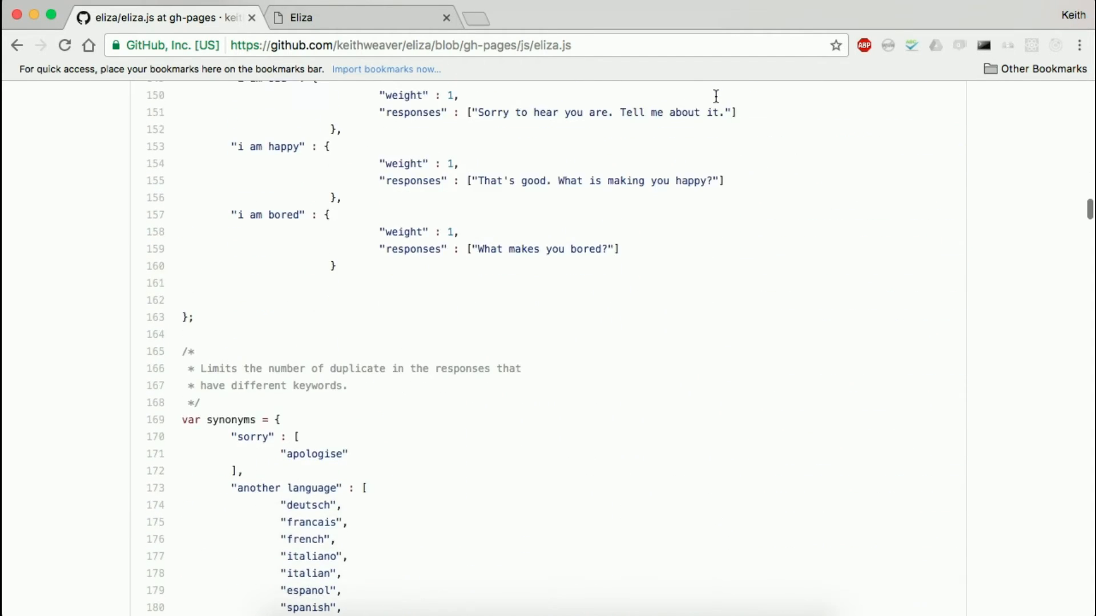
pyautogui.scroll(-3)
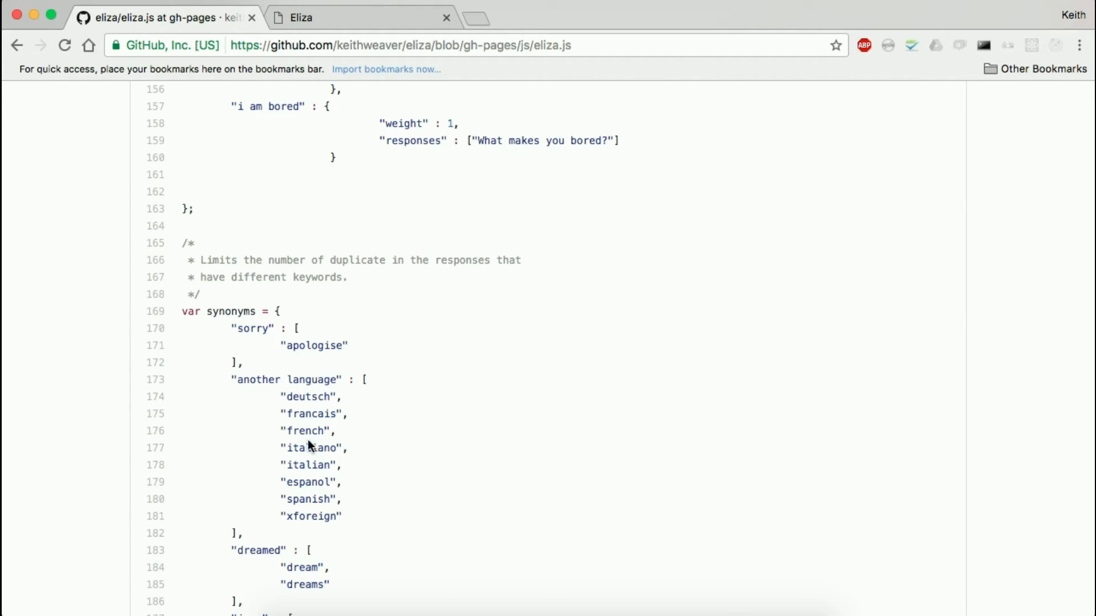
pyautogui.doubleClick(287, 379)
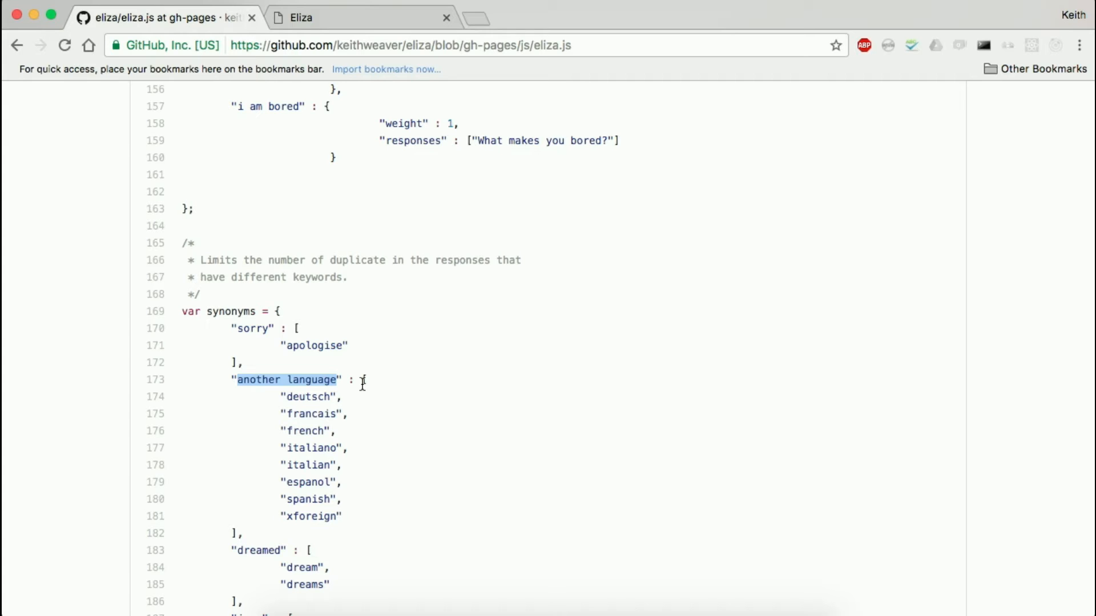
pyautogui.scroll(-3)
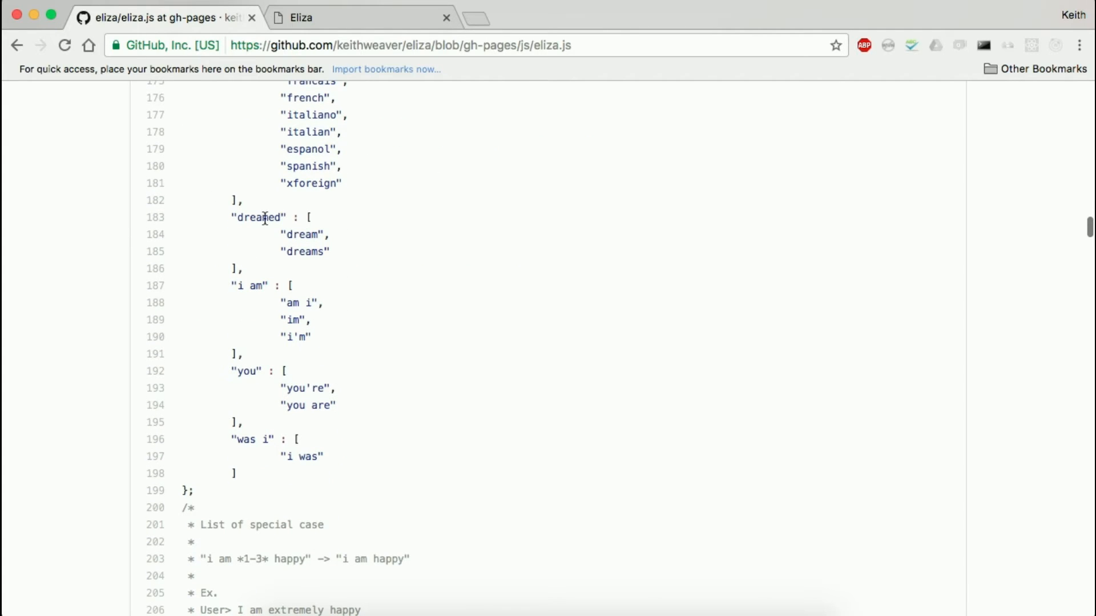
pyautogui.scroll(-3)
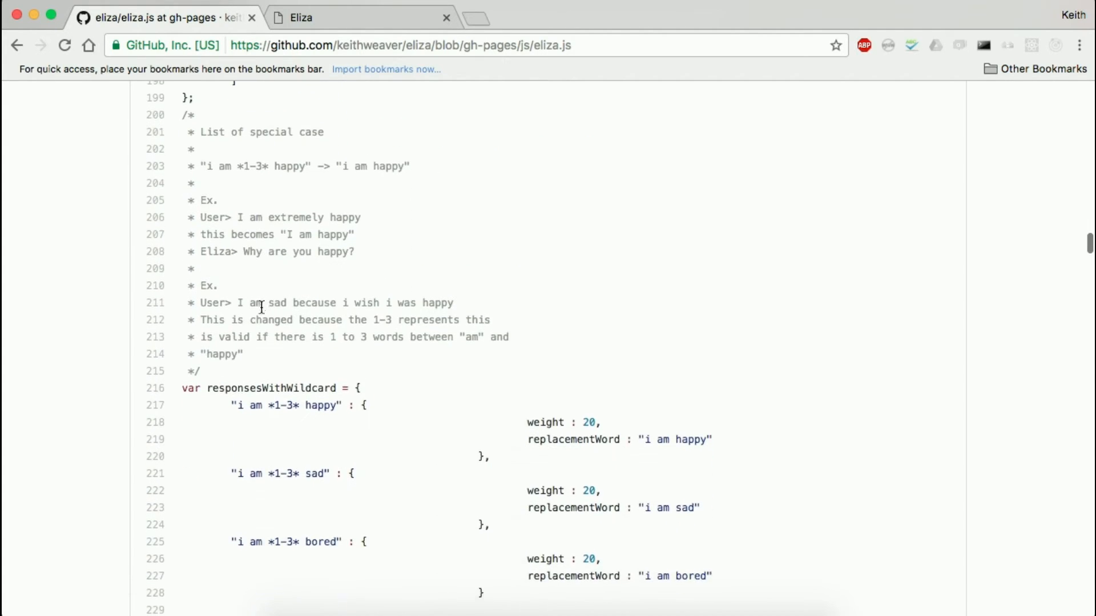
pyautogui.scroll(-3)
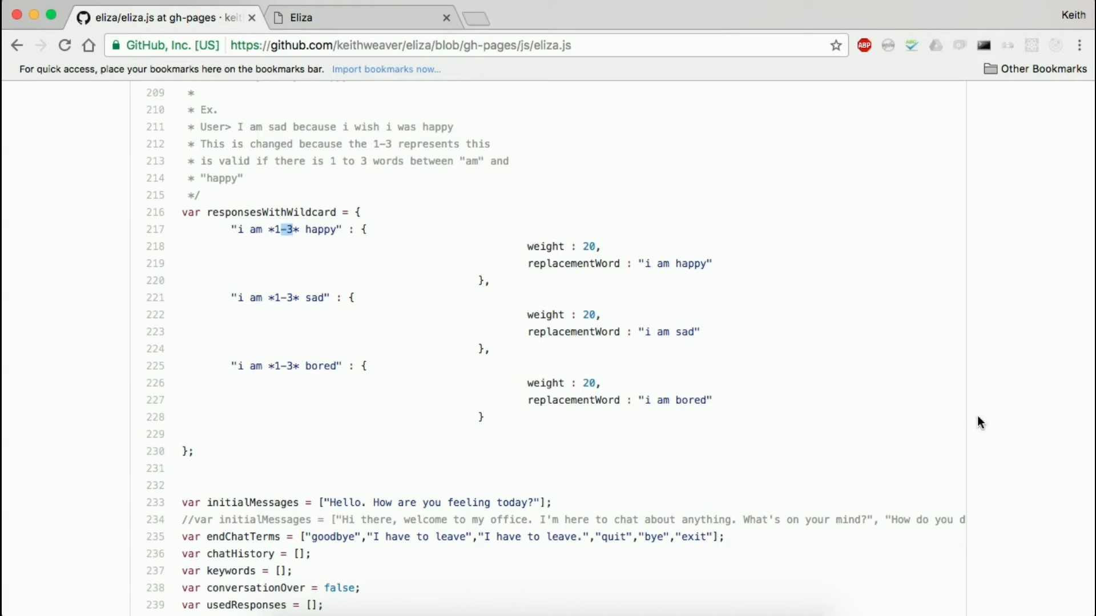
pyautogui.moveTo(903, 321)
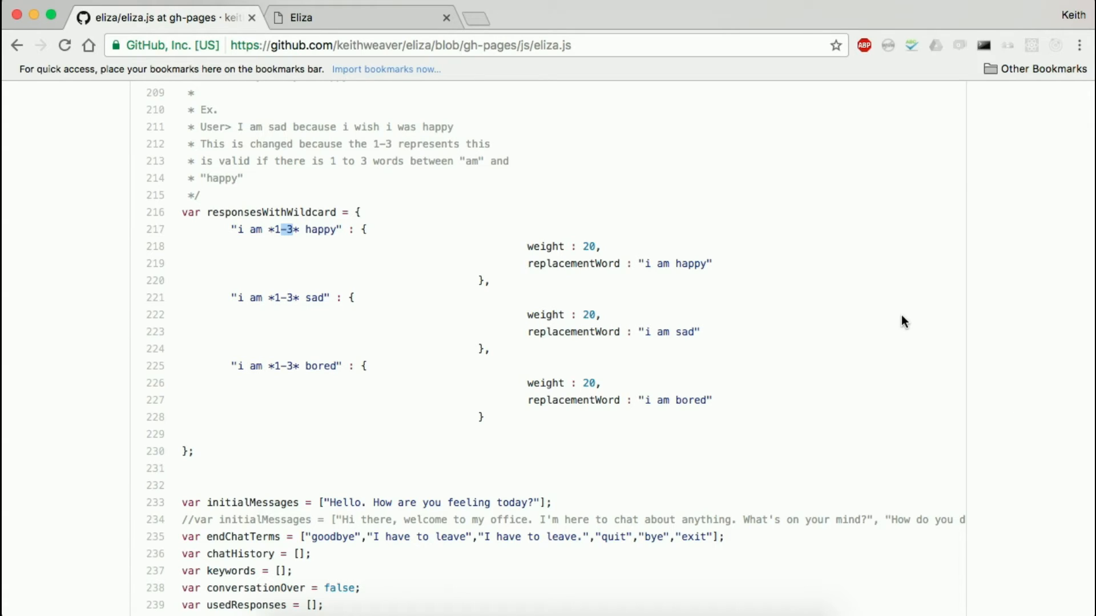
pyautogui.moveTo(563, 377)
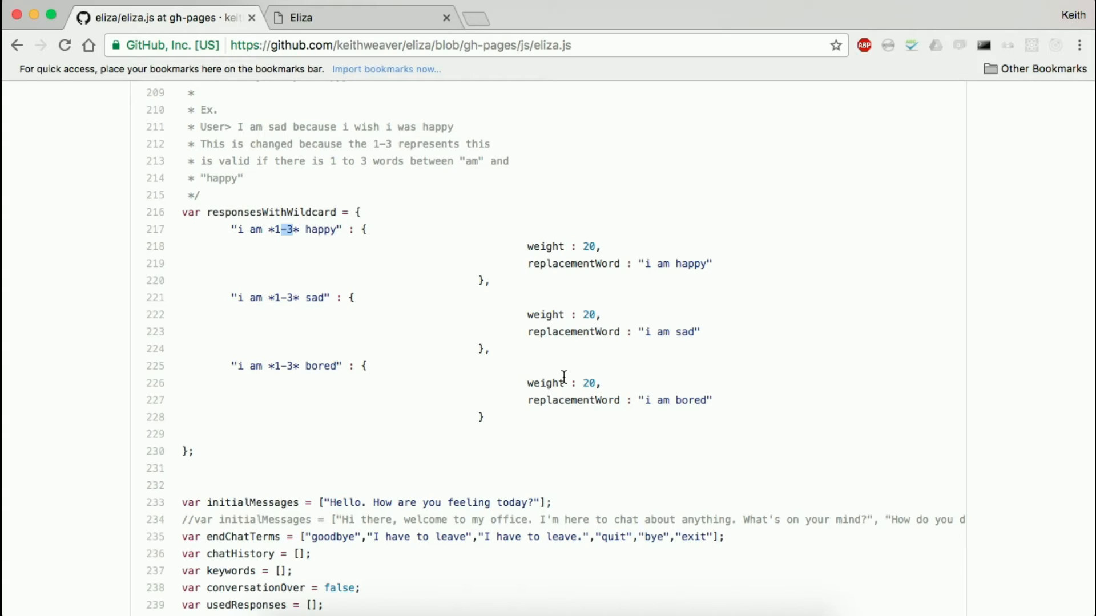
pyautogui.scroll(-3)
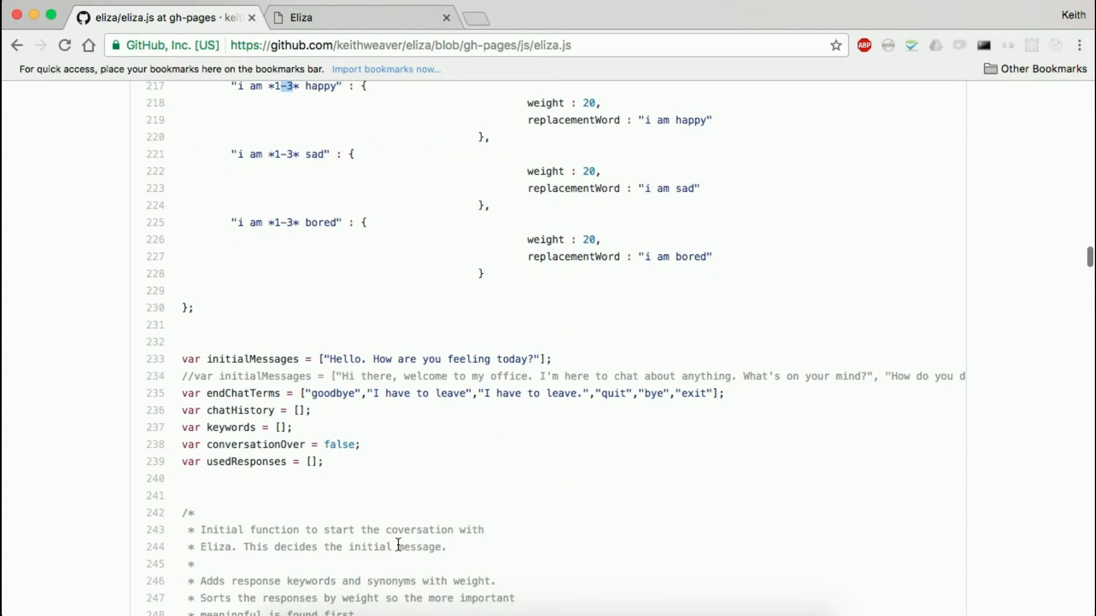
pyautogui.moveTo(266, 393)
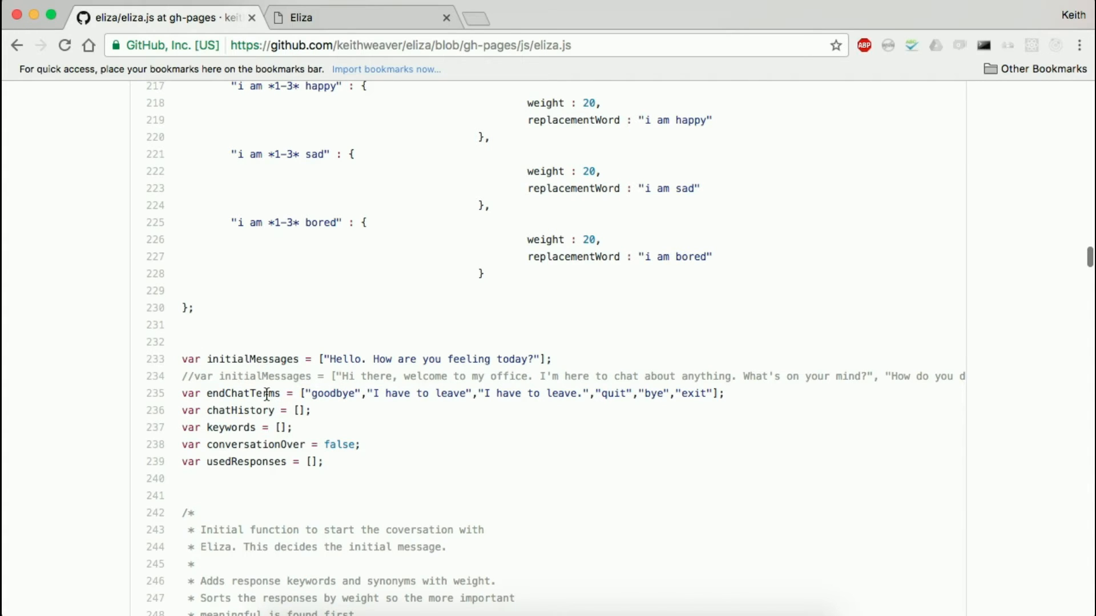
pyautogui.scroll(-3)
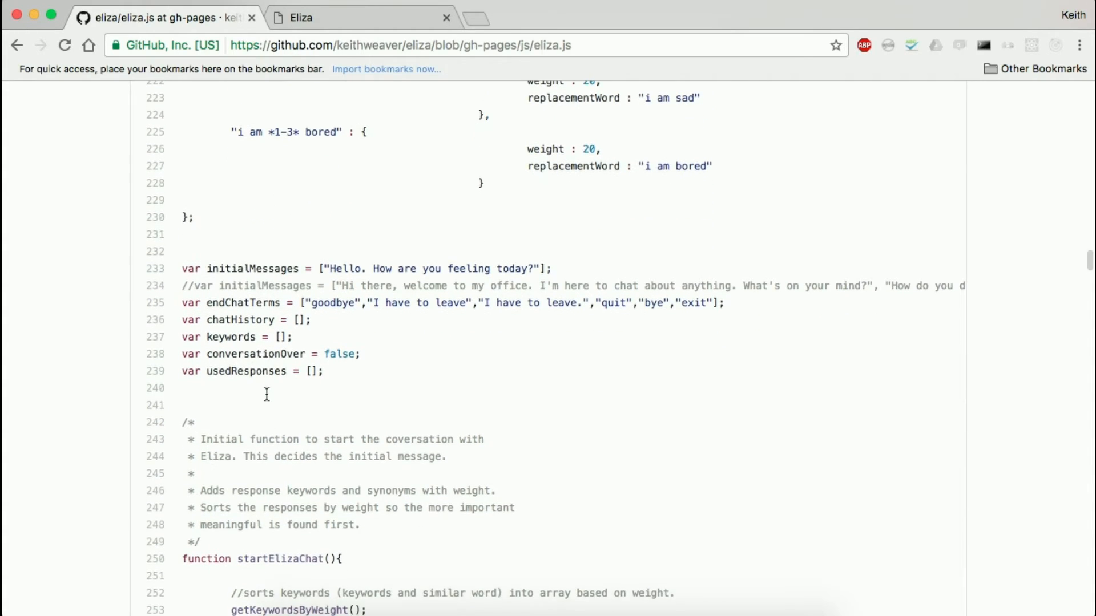
pyautogui.scroll(-3)
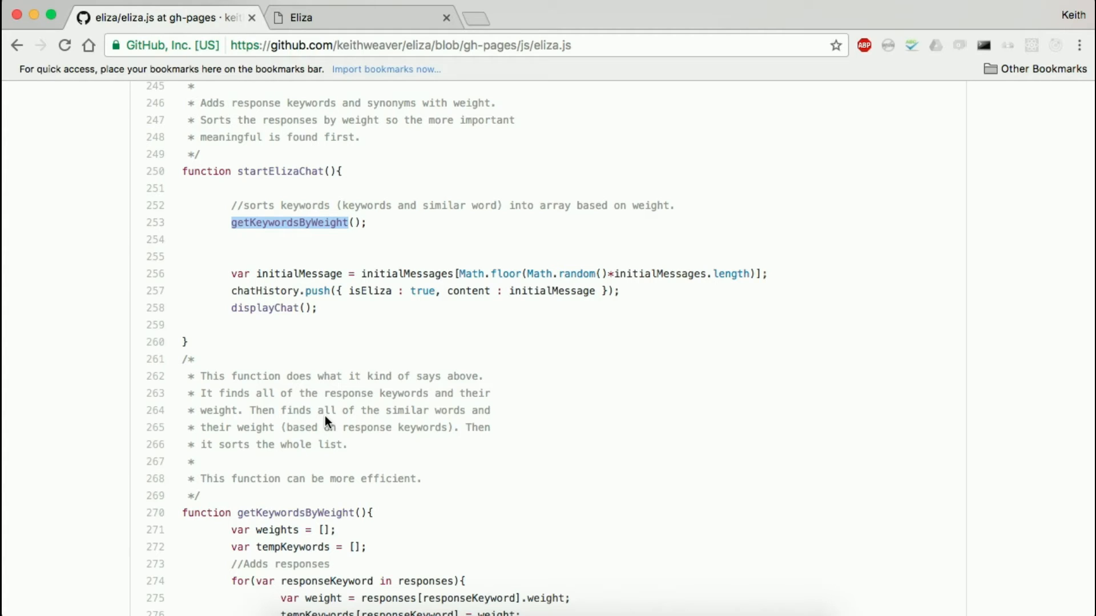
pyautogui.moveTo(427, 223)
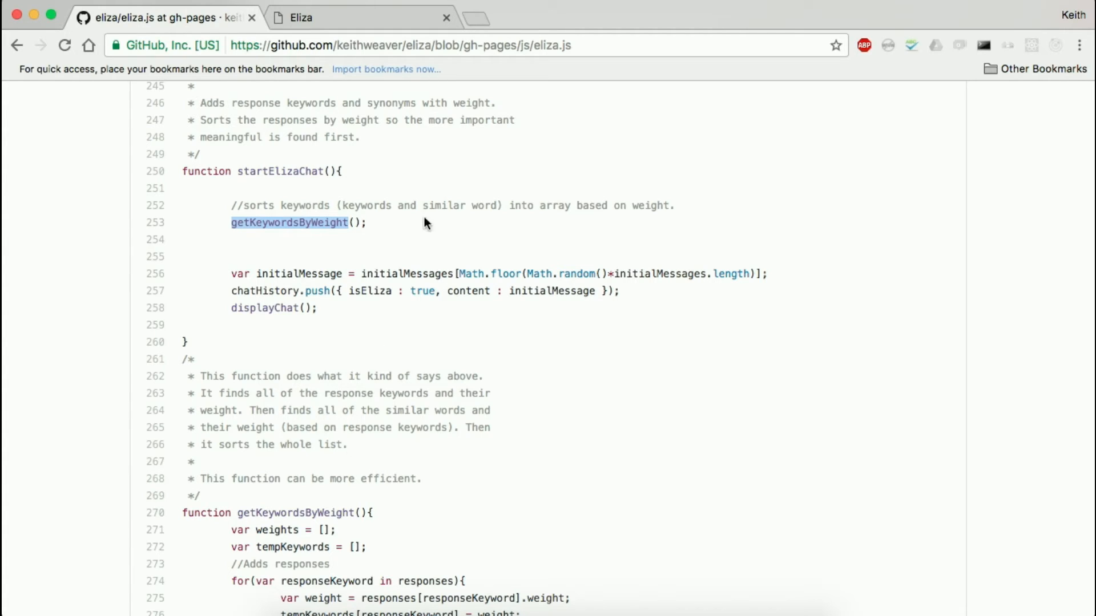
pyautogui.moveTo(555, 291)
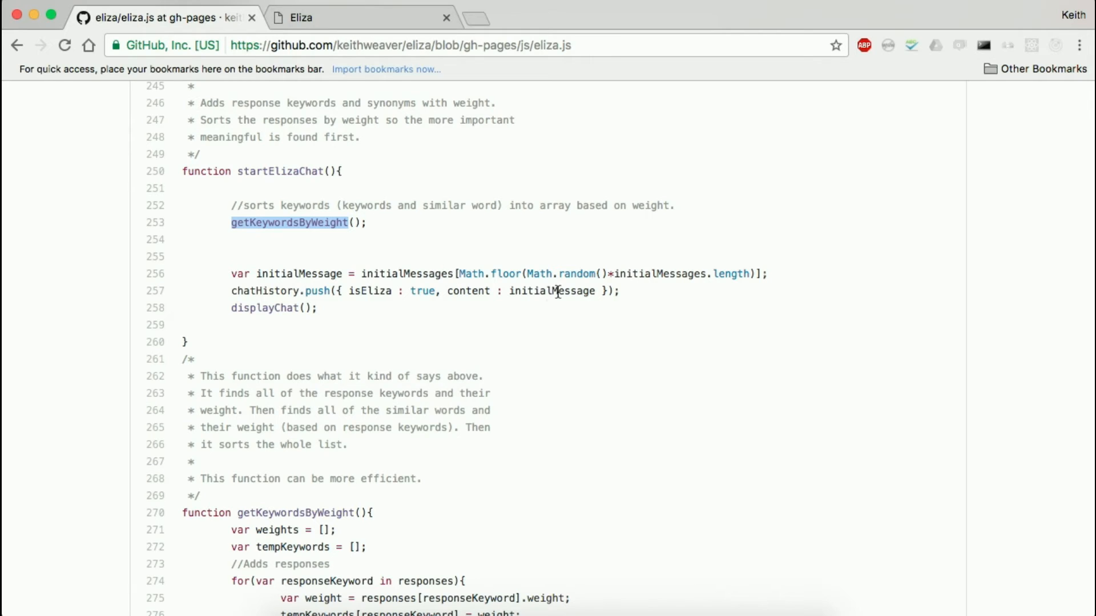
pyautogui.scroll(3)
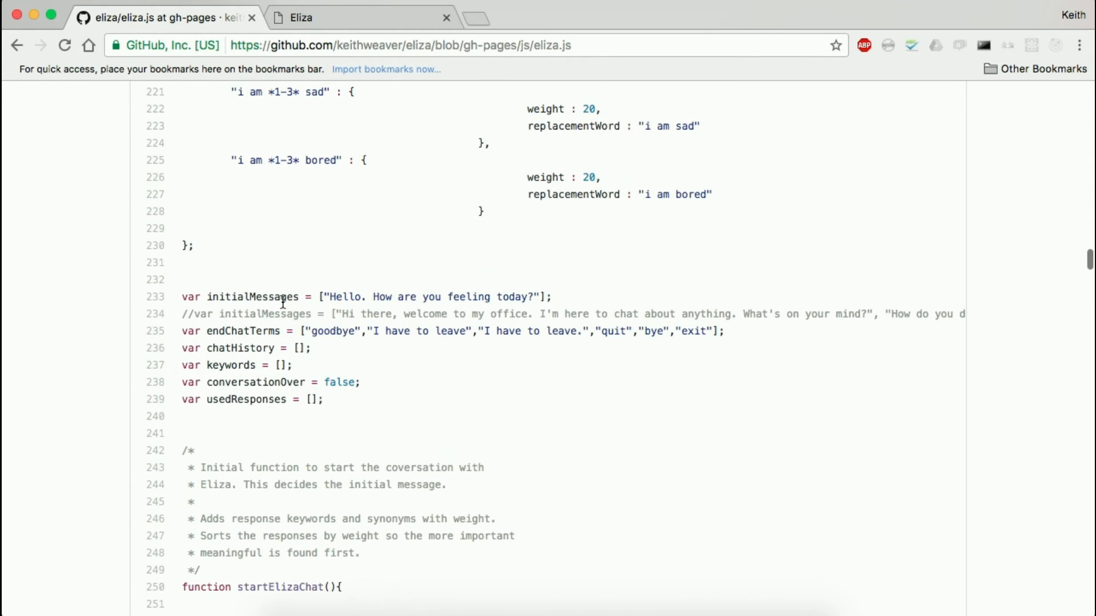
pyautogui.scroll(-3)
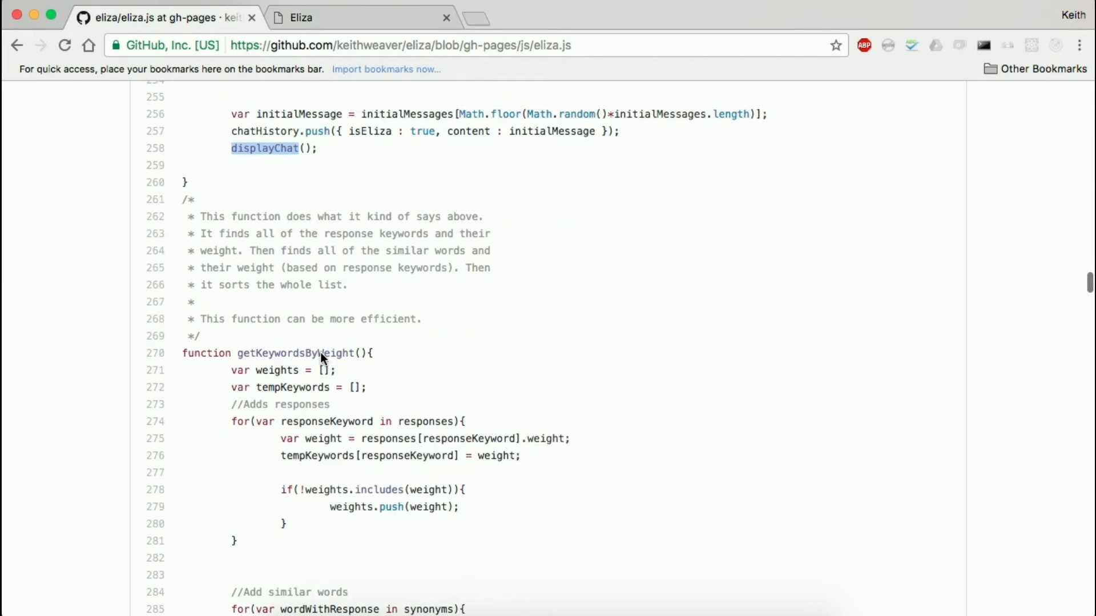
pyautogui.scroll(-3)
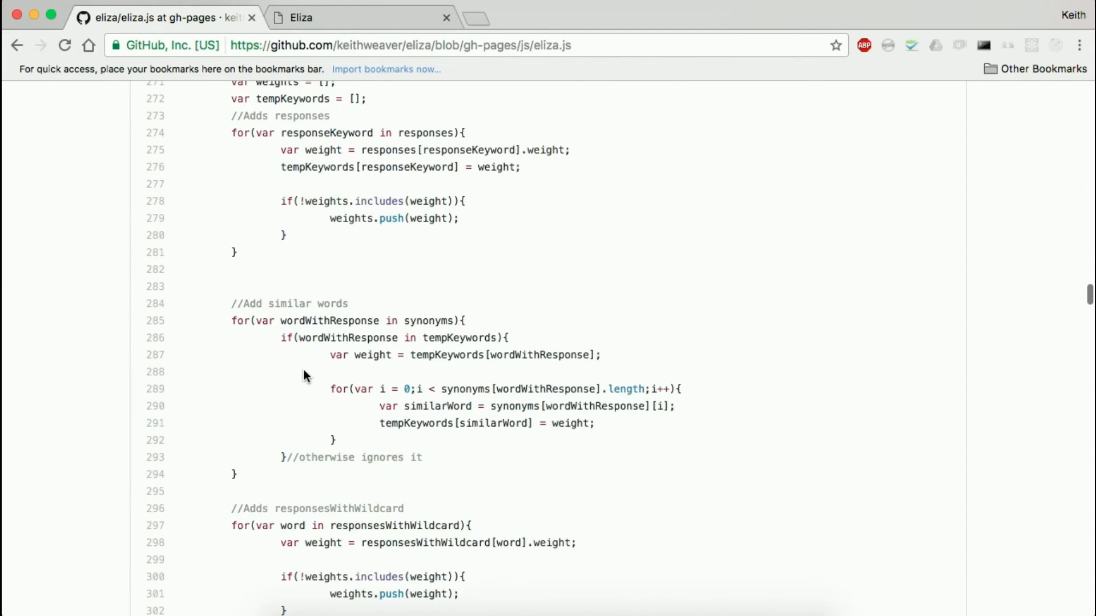
pyautogui.scroll(3)
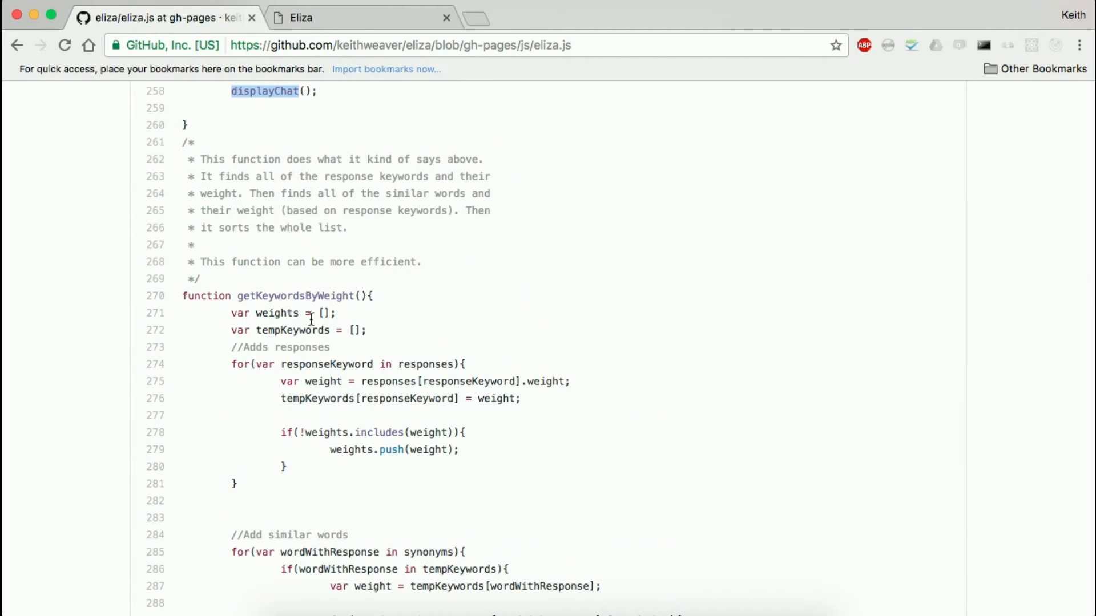
pyautogui.scroll(-3)
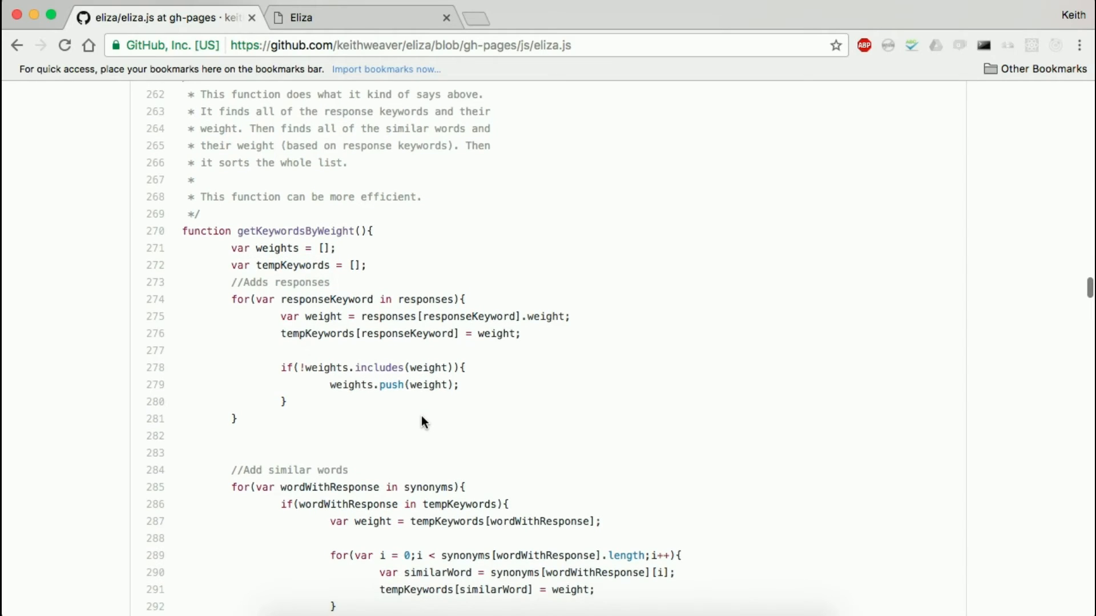
pyautogui.scroll(-3)
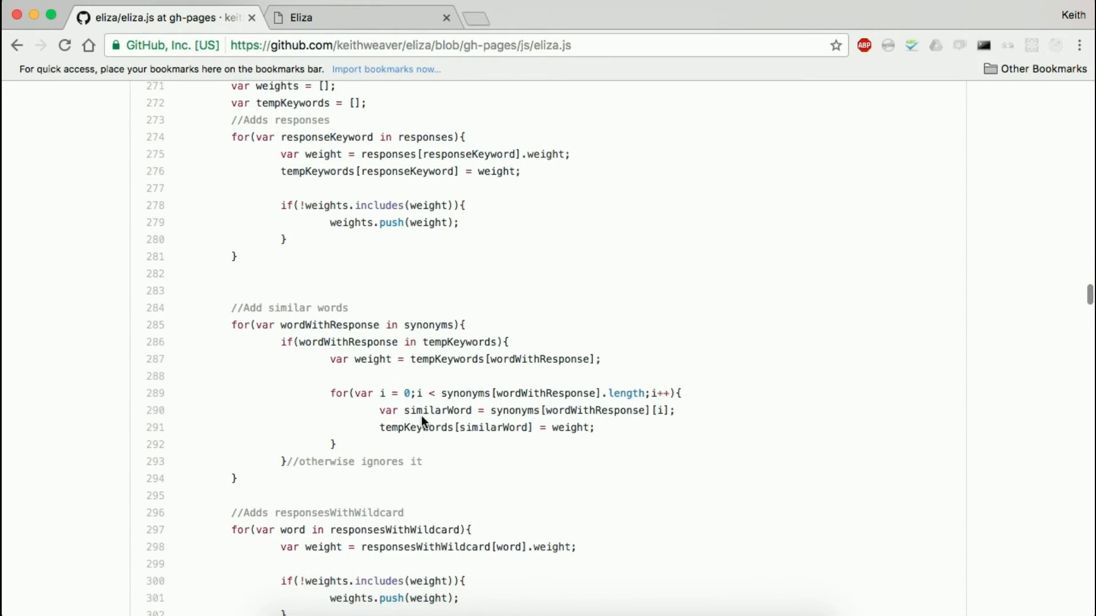
pyautogui.scroll(-3)
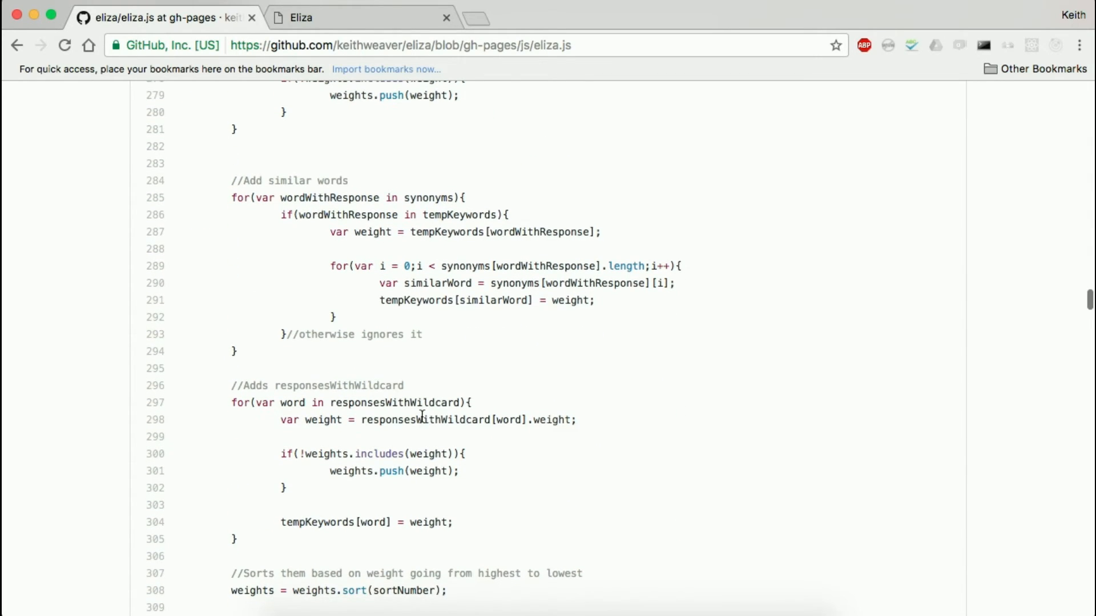
pyautogui.scroll(-3)
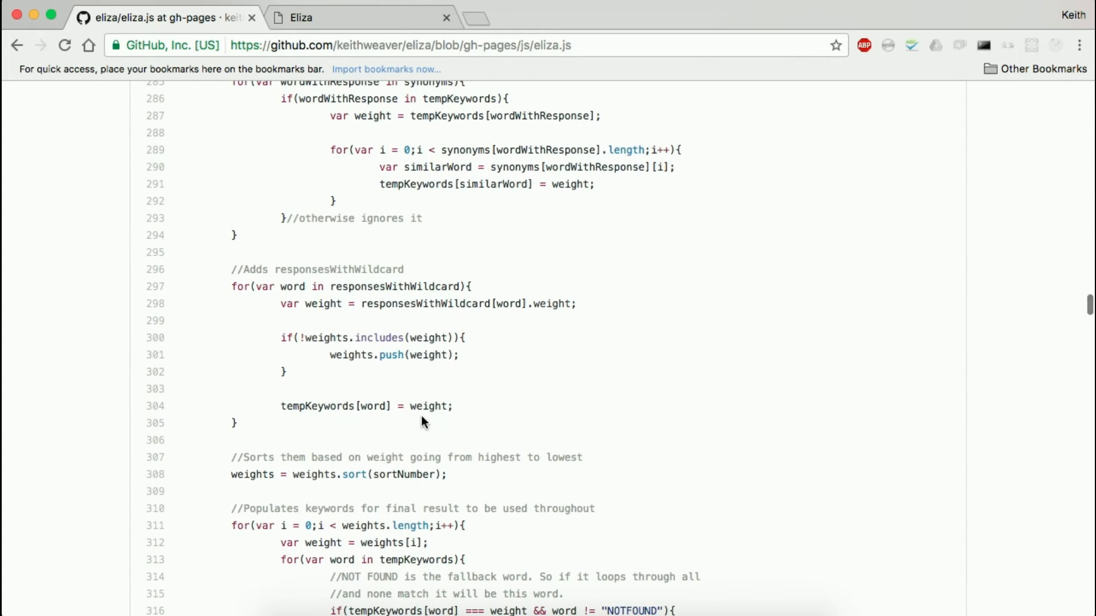
pyautogui.scroll(-3)
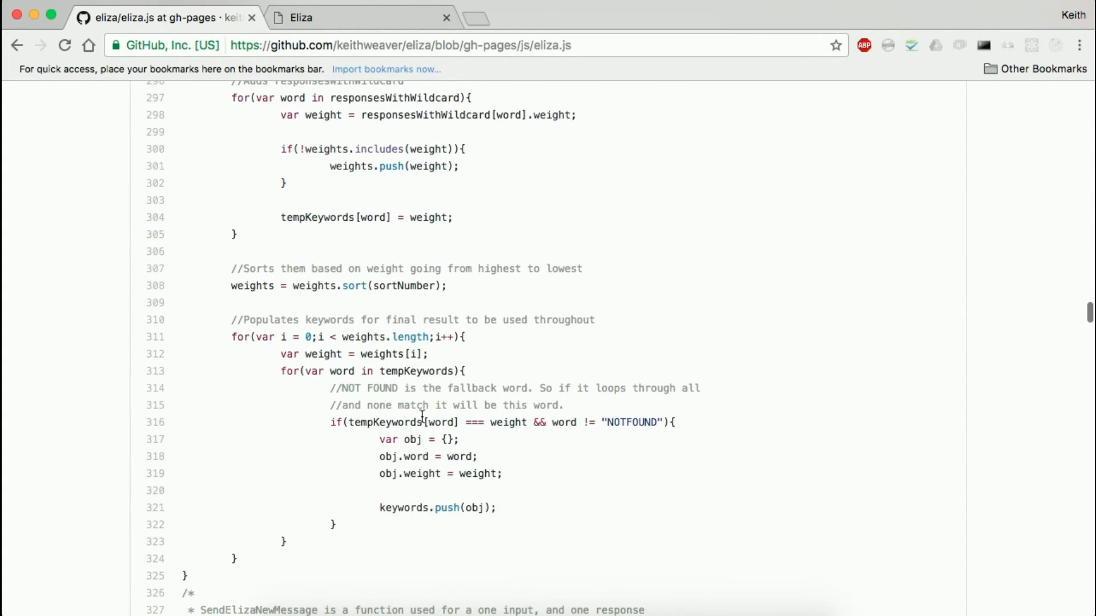
pyautogui.scroll(-3)
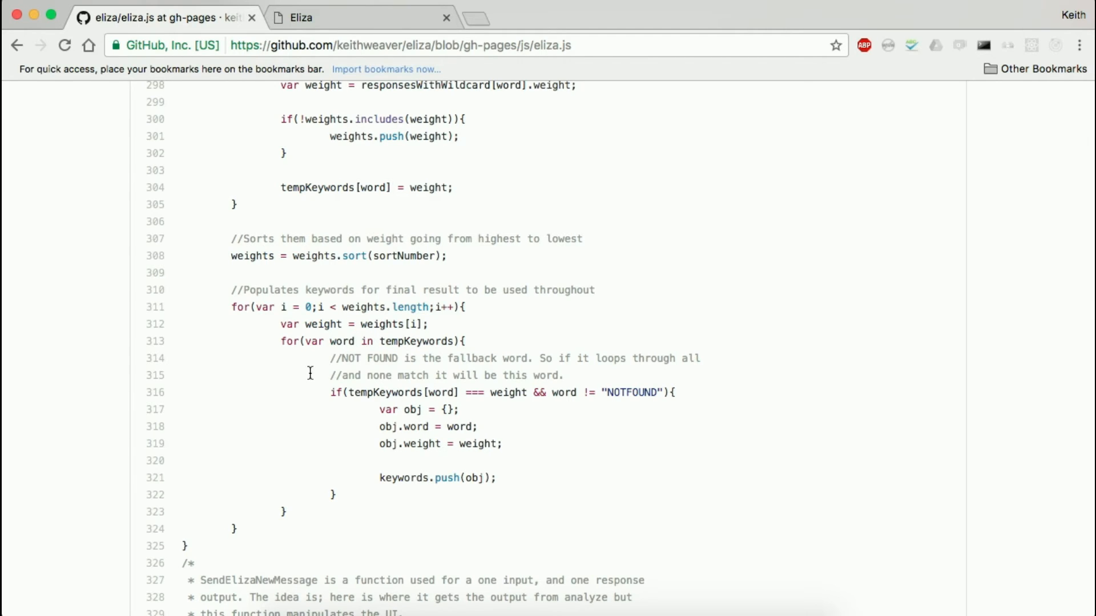
pyautogui.scroll(-3)
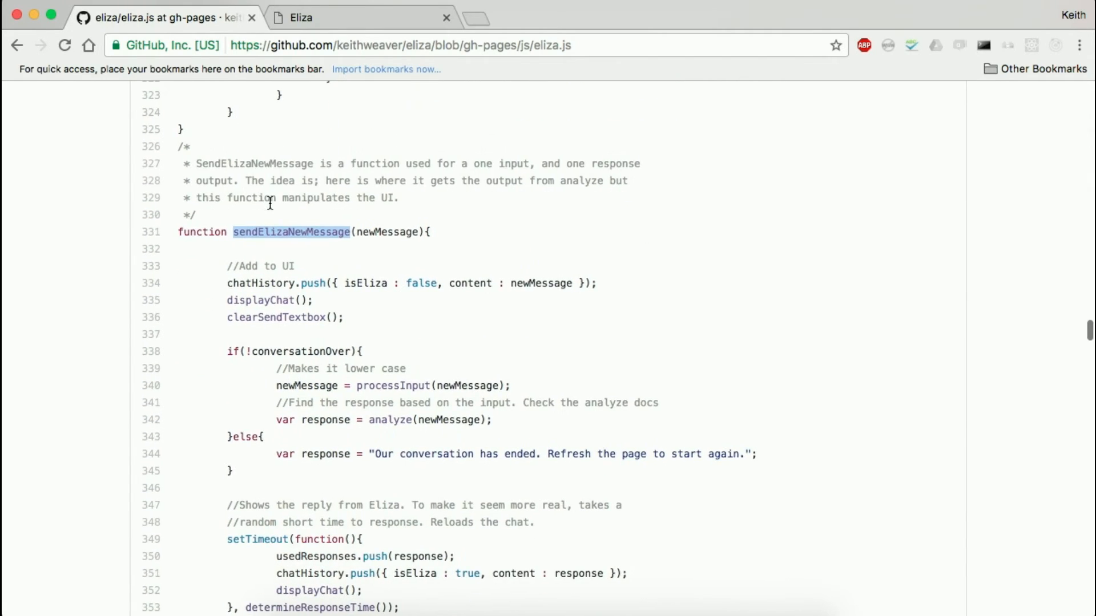
pyautogui.scroll(-3)
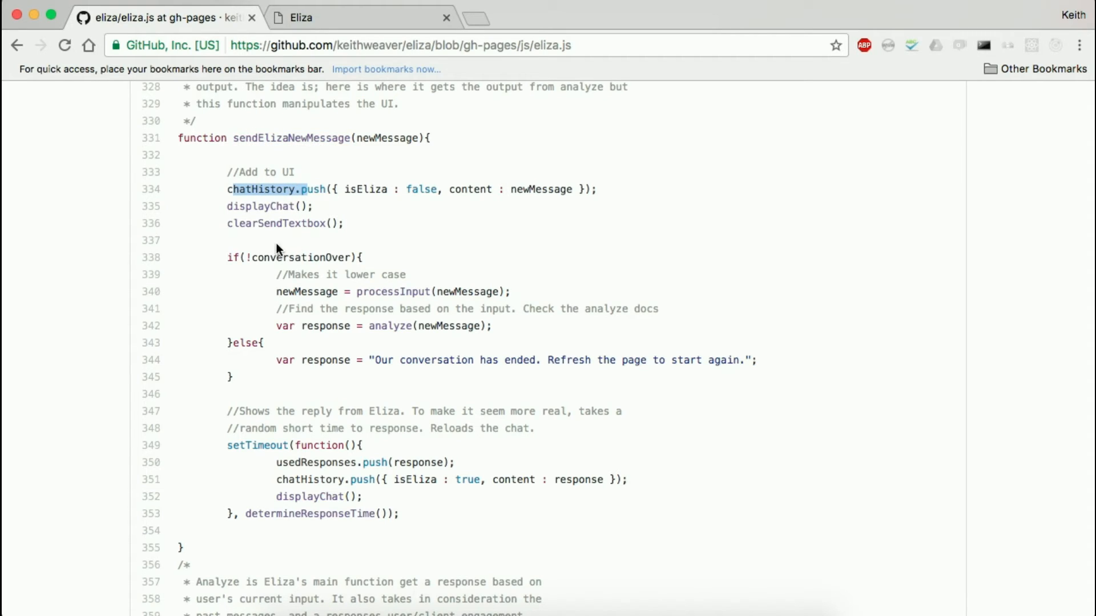
pyautogui.moveTo(400, 329)
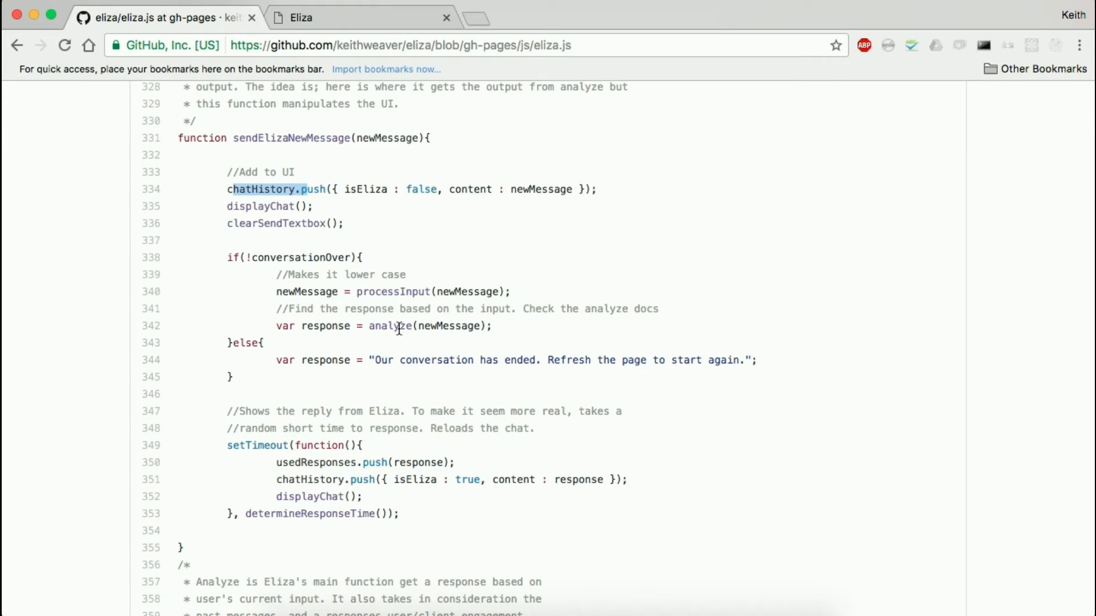
pyautogui.moveTo(374, 303)
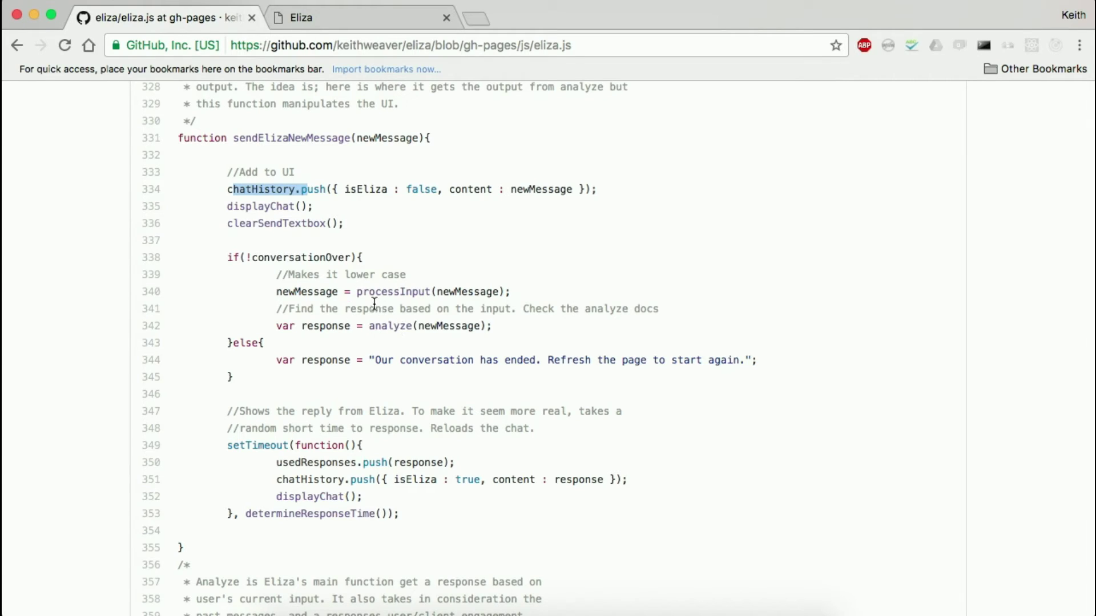
pyautogui.doubleClick(394, 291)
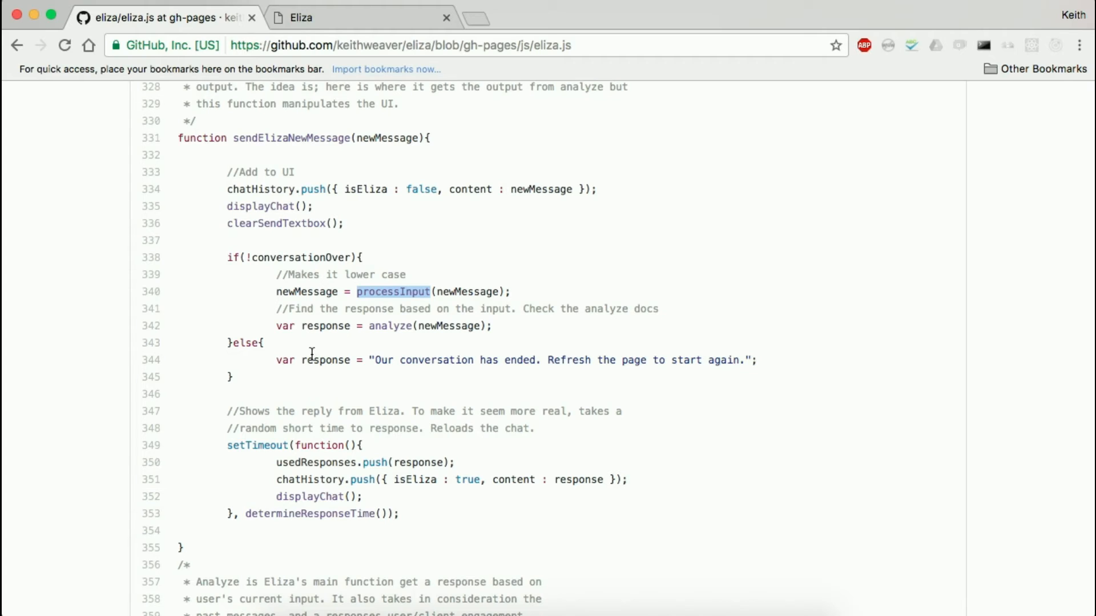
pyautogui.moveTo(360, 517)
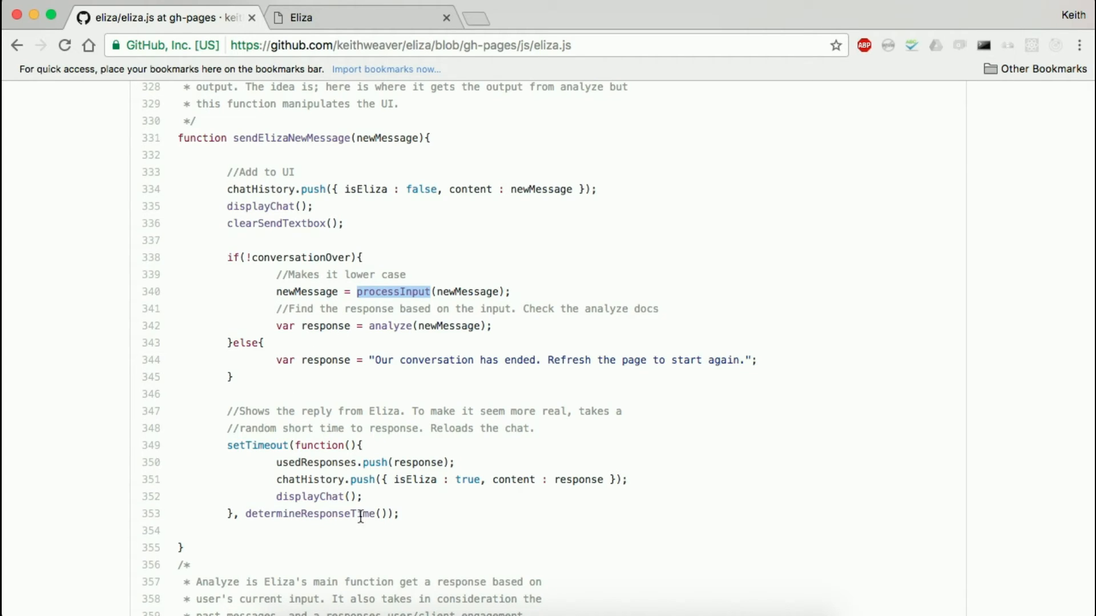
pyautogui.scroll(-3)
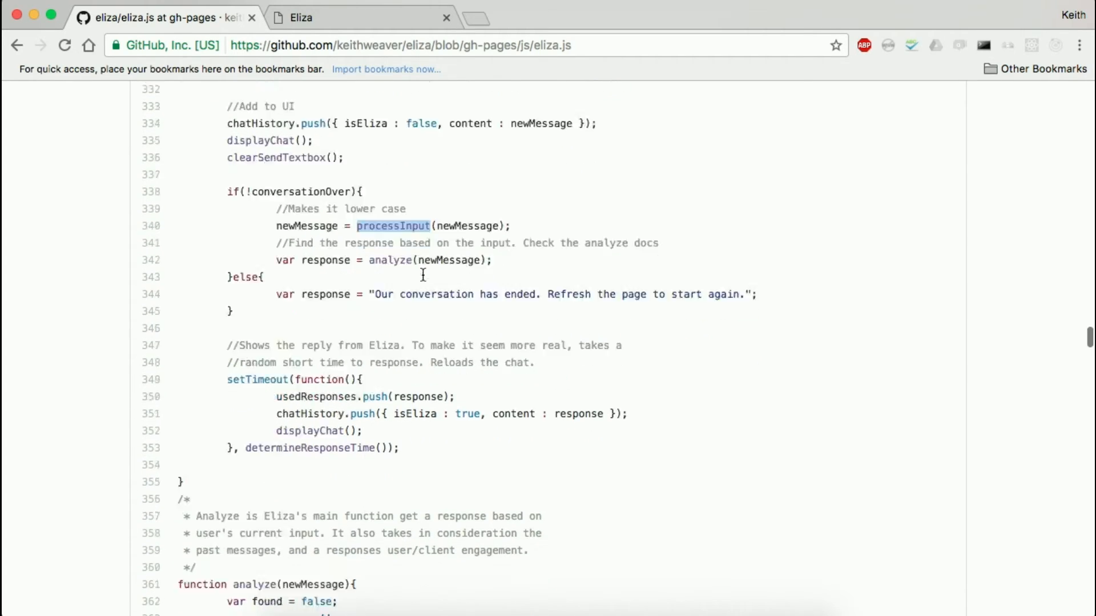
pyautogui.scroll(-3)
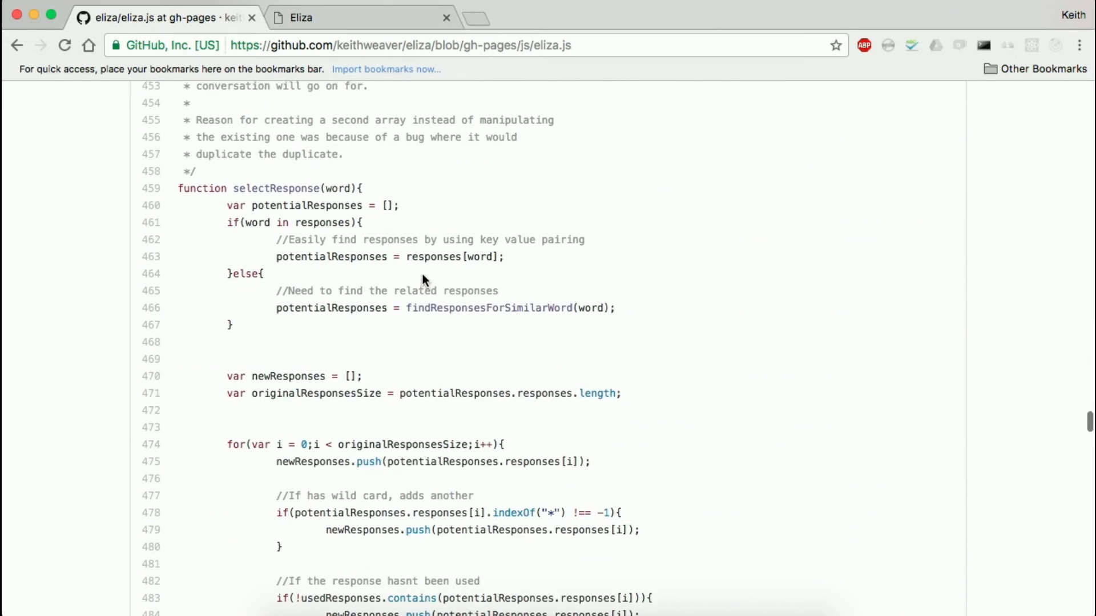
pyautogui.scroll(-3)
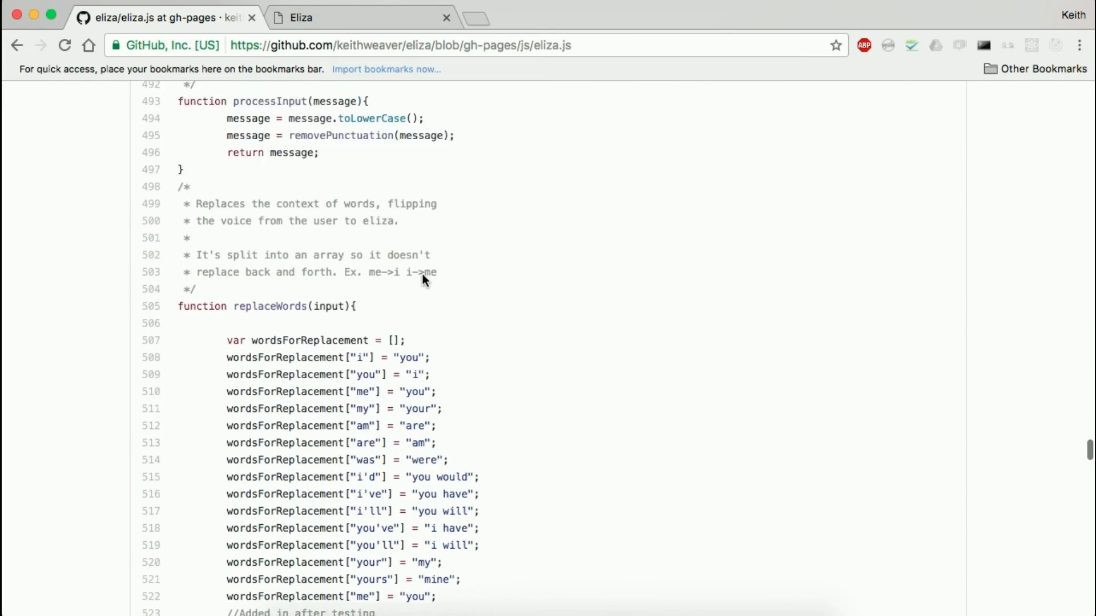
pyautogui.scroll(3)
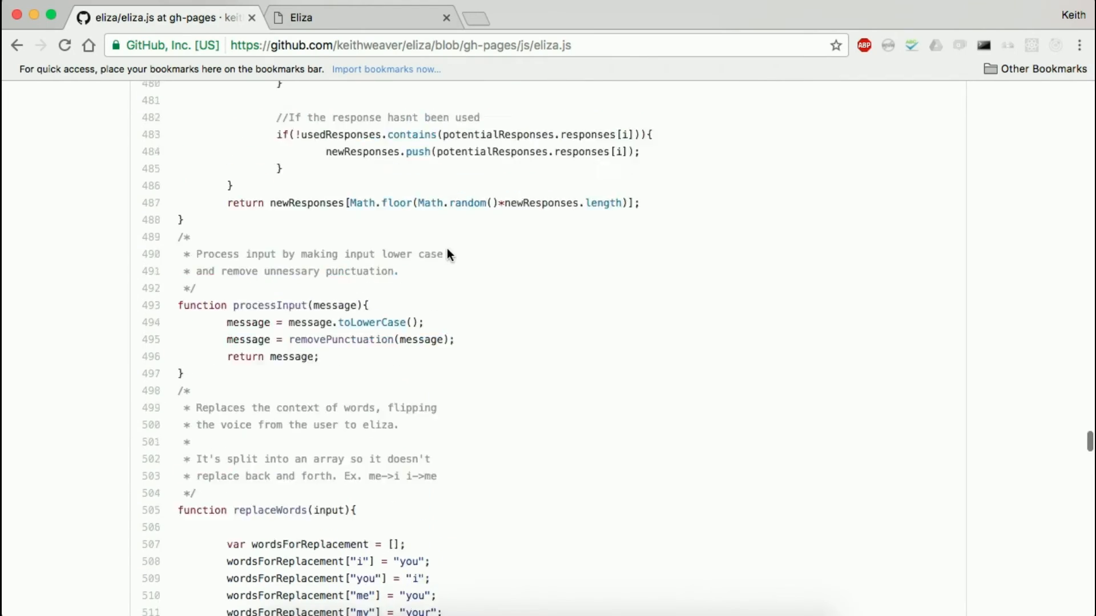
pyautogui.scroll(-3)
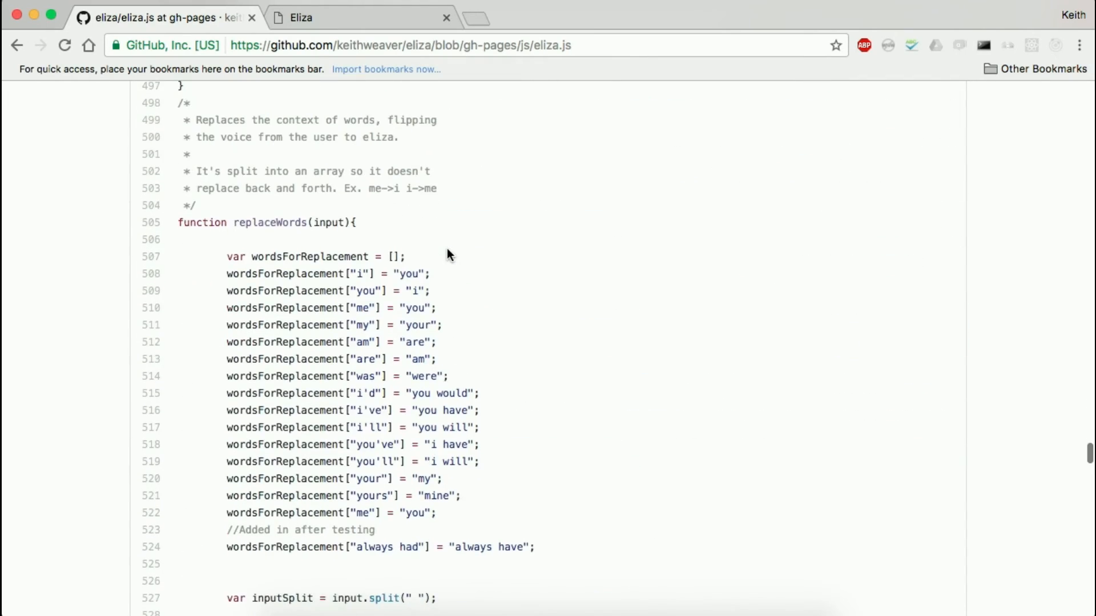
pyautogui.scroll(3)
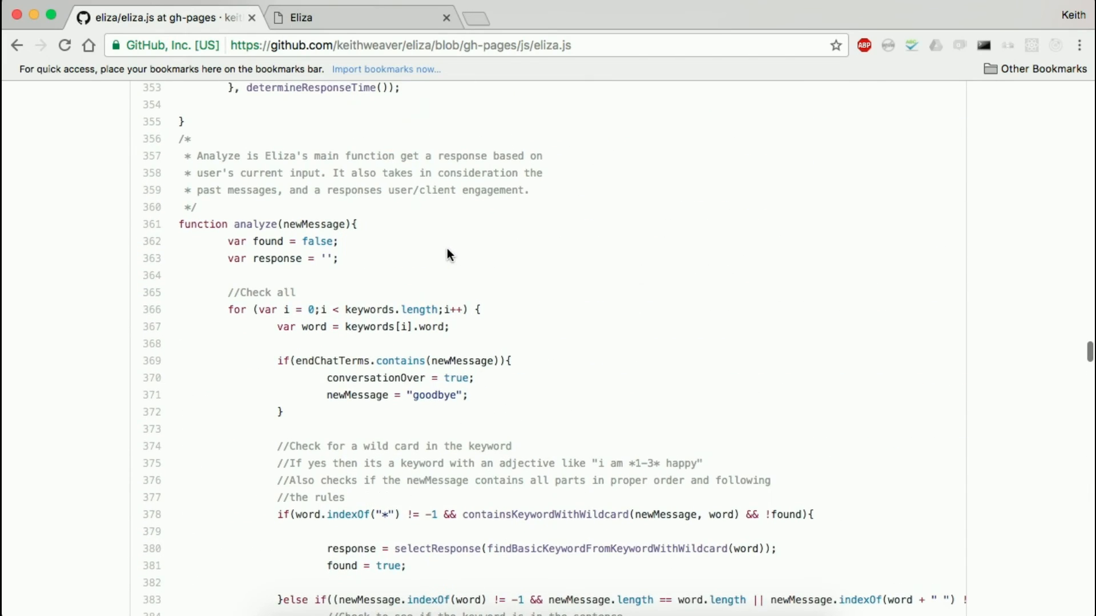
pyautogui.scroll(-3)
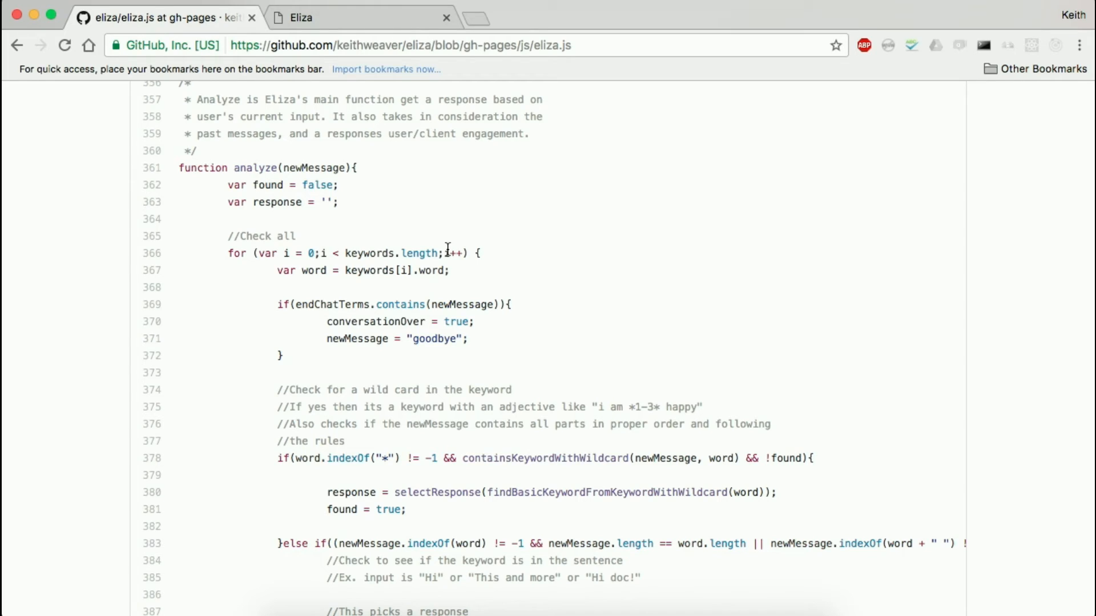
pyautogui.tripleClick(362, 271)
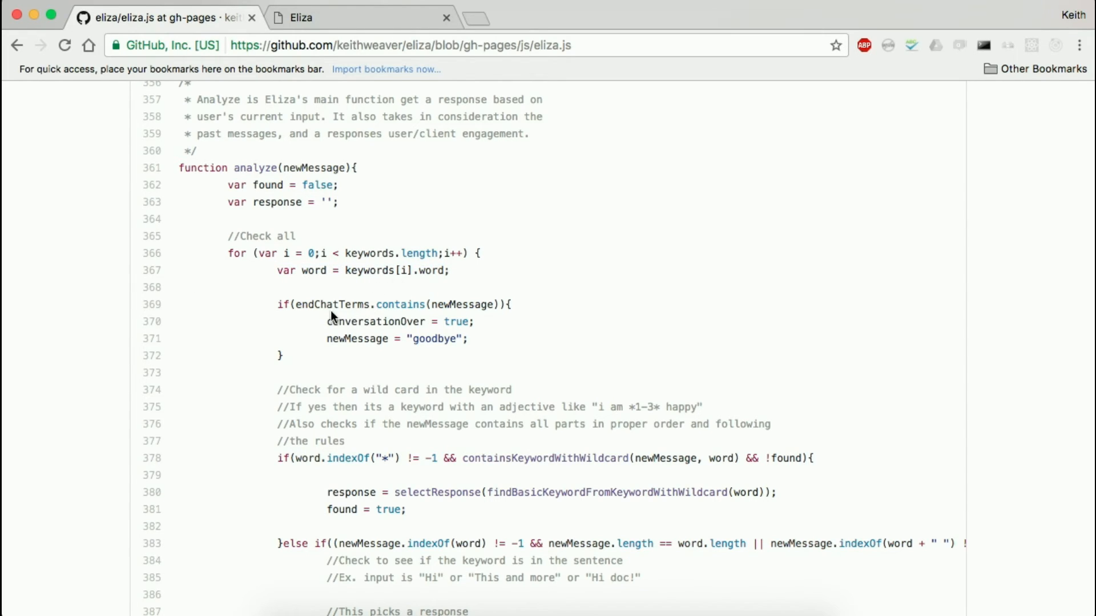
pyautogui.scroll(-3)
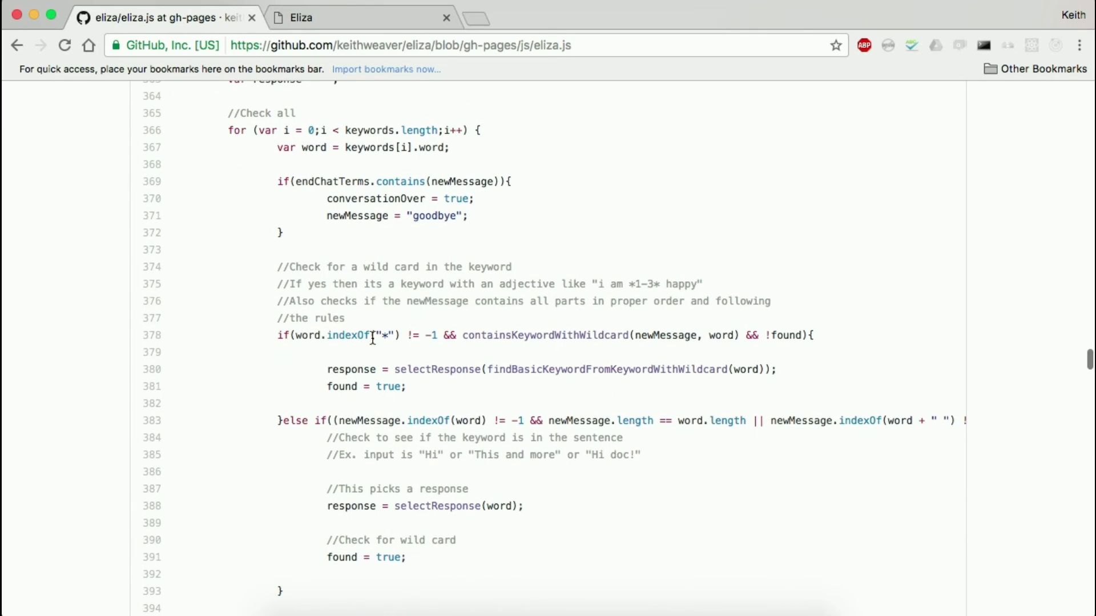
pyautogui.scroll(-3)
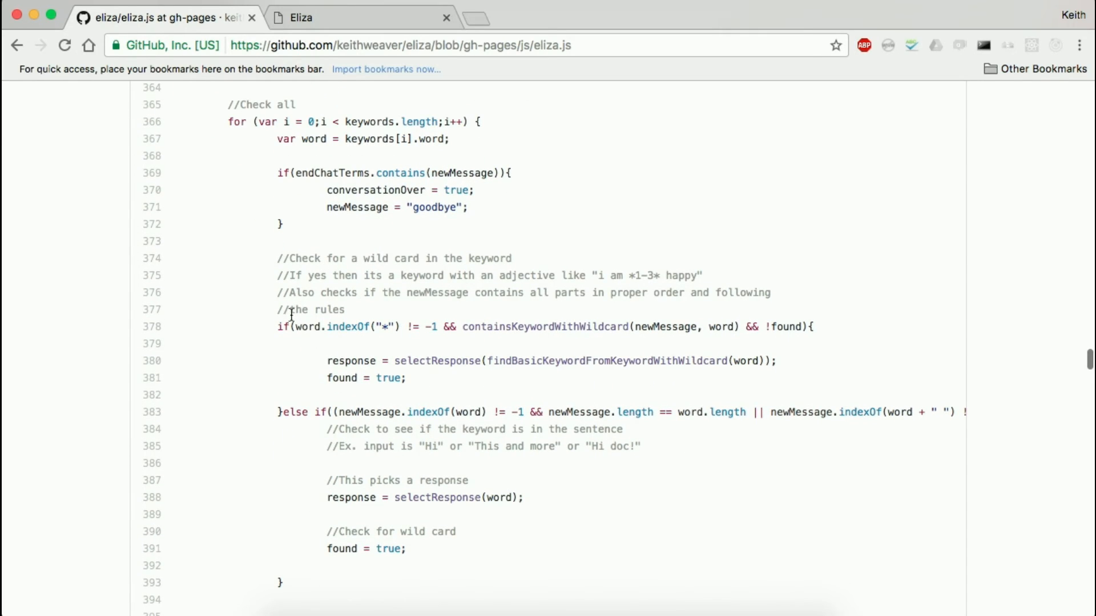
pyautogui.moveTo(295, 326); pyautogui.dragTo(398, 326)
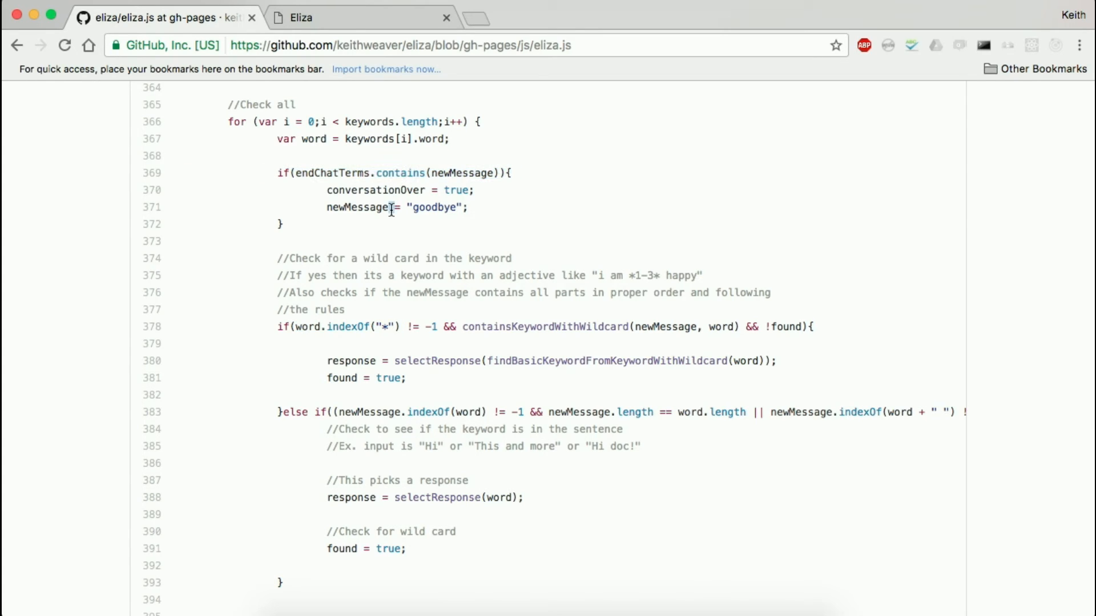
pyautogui.moveTo(337, 332)
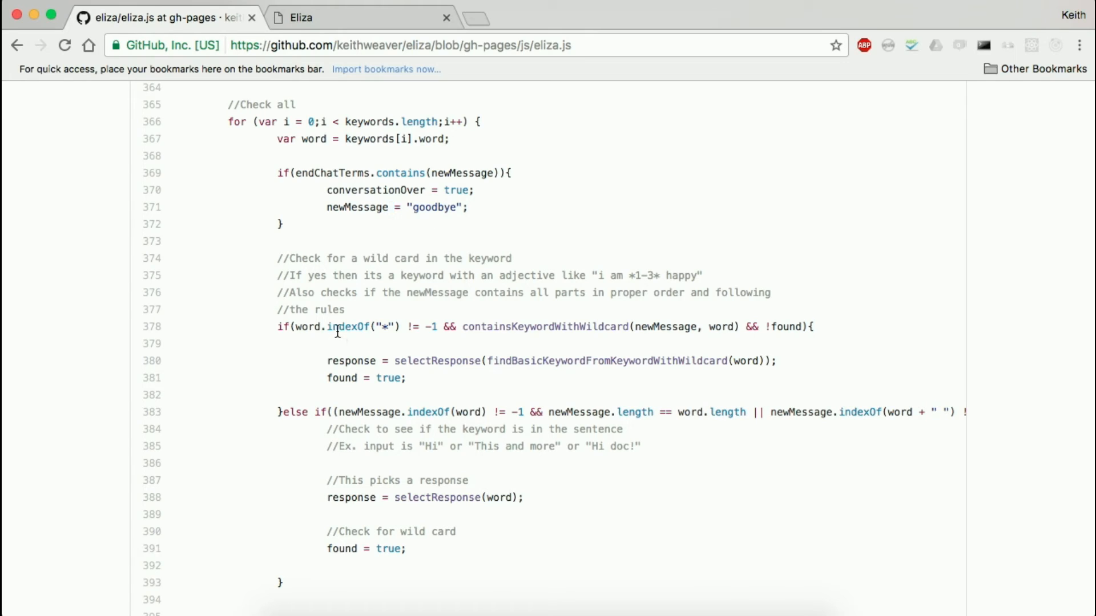
pyautogui.doubleClick(348, 327)
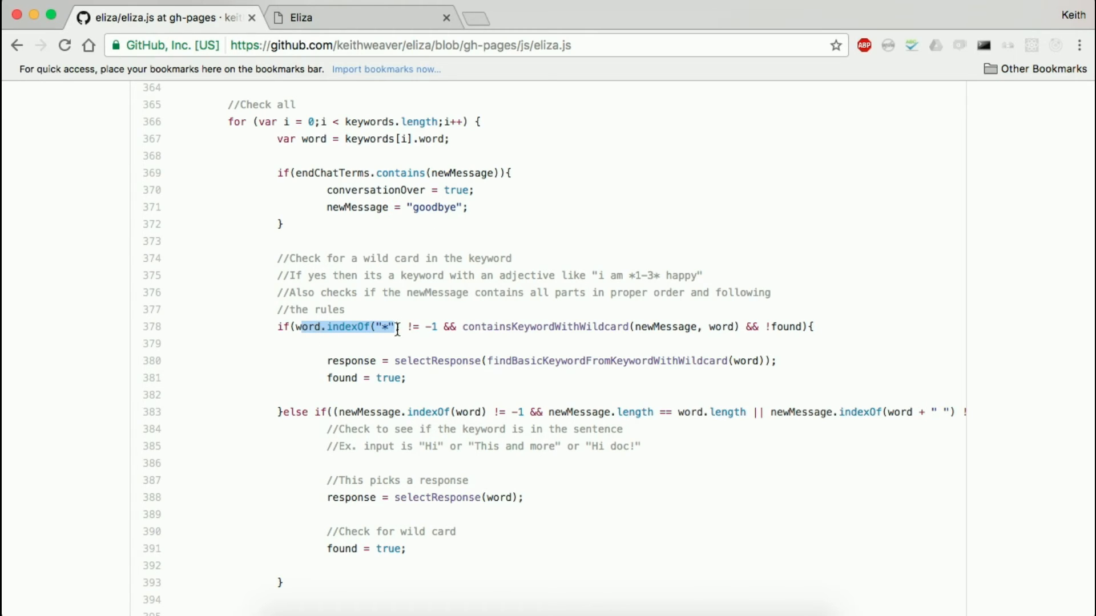
pyautogui.scroll(-3)
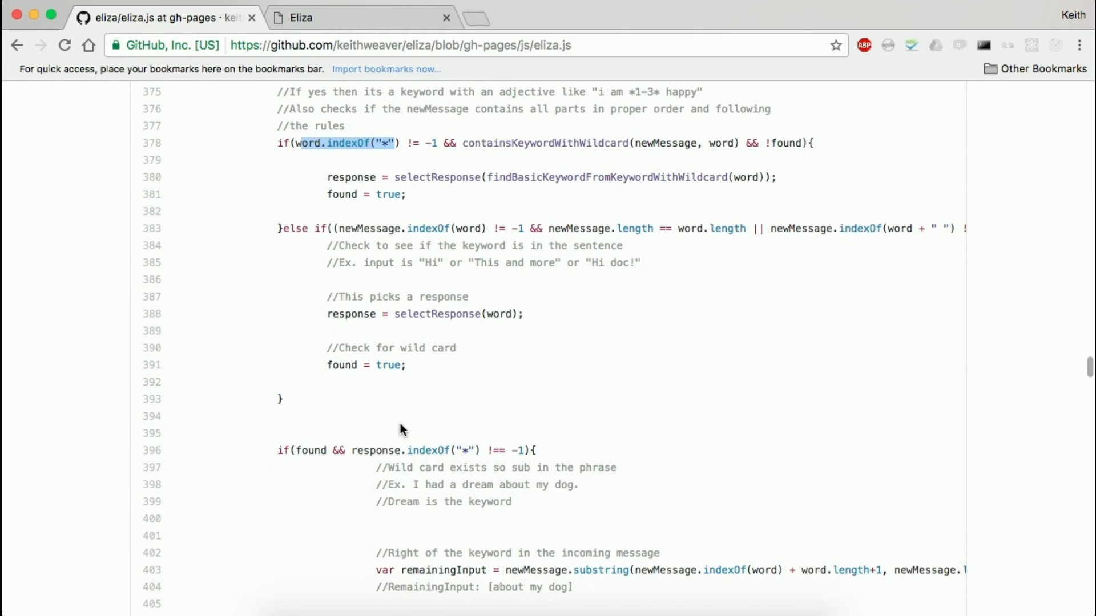
pyautogui.scroll(-3)
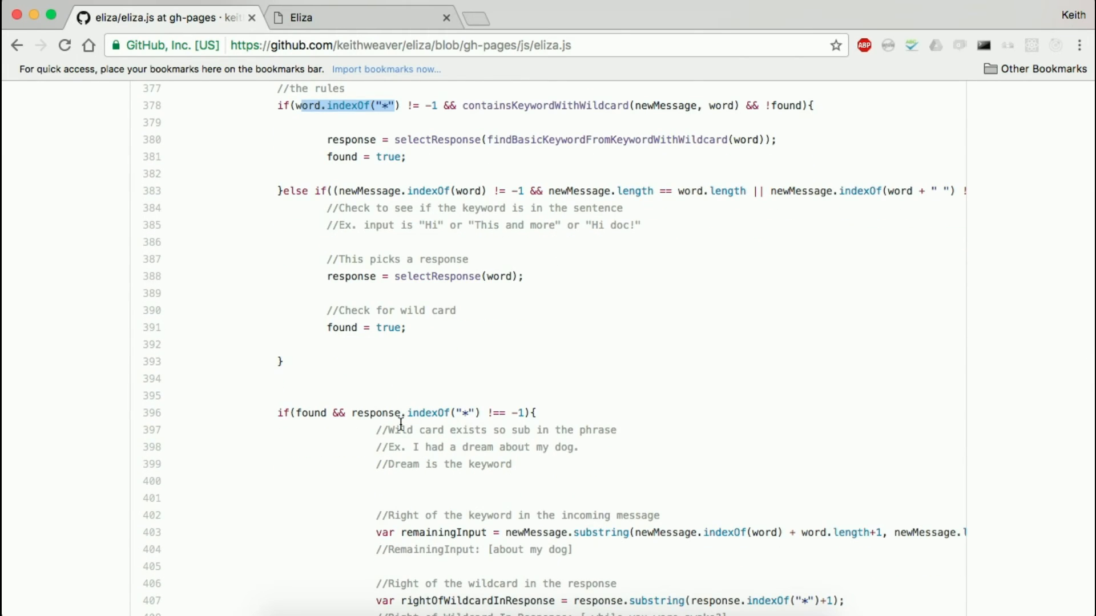
pyautogui.moveTo(556, 116)
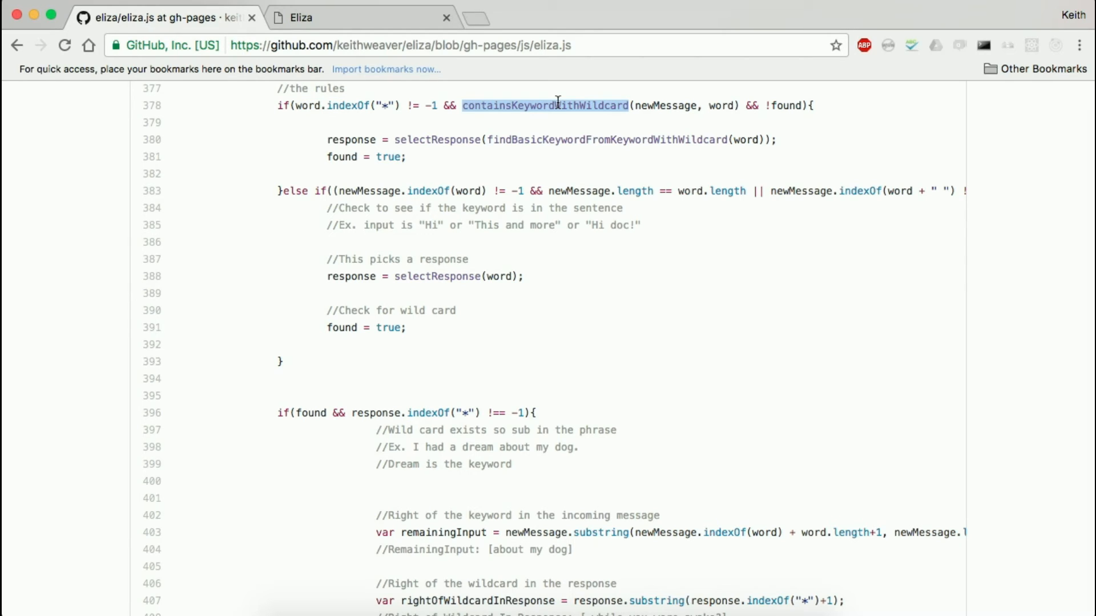
pyautogui.moveTo(527, 187)
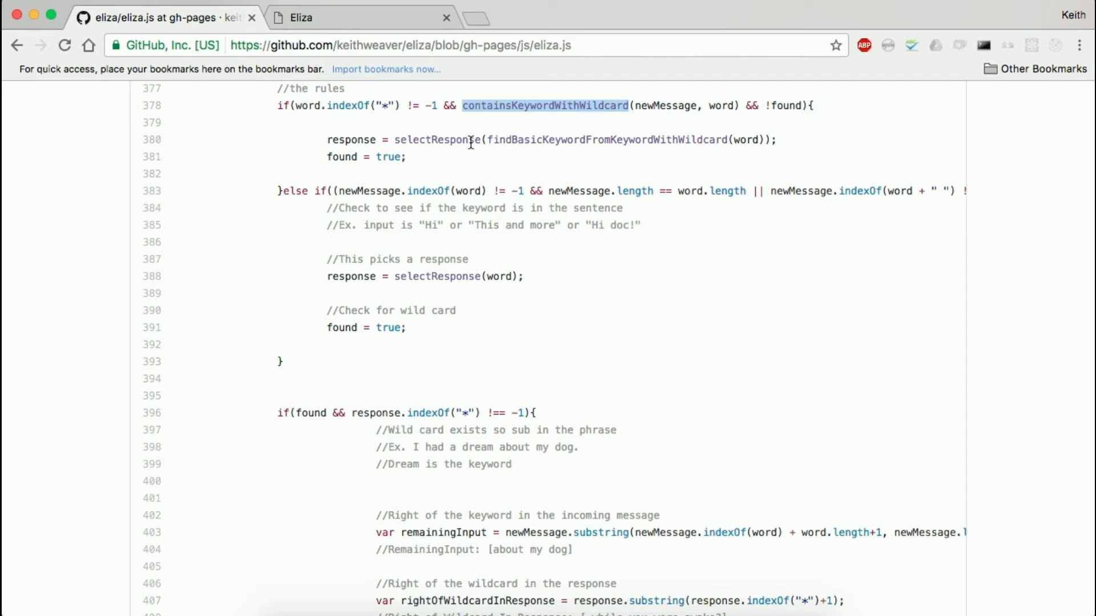
pyautogui.moveTo(542, 122)
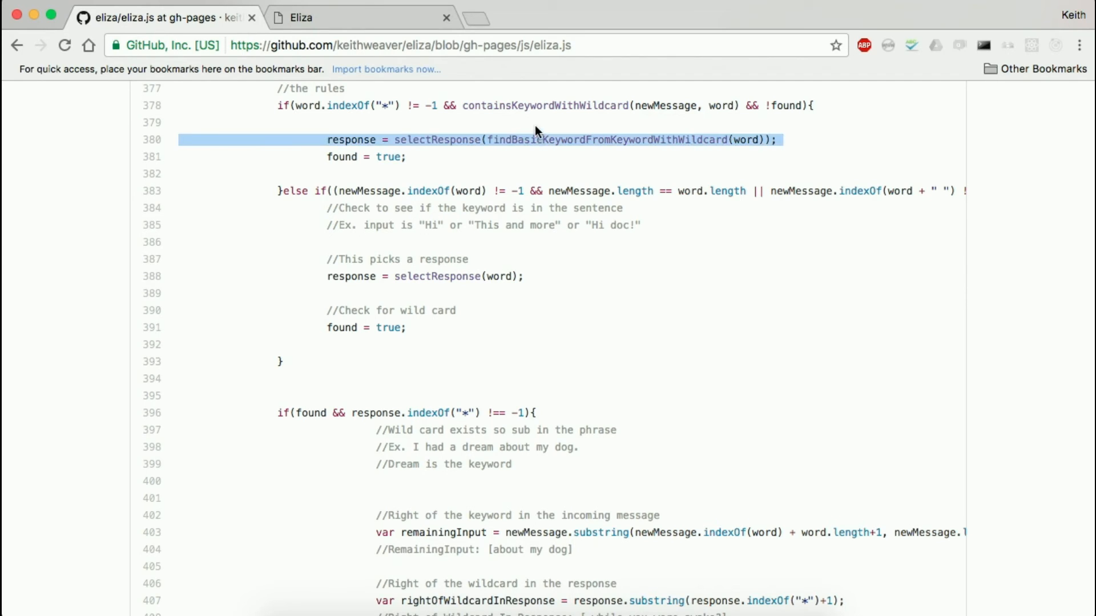
pyautogui.doubleClick(436, 140)
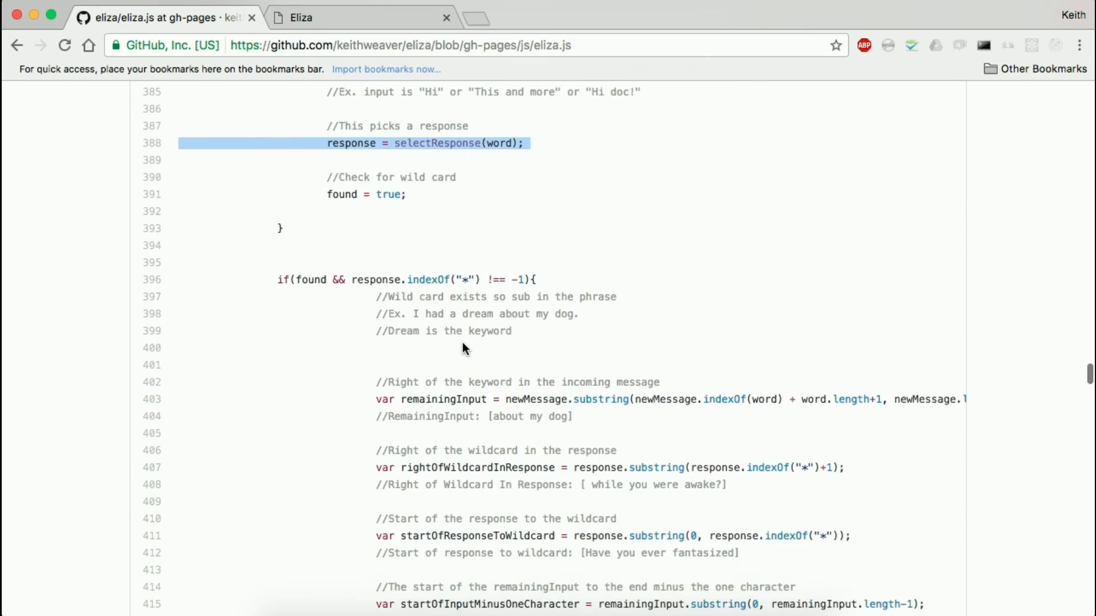
pyautogui.scroll(-3)
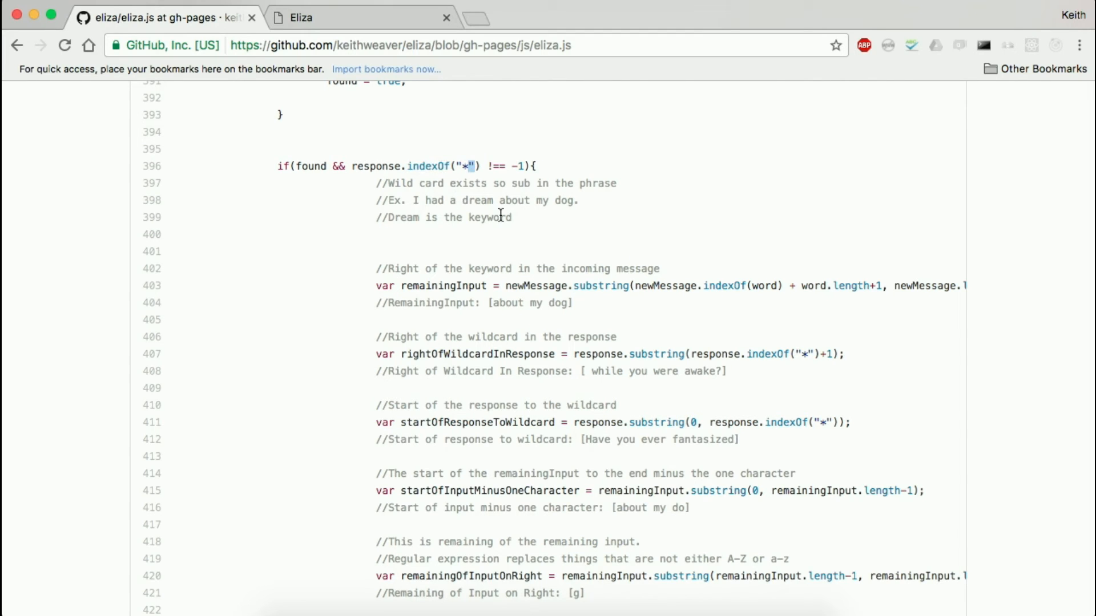
pyautogui.scroll(-3)
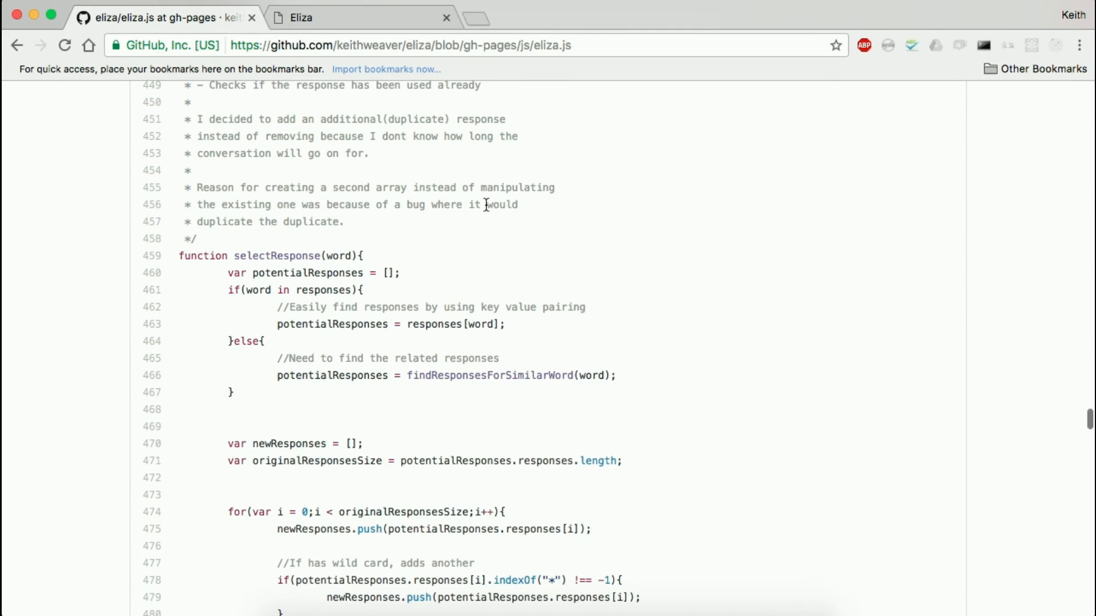
pyautogui.moveTo(434, 322)
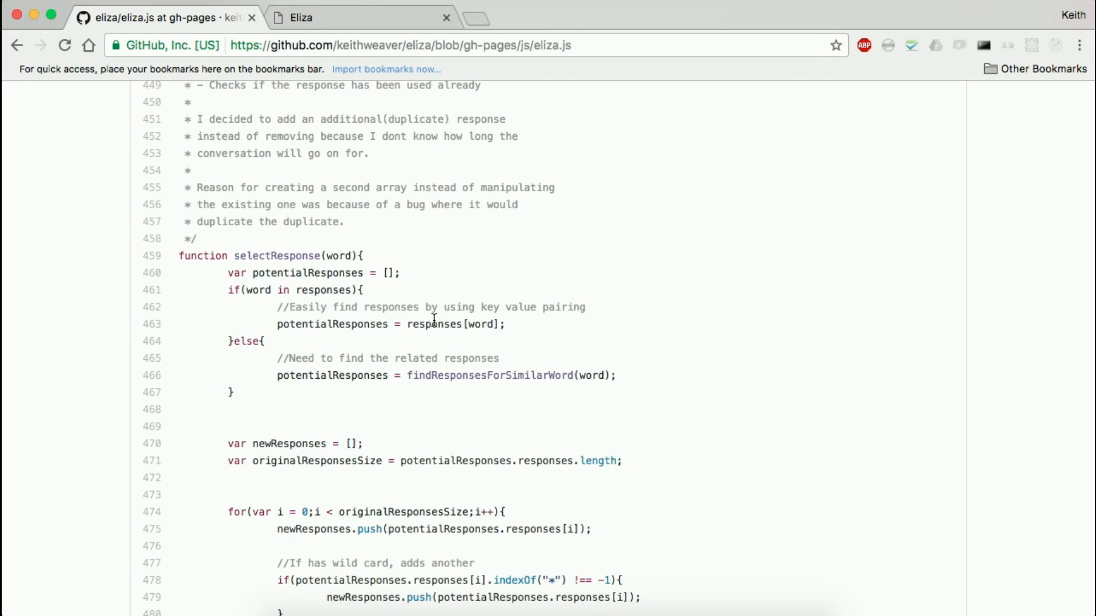
pyautogui.scroll(-3)
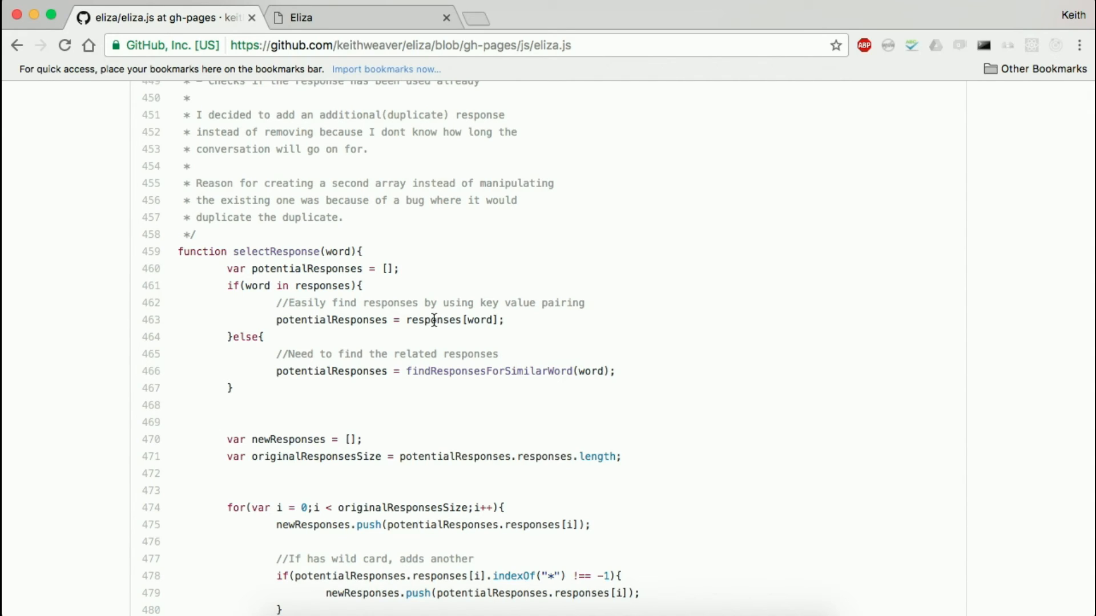
pyautogui.scroll(-3)
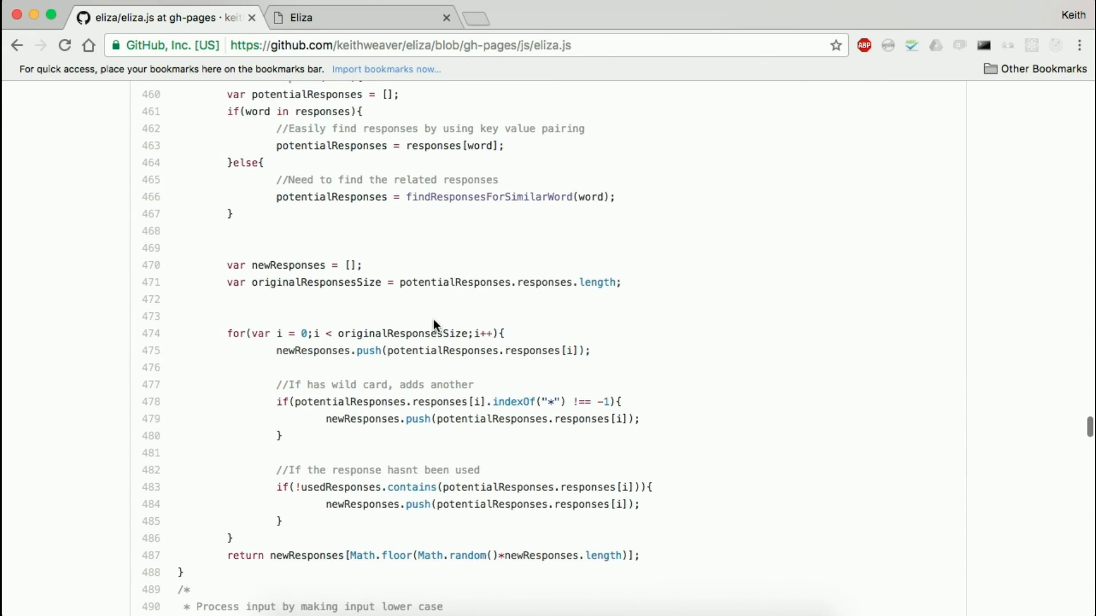
pyautogui.scroll(-3)
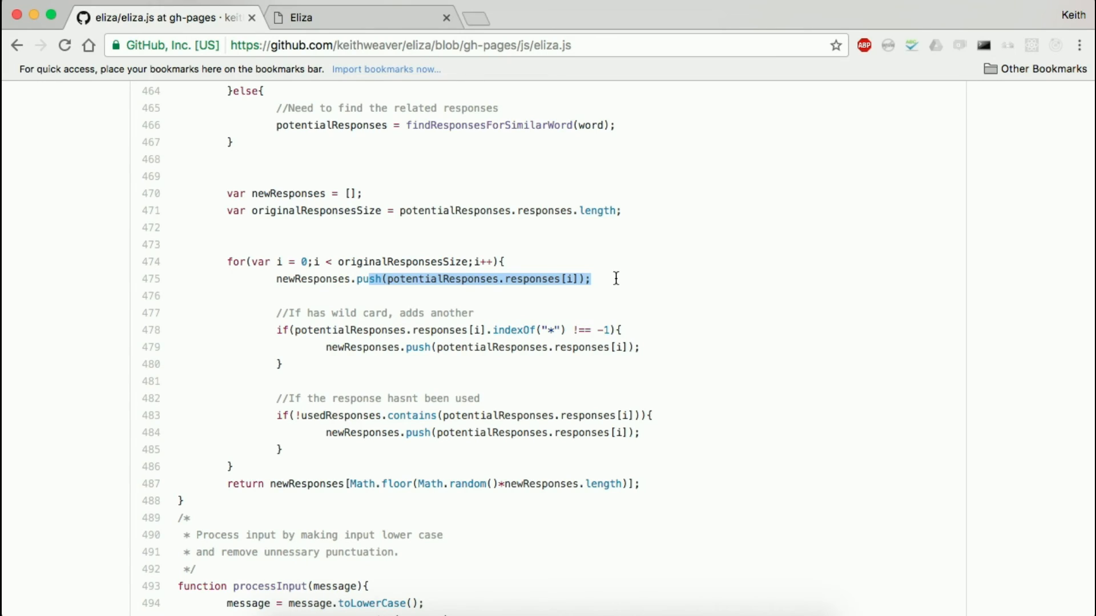
pyautogui.scroll(3)
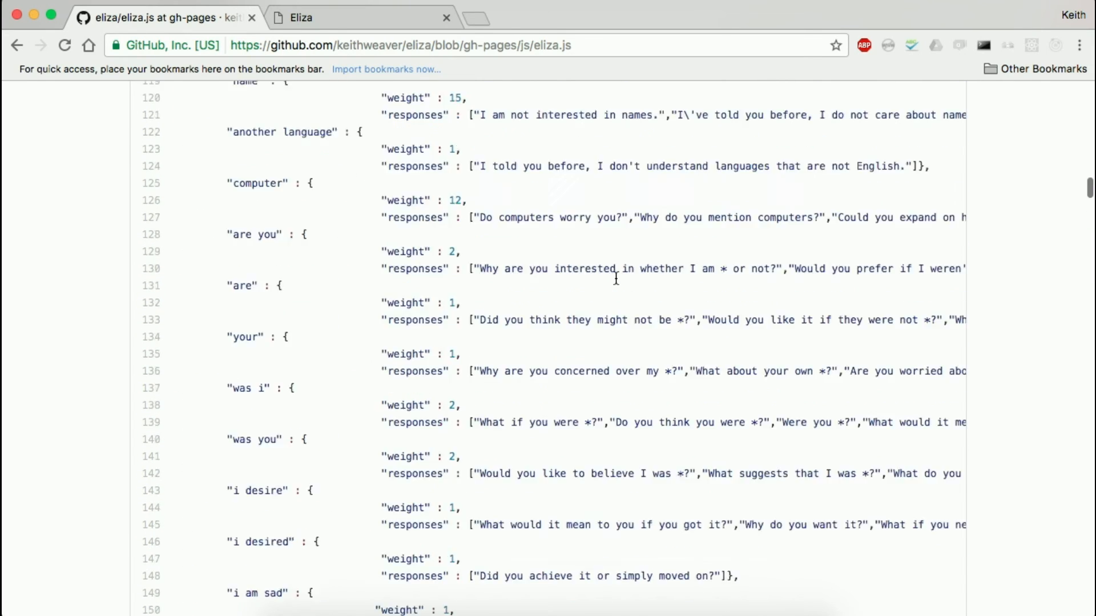
pyautogui.scroll(3)
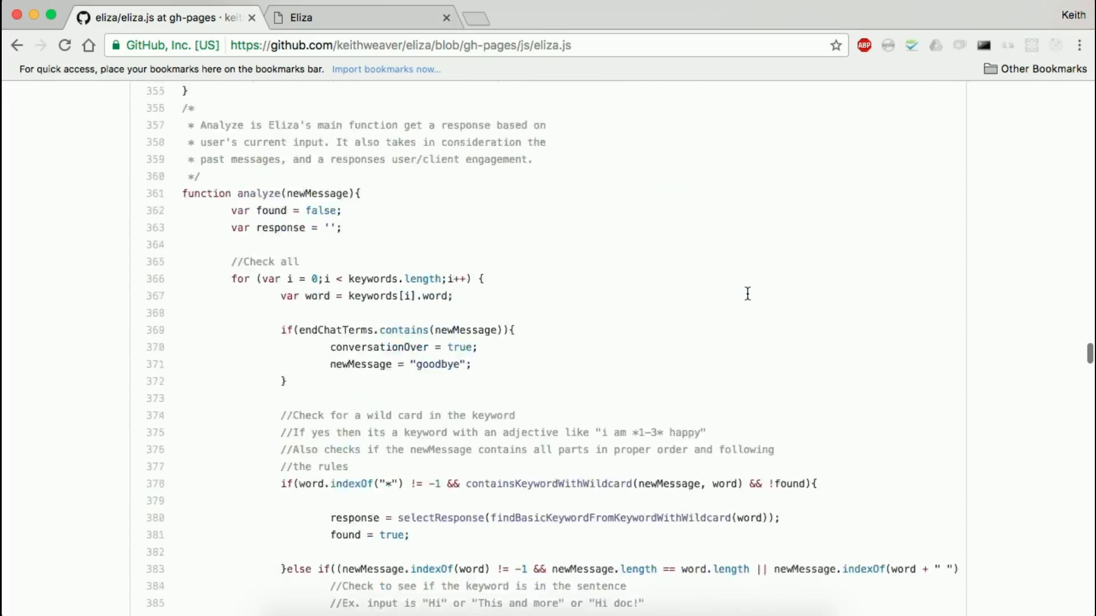
pyautogui.scroll(-3)
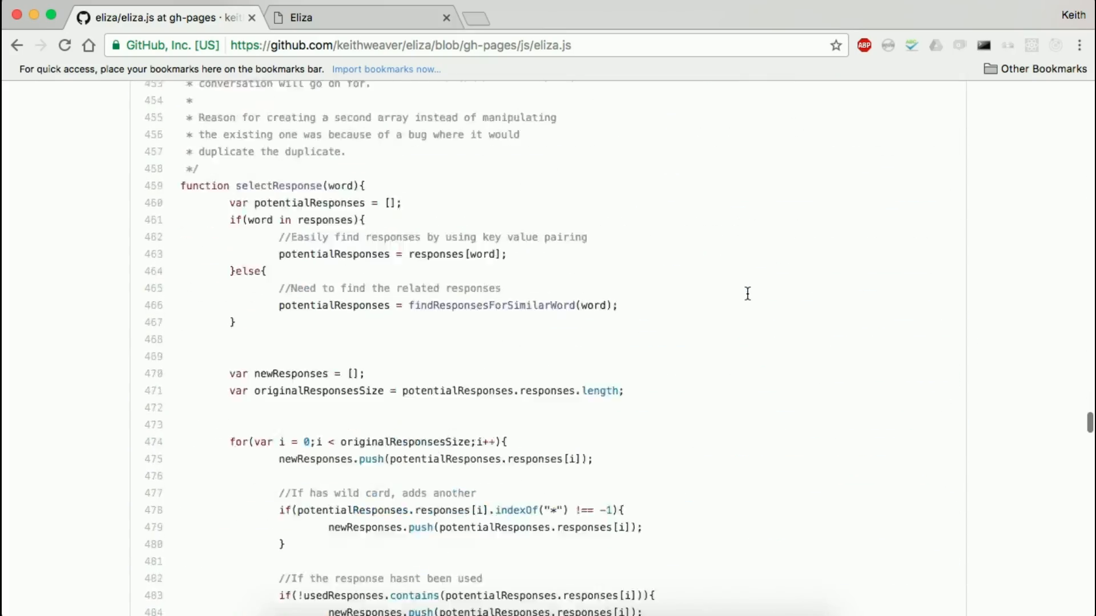
pyautogui.scroll(-3)
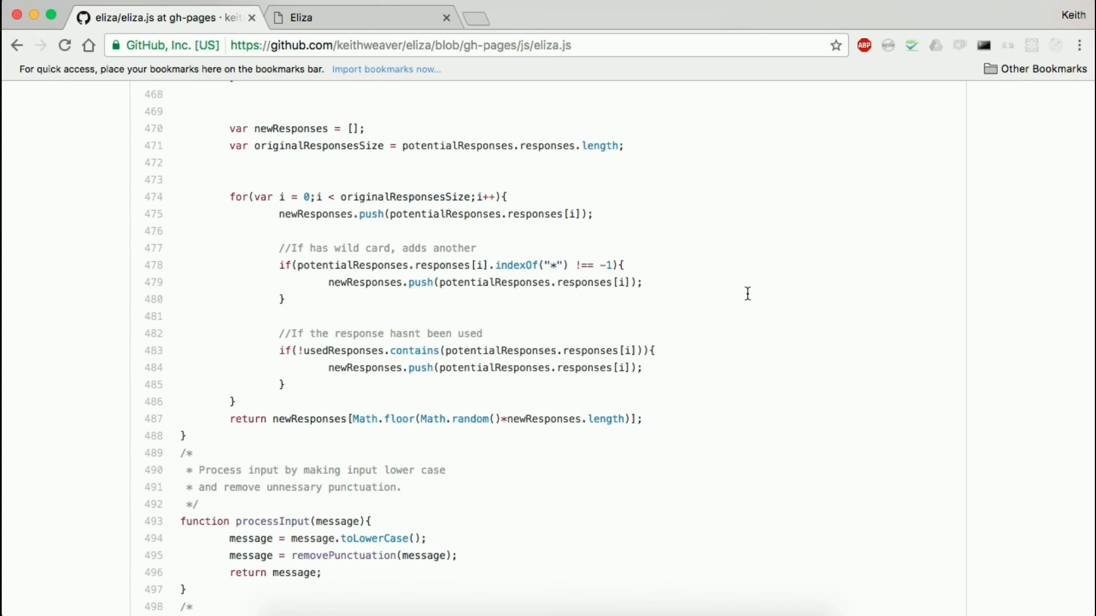
pyautogui.moveTo(396, 483)
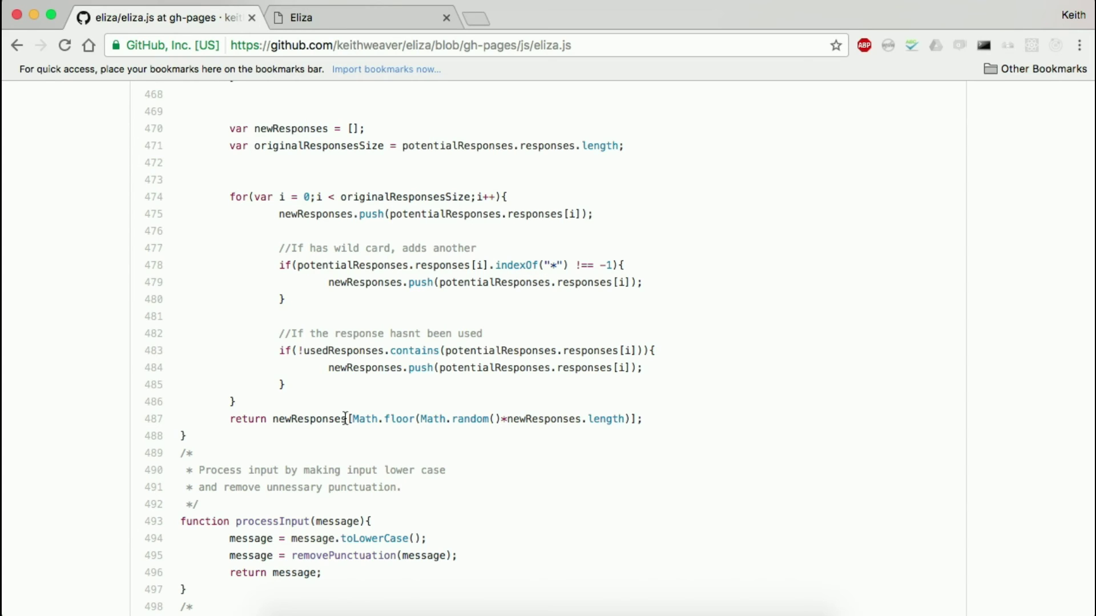
pyautogui.moveTo(348, 424)
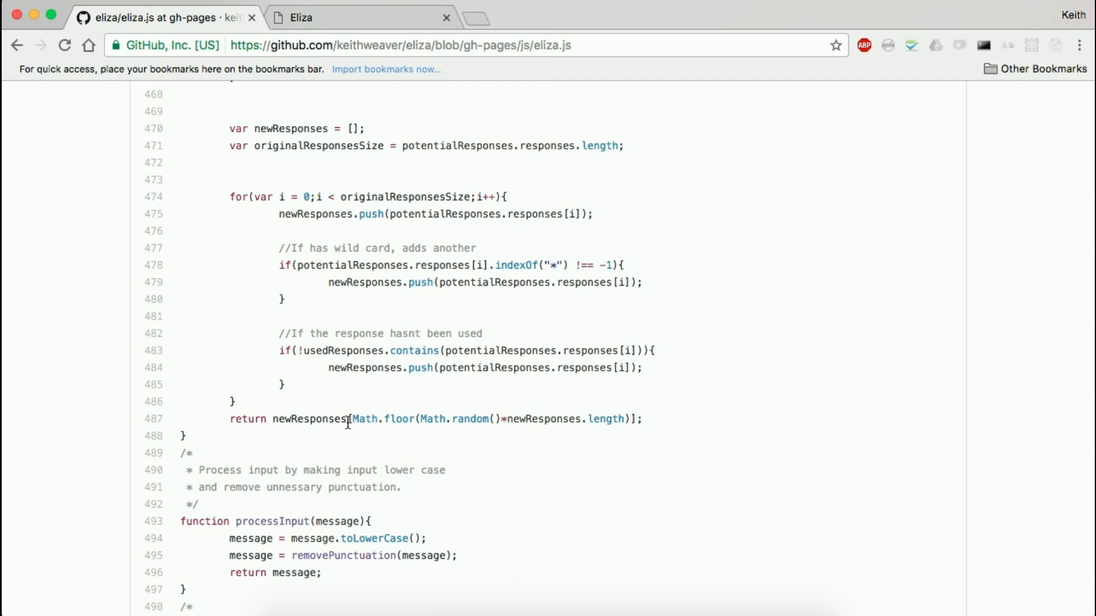
# Step: Scroll past the responses and responsesWithWildcard objects to the analyze function
pyautogui.scroll(-3)
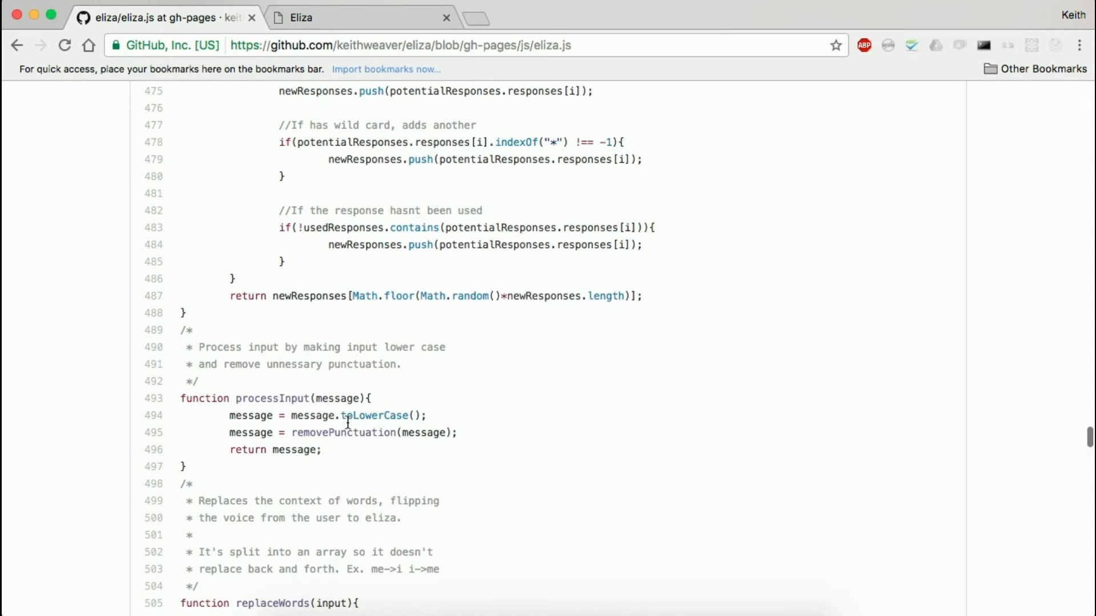
pyautogui.scroll(3)
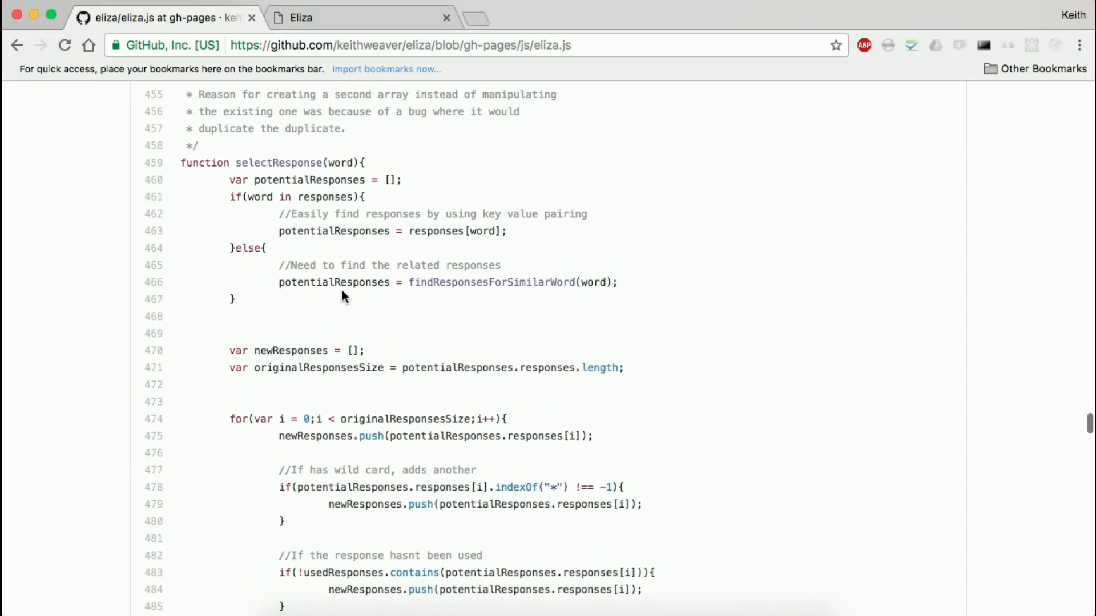
pyautogui.scroll(3)
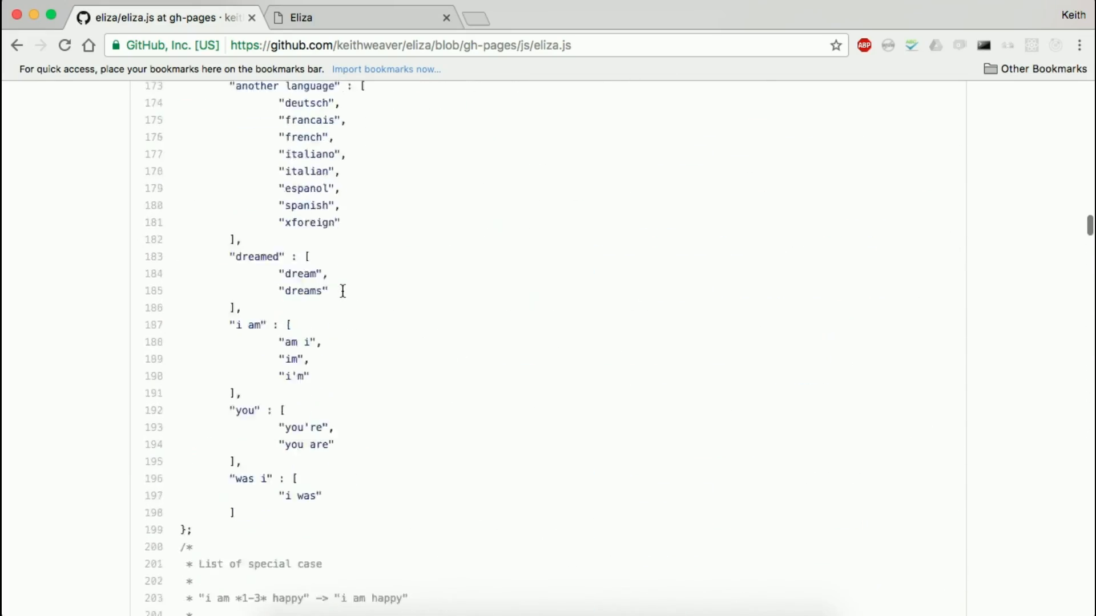
pyautogui.scroll(-3)
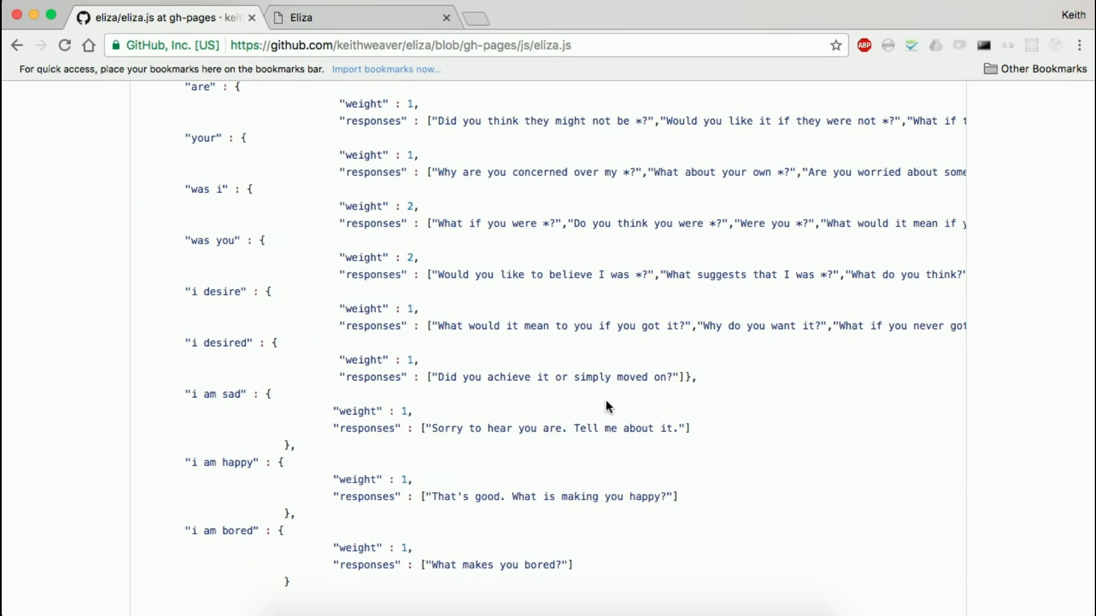
pyautogui.scroll(-3)
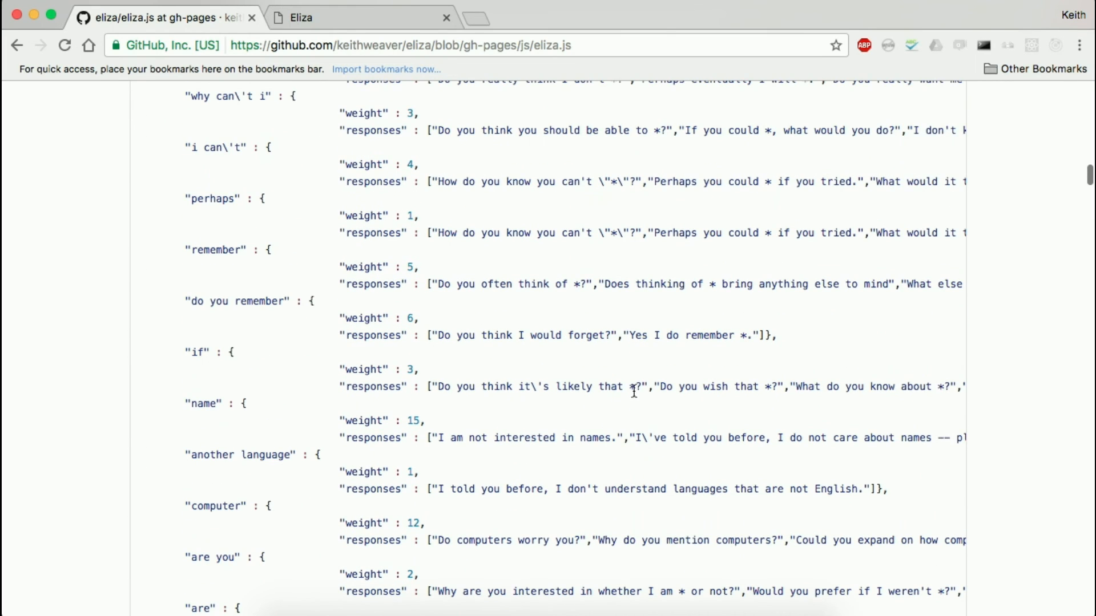
pyautogui.moveTo(447, 377)
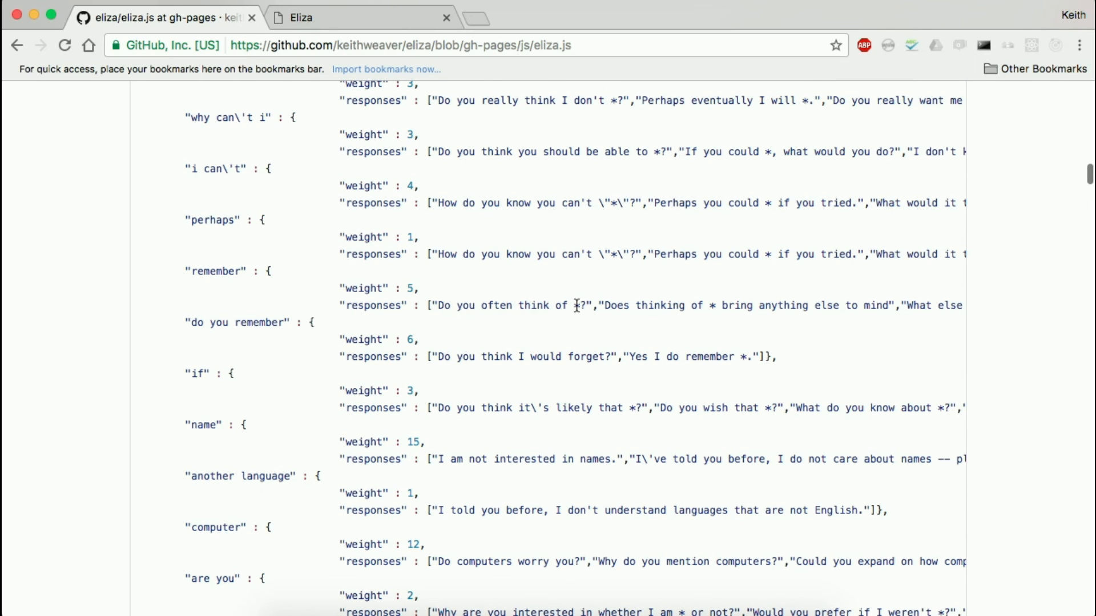
pyautogui.scroll(-3)
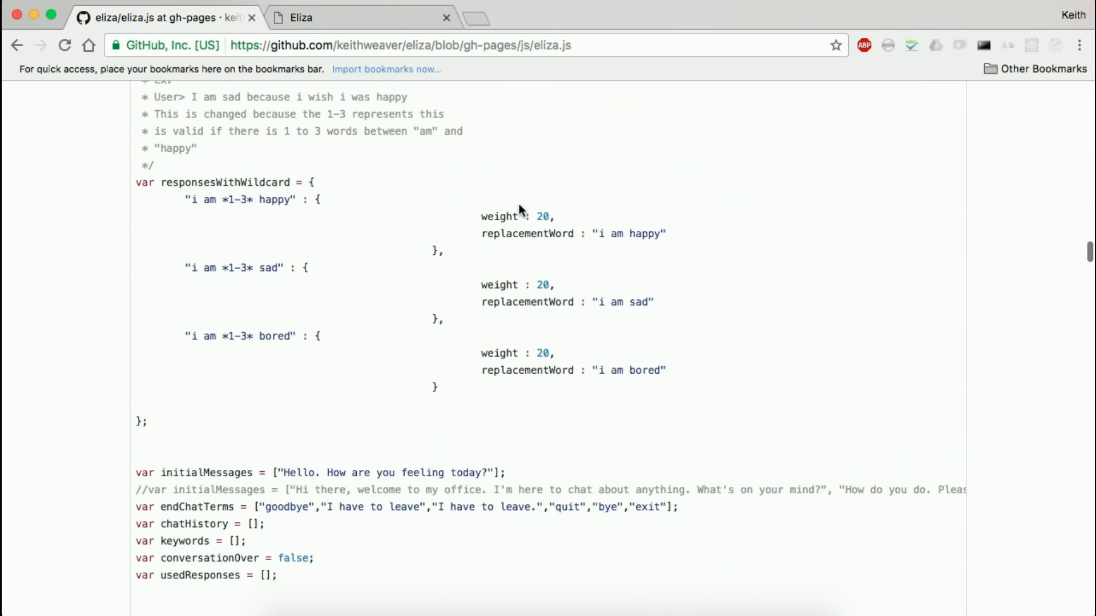
pyautogui.scroll(-3)
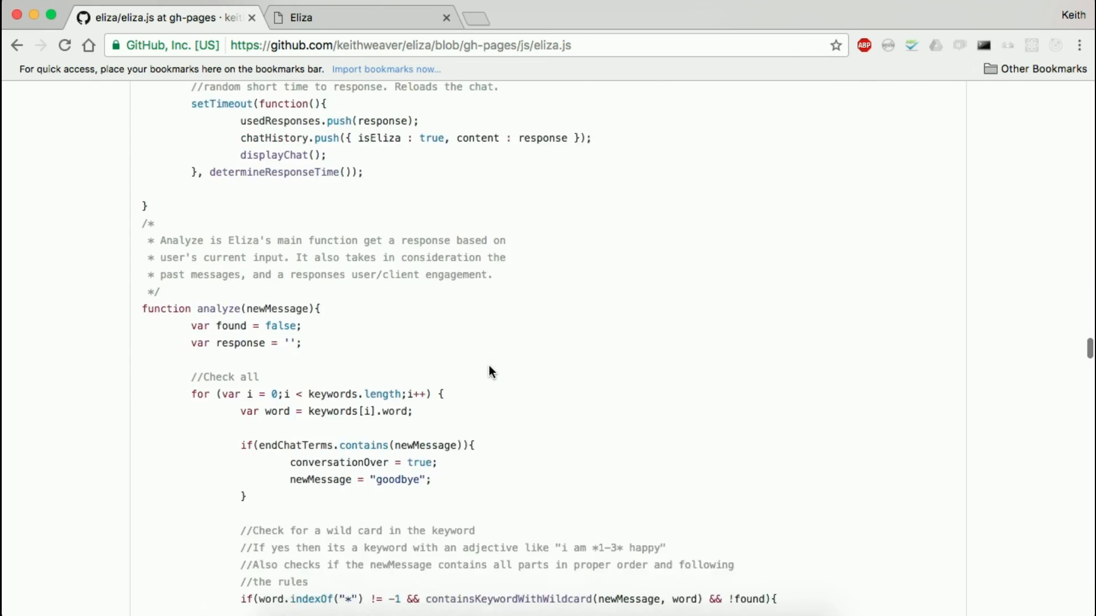
# Step: Read analyze's wildcard substitution block down to the combined response line
pyautogui.scroll(-3)
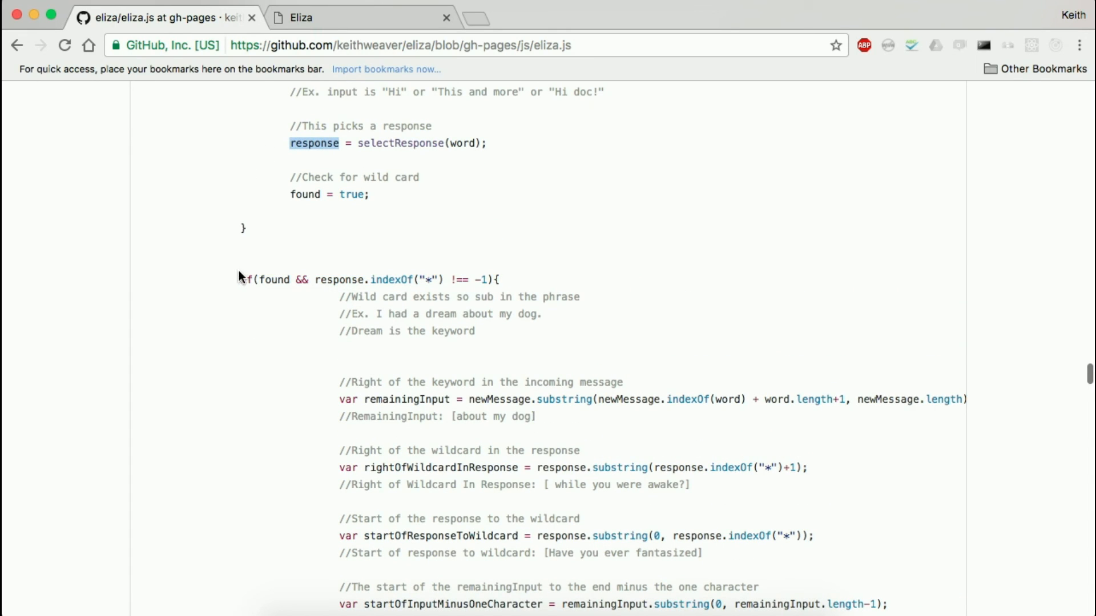
pyautogui.moveTo(406, 328)
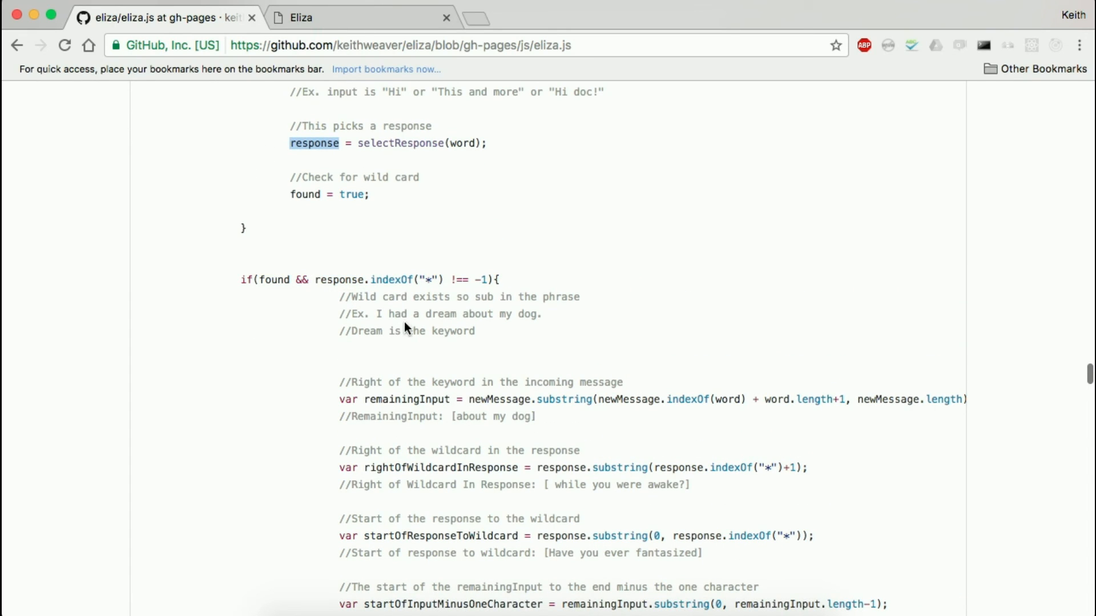
pyautogui.moveTo(462, 331)
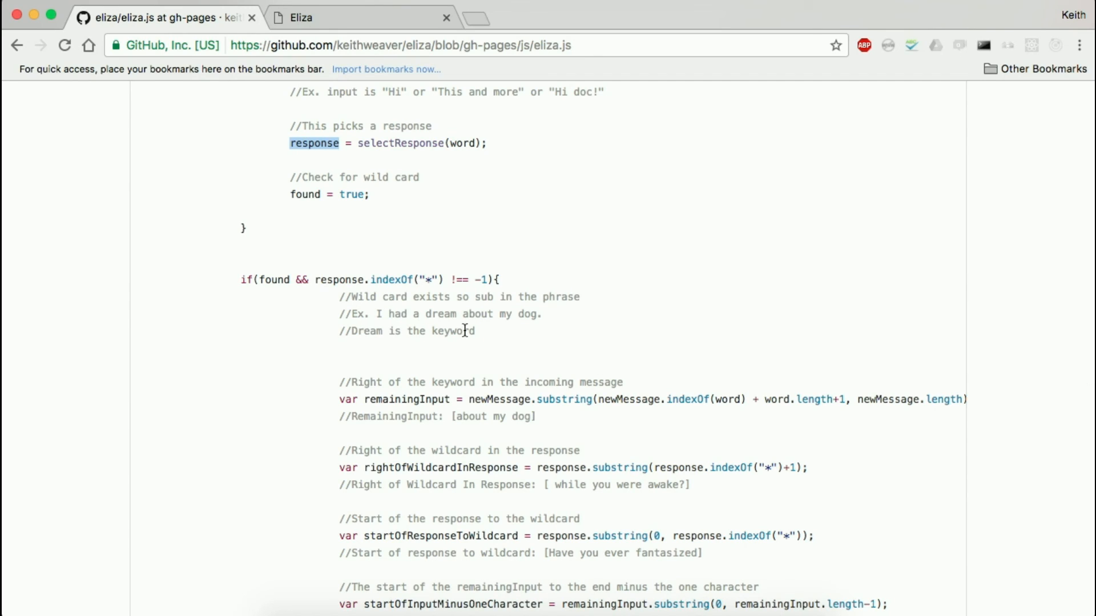
pyautogui.moveTo(398, 438)
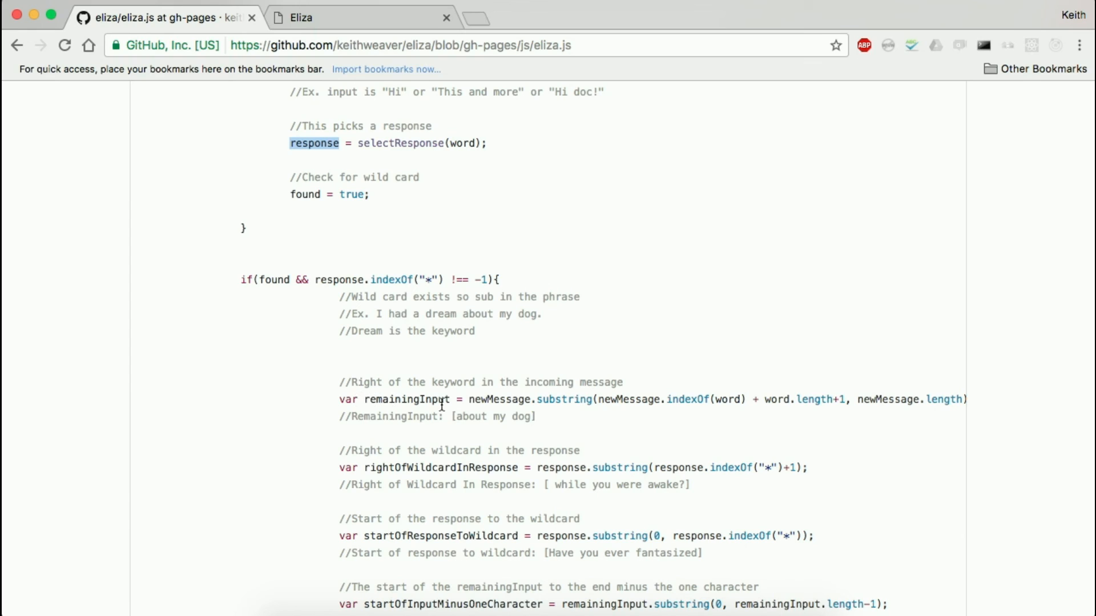
pyautogui.moveTo(391, 463)
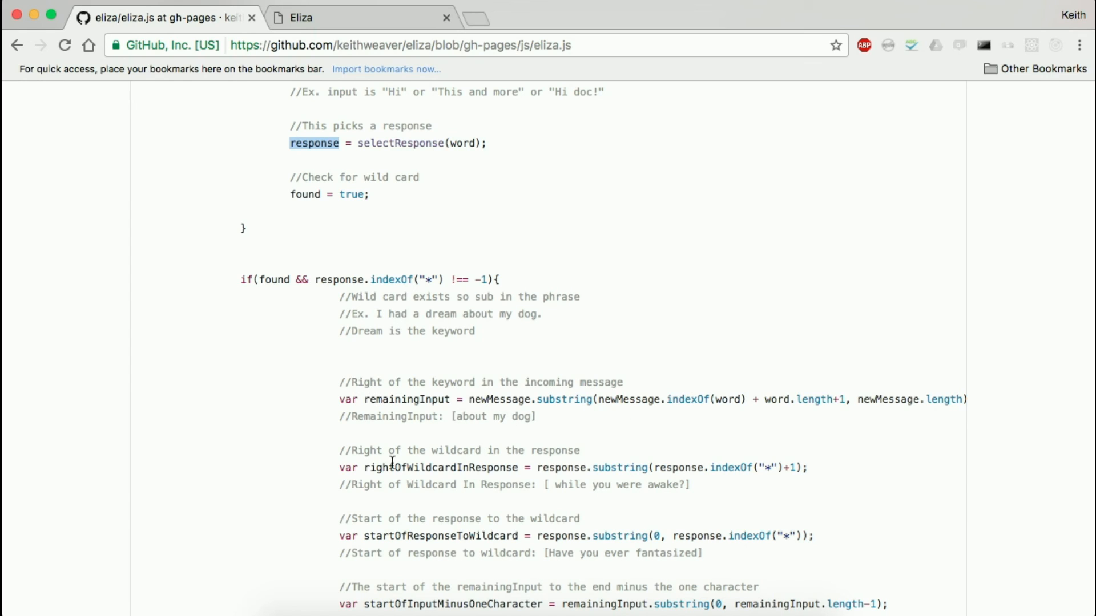
pyautogui.moveTo(511, 507)
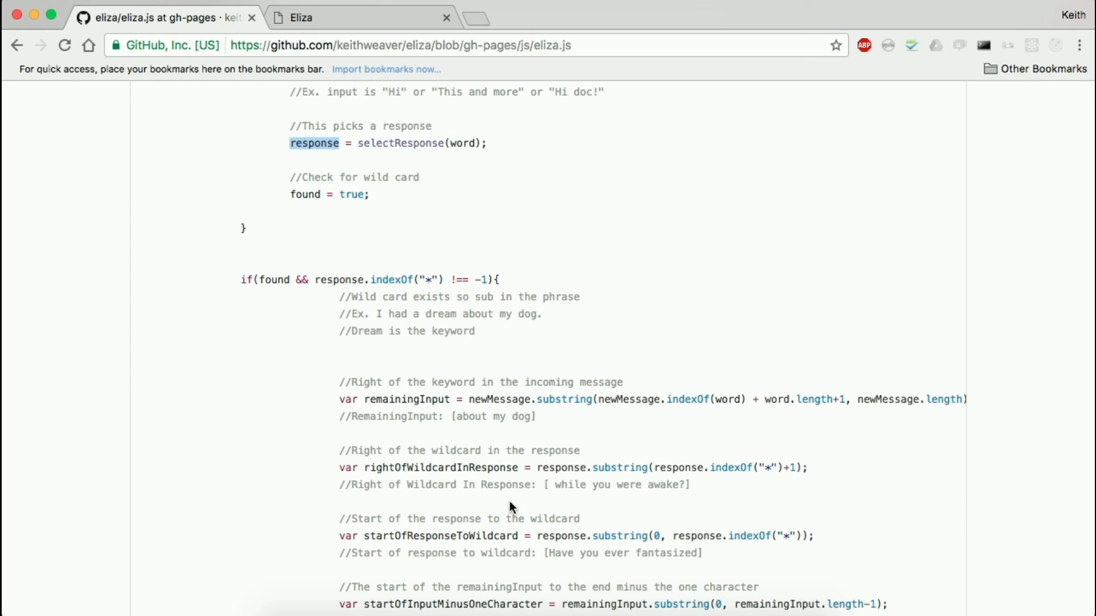
pyautogui.moveTo(556, 490)
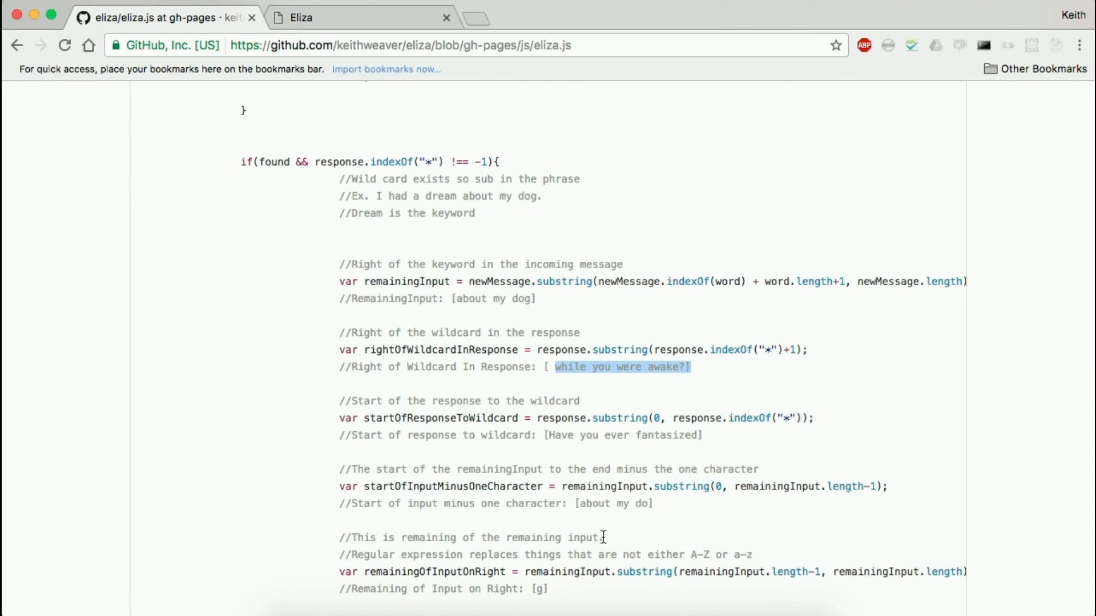
pyautogui.scroll(-3)
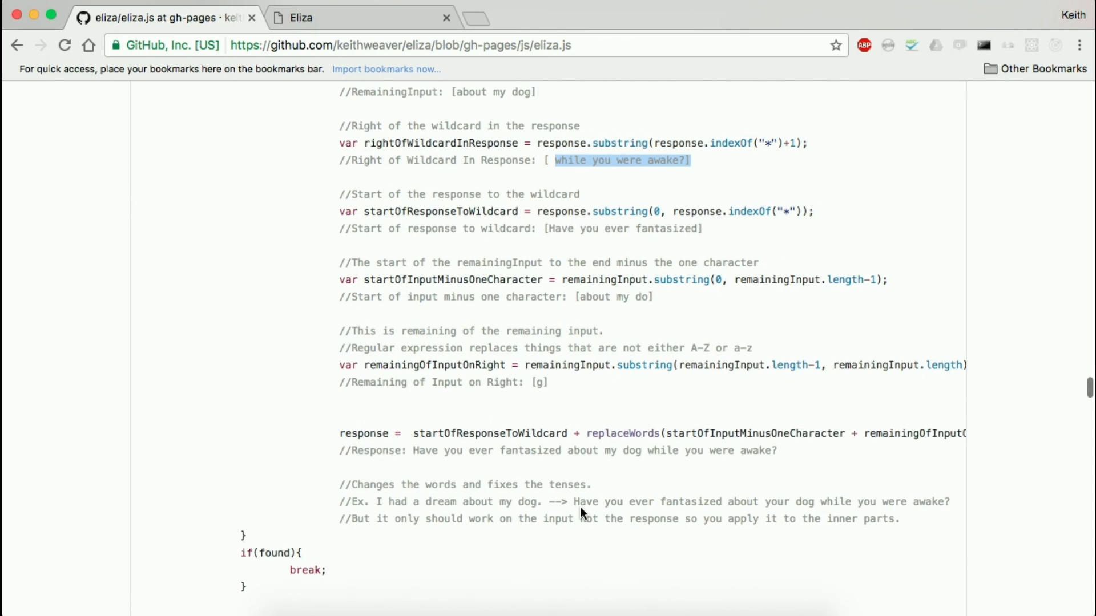
pyautogui.scroll(-3)
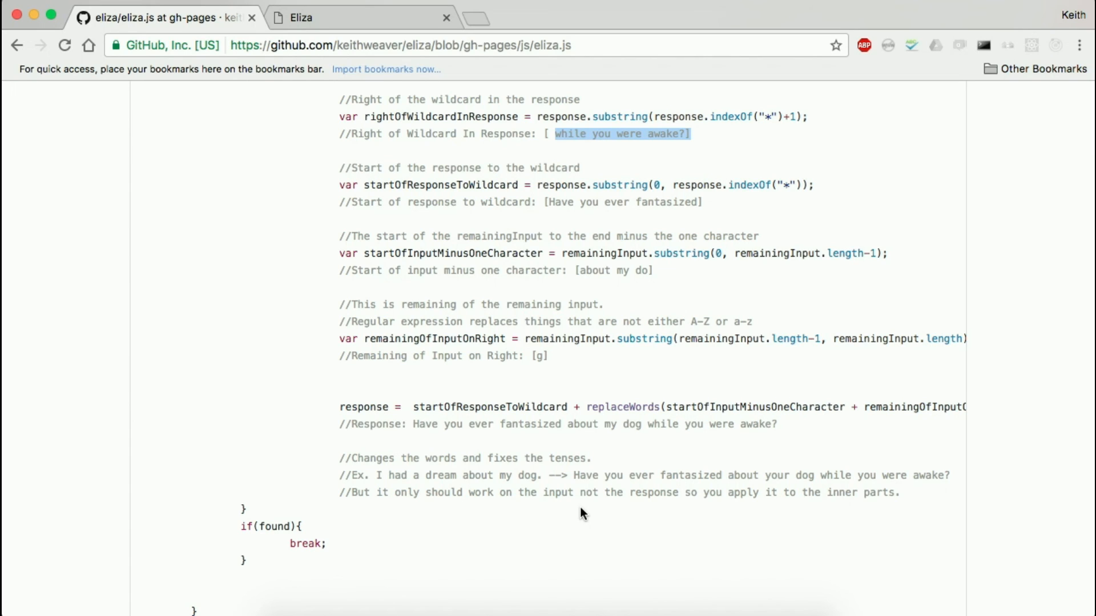
pyautogui.moveTo(678, 20)
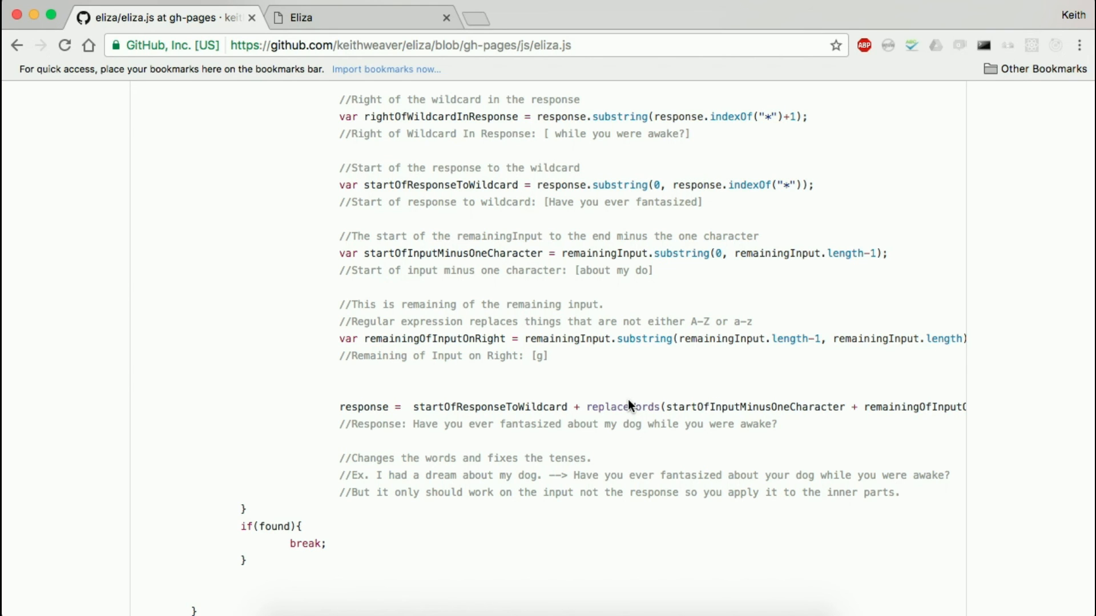
# Step: Scroll past replaceWords and getResponseWildcardInfo, then back up to the file header
pyautogui.scroll(-3)
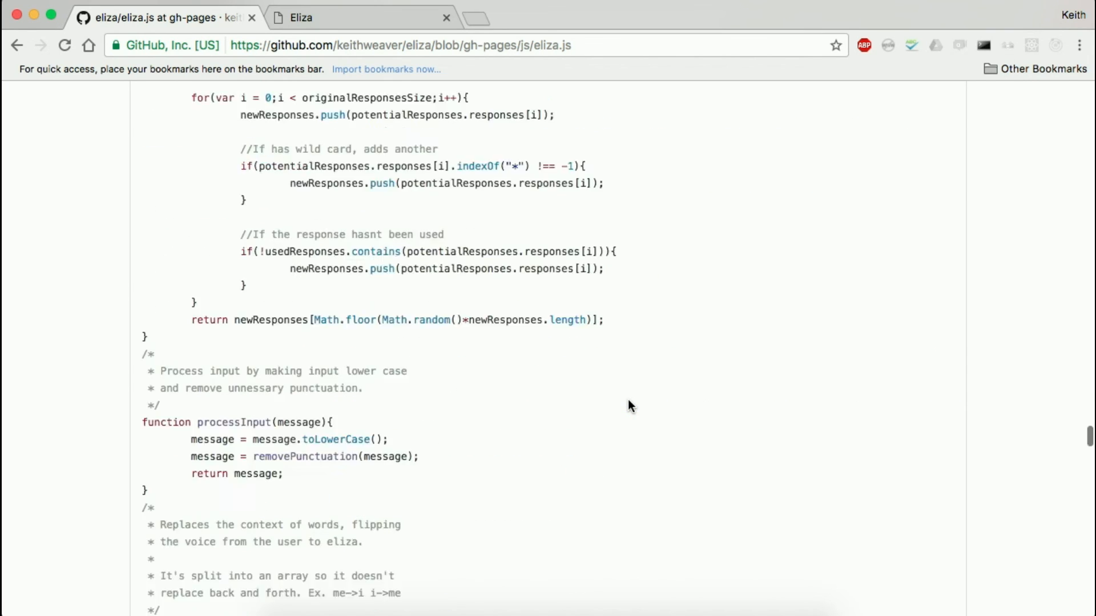
pyautogui.scroll(-3)
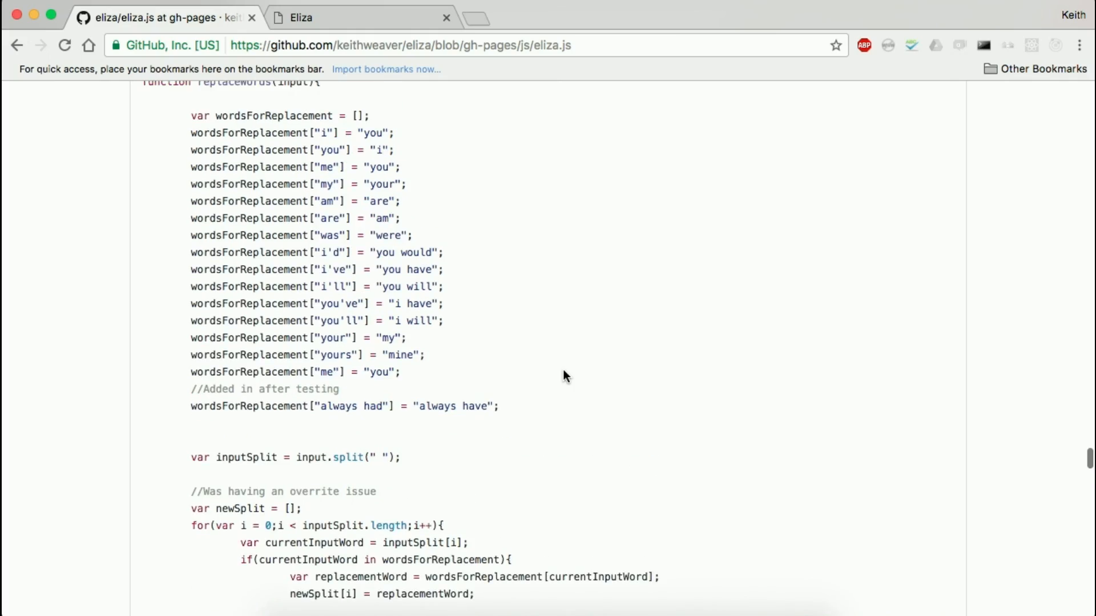
pyautogui.scroll(3)
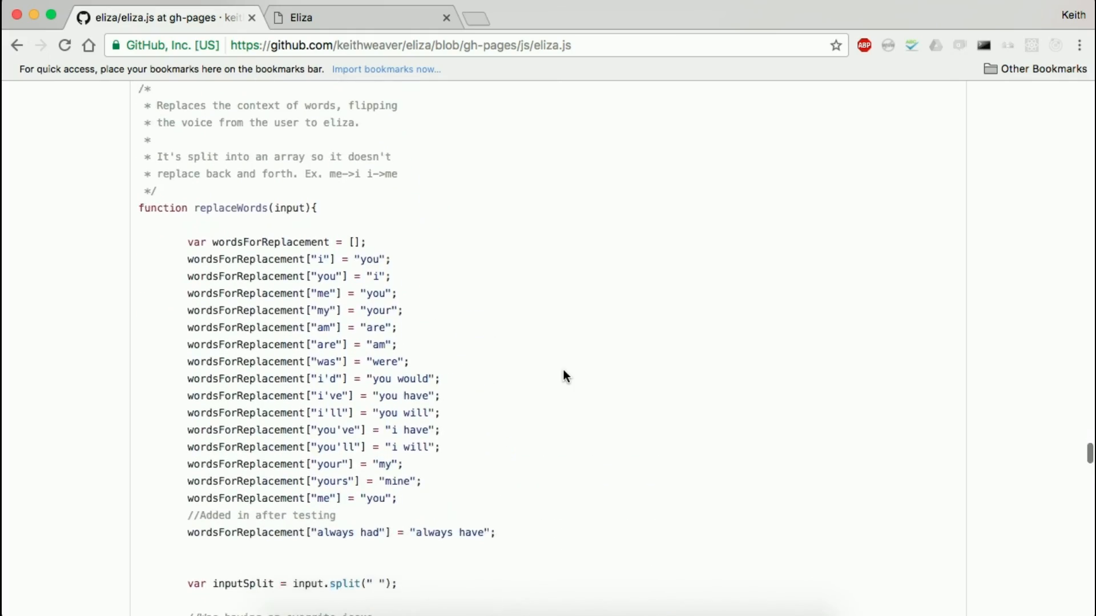
pyautogui.scroll(-3)
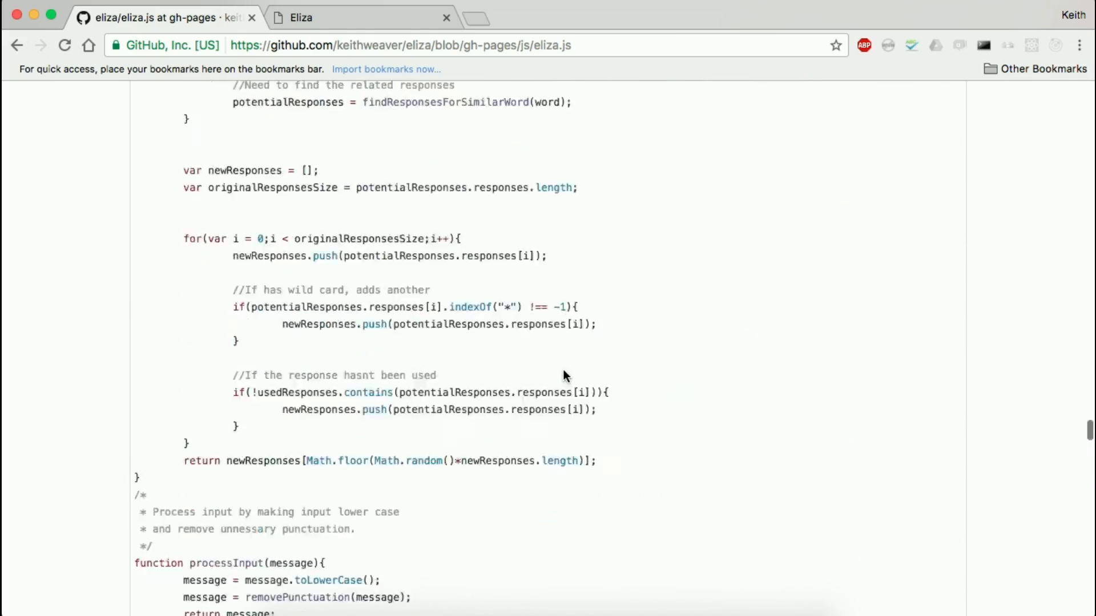
pyautogui.scroll(-3)
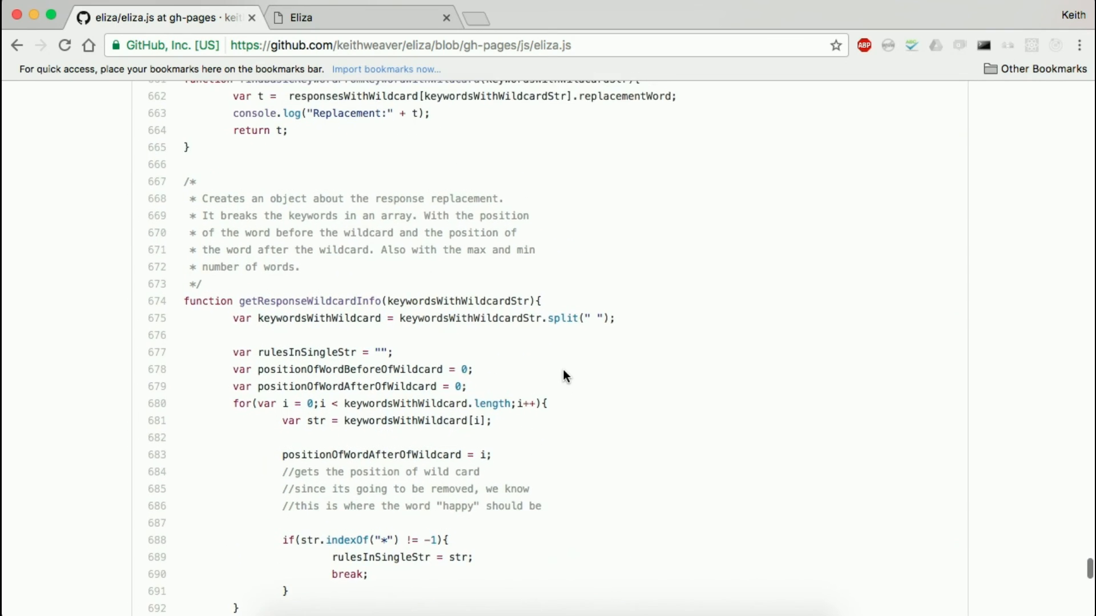
pyautogui.scroll(-3)
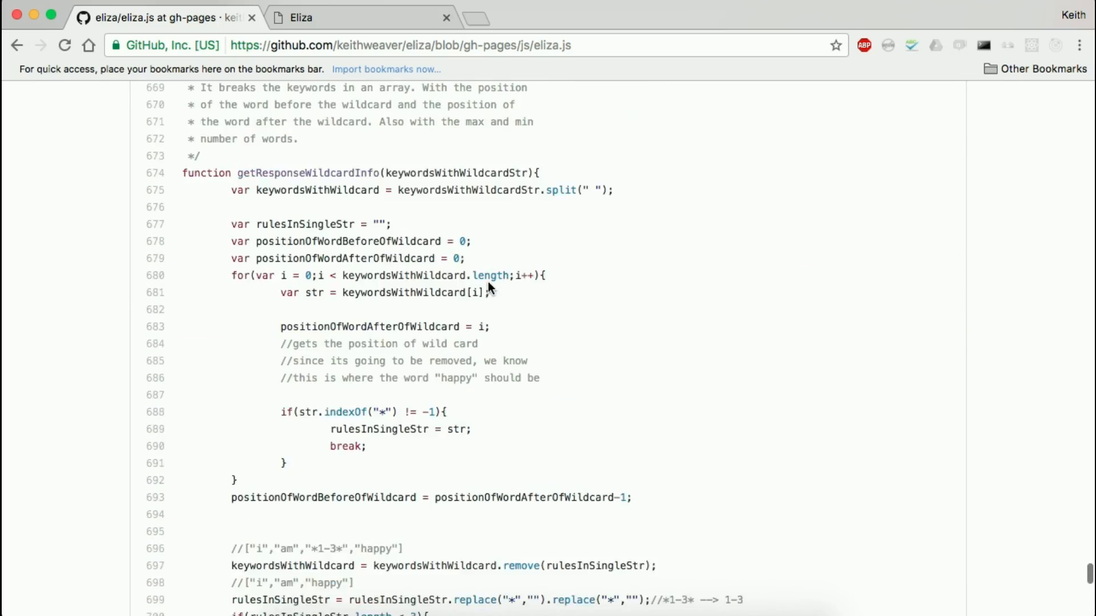
pyautogui.scroll(3)
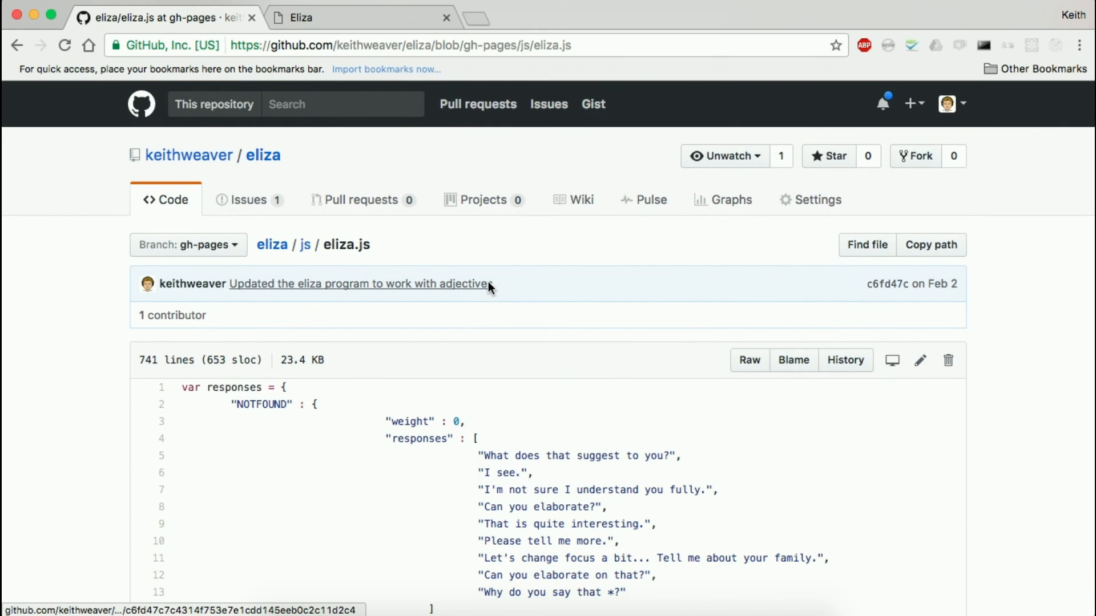
pyautogui.moveTo(491, 288)
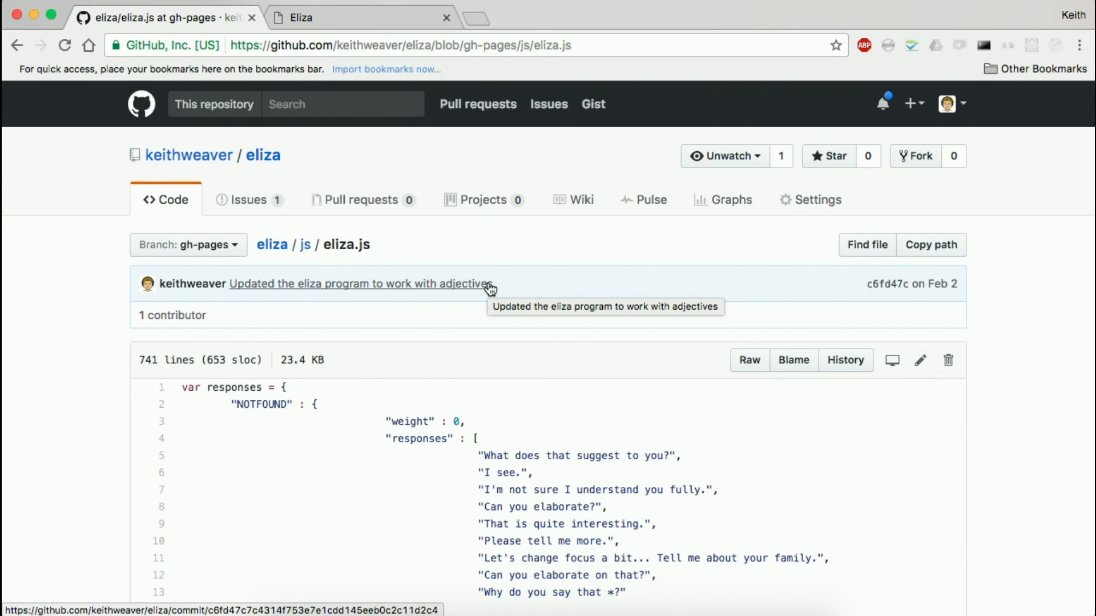
pyautogui.moveTo(272, 247)
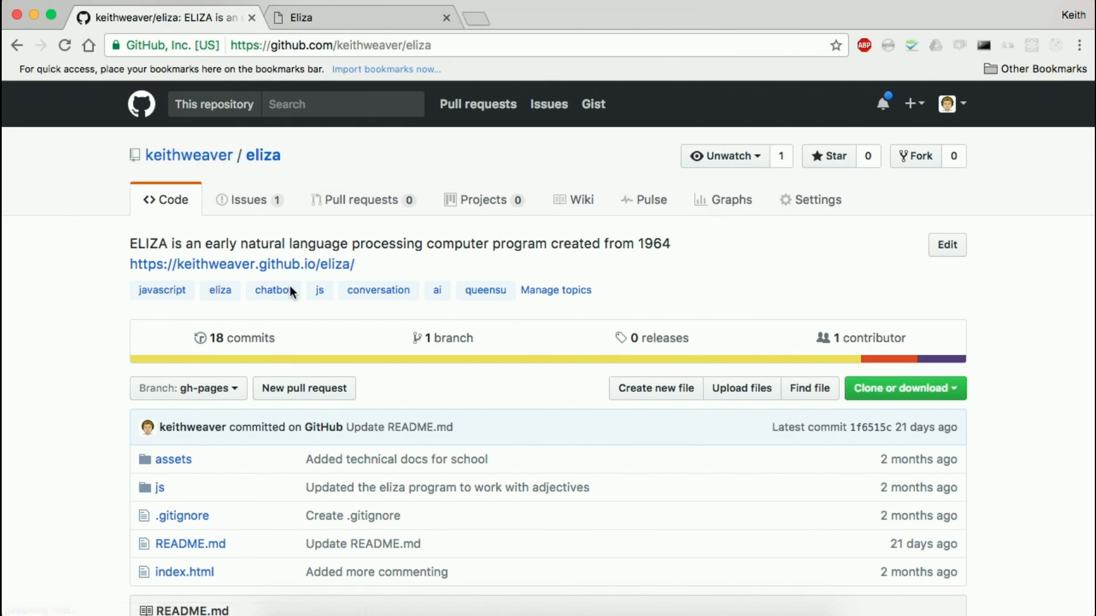
# Step: Scroll the eliza repository home page down to the README chat screenshot
pyautogui.scroll(-3)
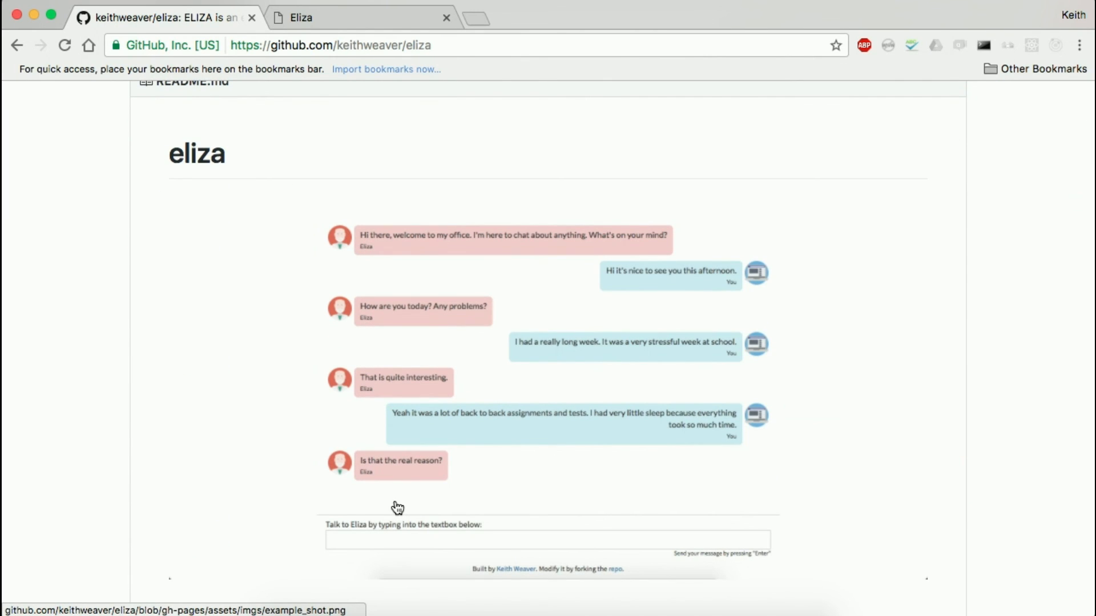